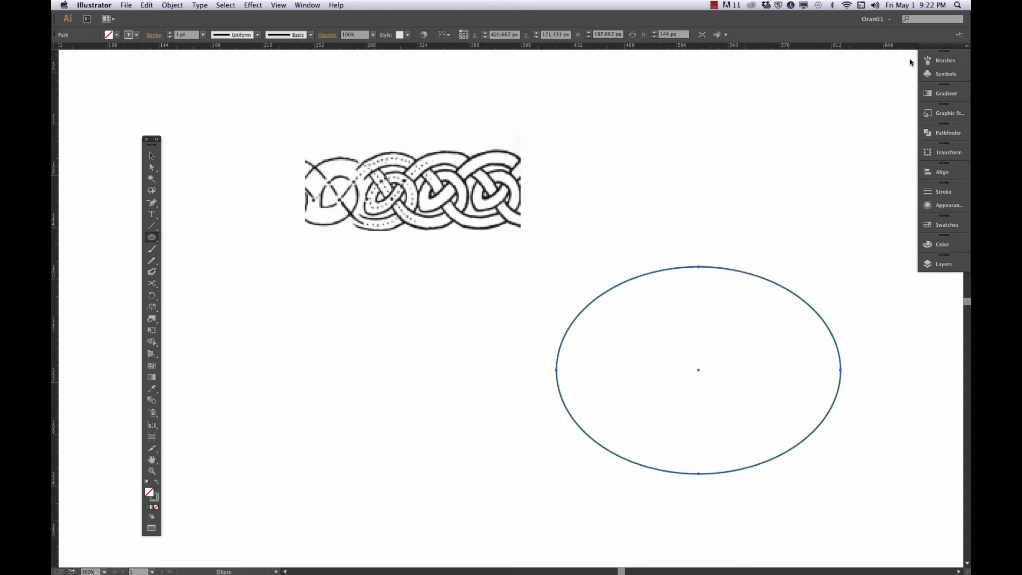
Stroke the selected ellipse with the Celtic knotwork Pattern Brush 6 from the Brushes panel.
{"action": "left_click", "coordinate": [834, 195]}
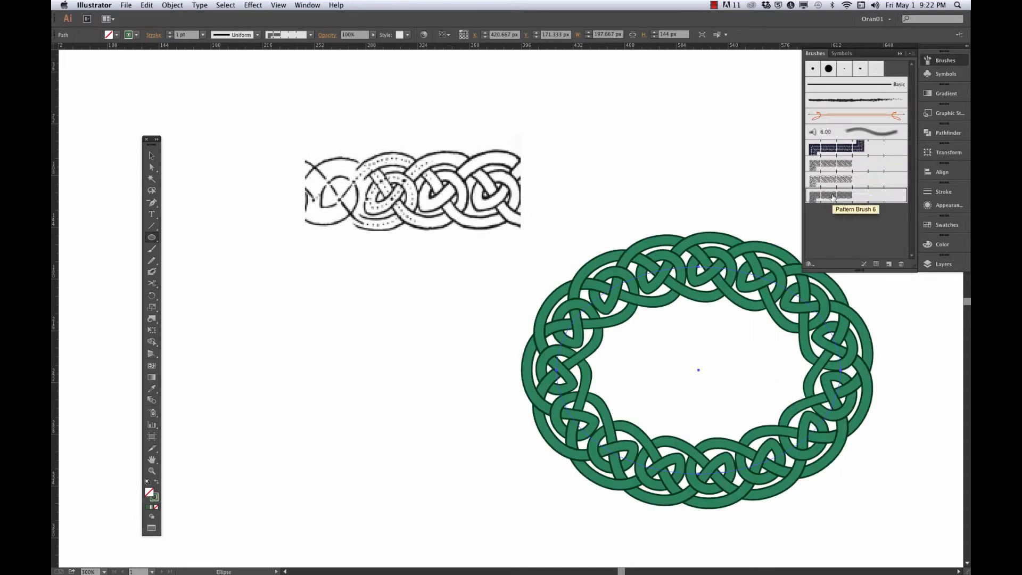
{"action": "left_click", "coordinate": [836, 179]}
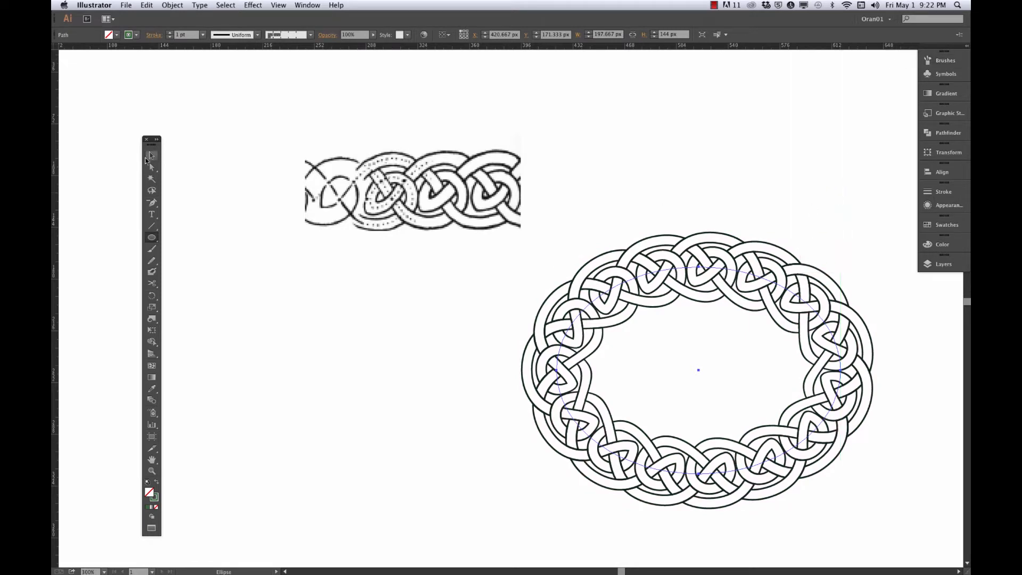
{"action": "left_click", "coordinate": [697, 369]}
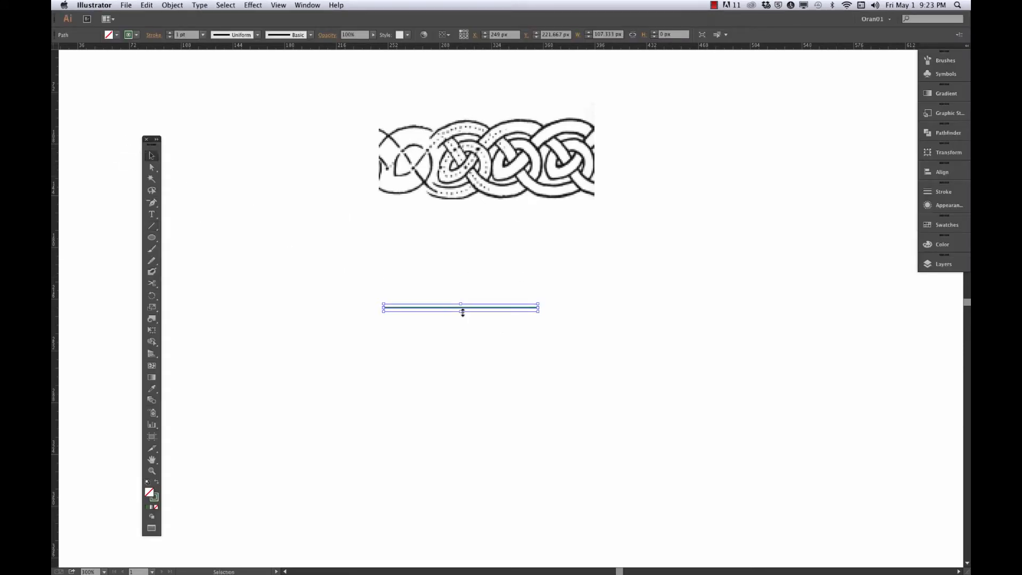
{"action": "mouse_move", "coordinate": [274, 59]}
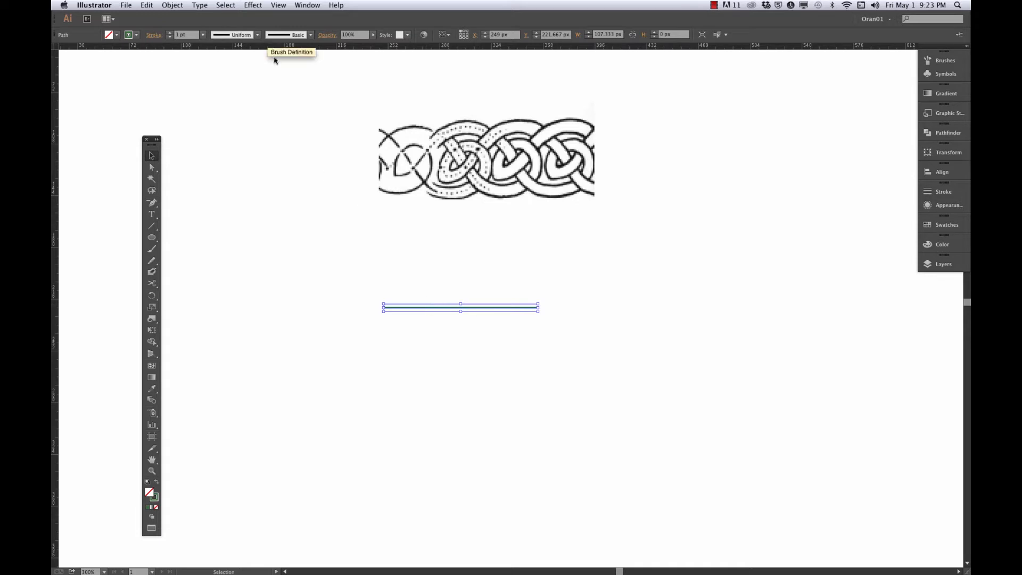
Give the line an 8 pt stroke and twirl its right end into a spiral.
{"action": "left_click", "coordinate": [186, 34]}
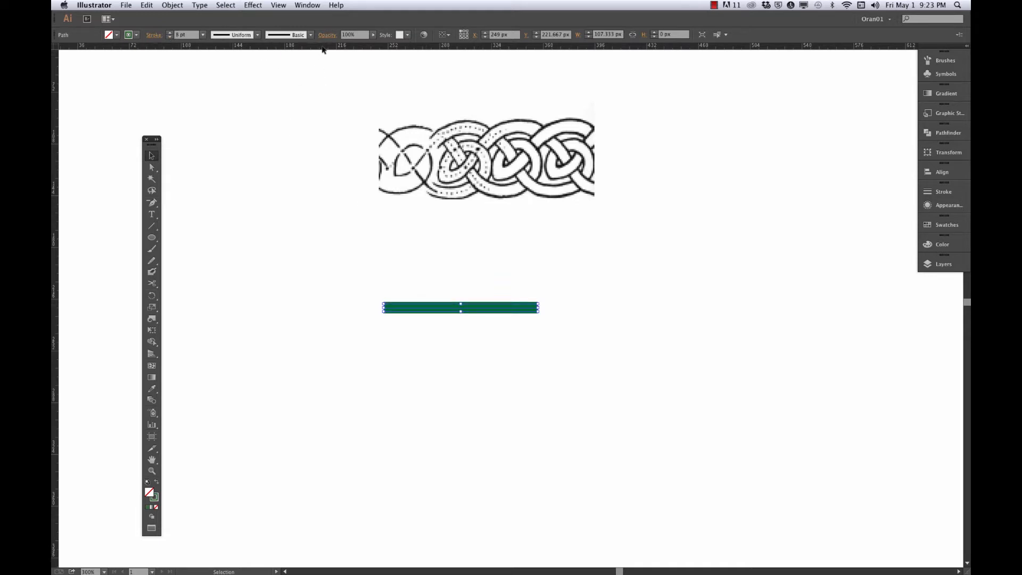
{"action": "right_click", "coordinate": [322, 46]}
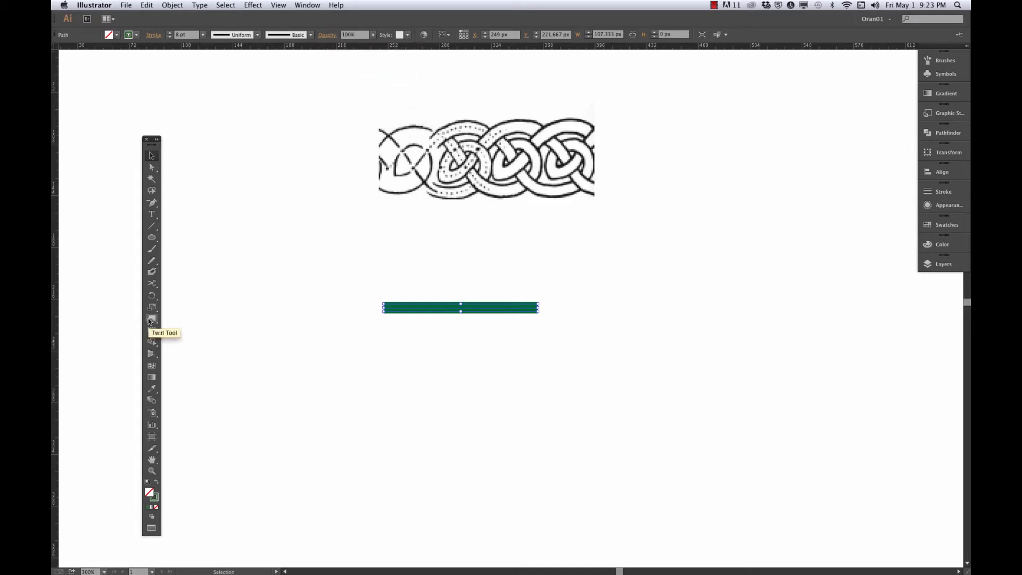
{"action": "left_click", "coordinate": [151, 319]}
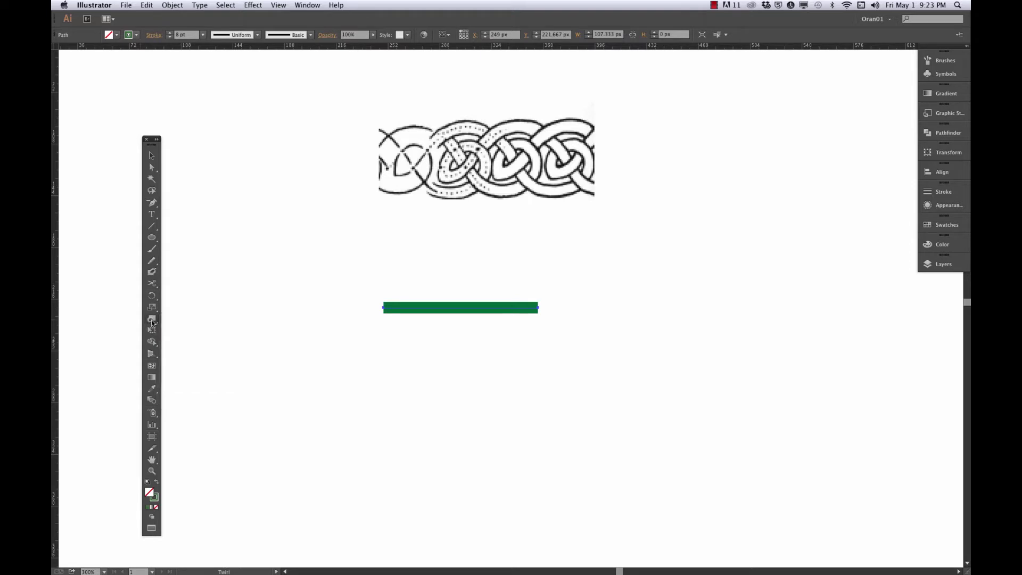
{"action": "double_click", "coordinate": [151, 319]}
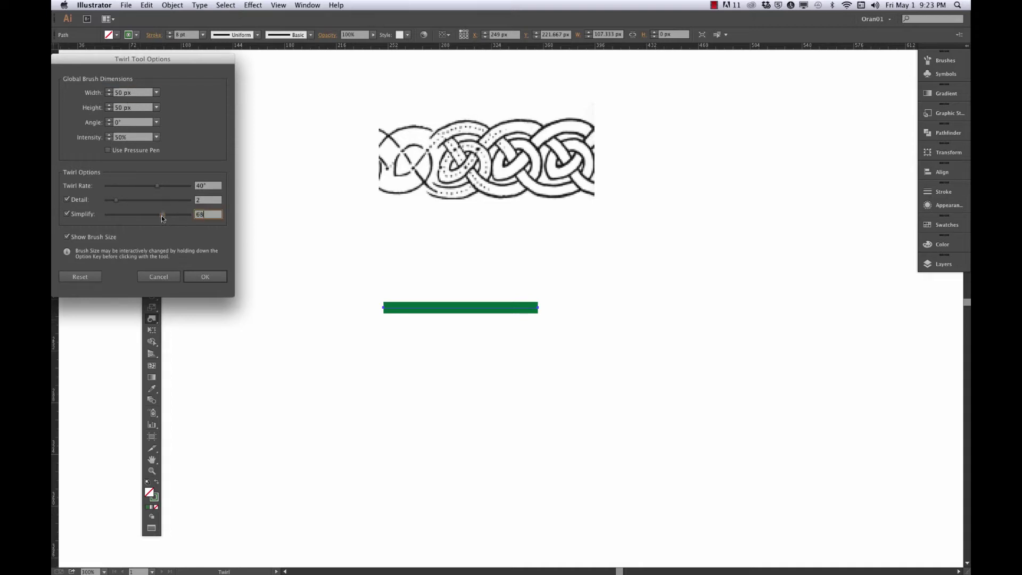
{"action": "left_click", "coordinate": [205, 276]}
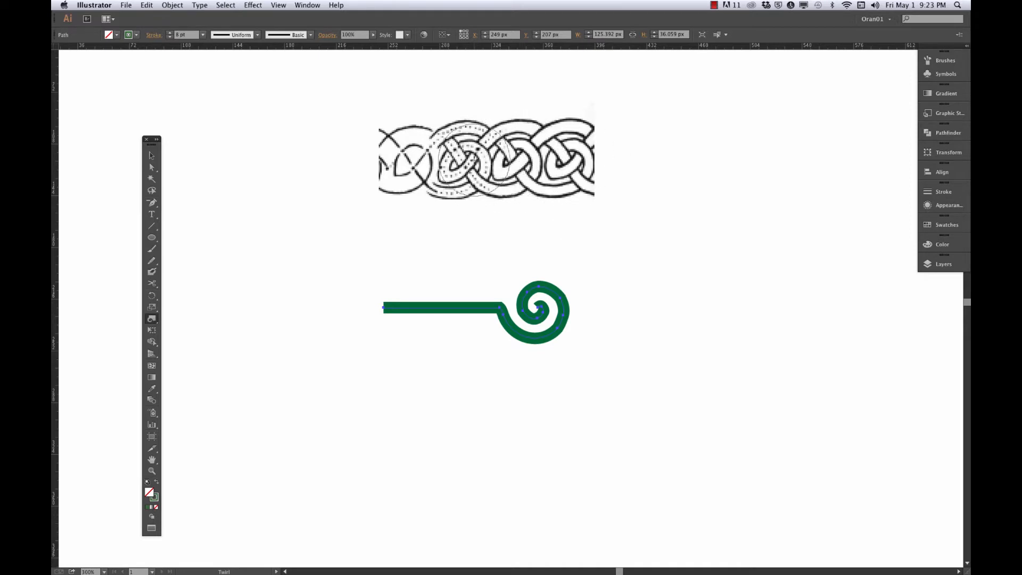
{"action": "mouse_move", "coordinate": [151, 284]}
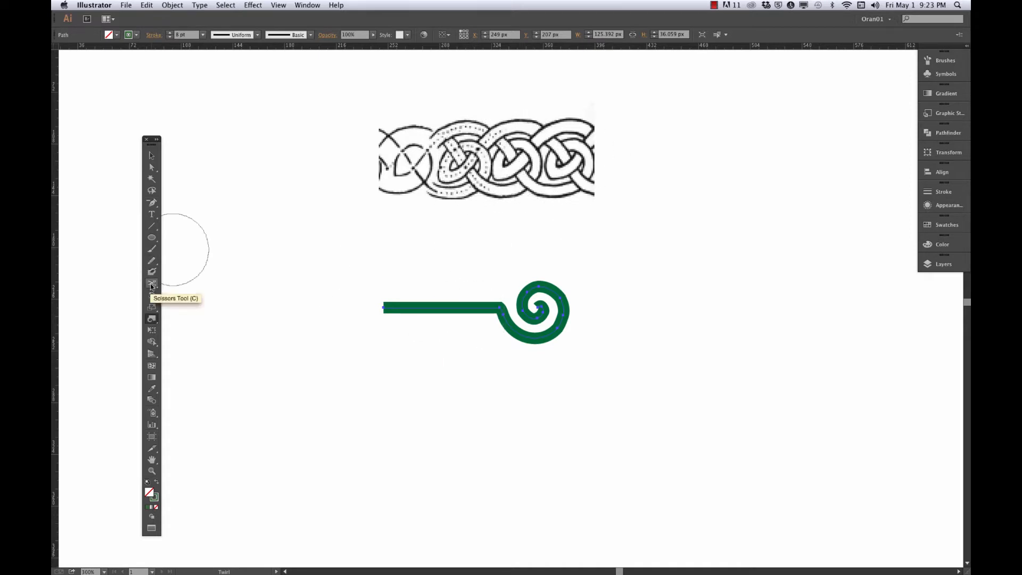
Cut off the straight tail and simplify the spiral path at 95% curve precision.
{"action": "left_click", "coordinate": [151, 283]}
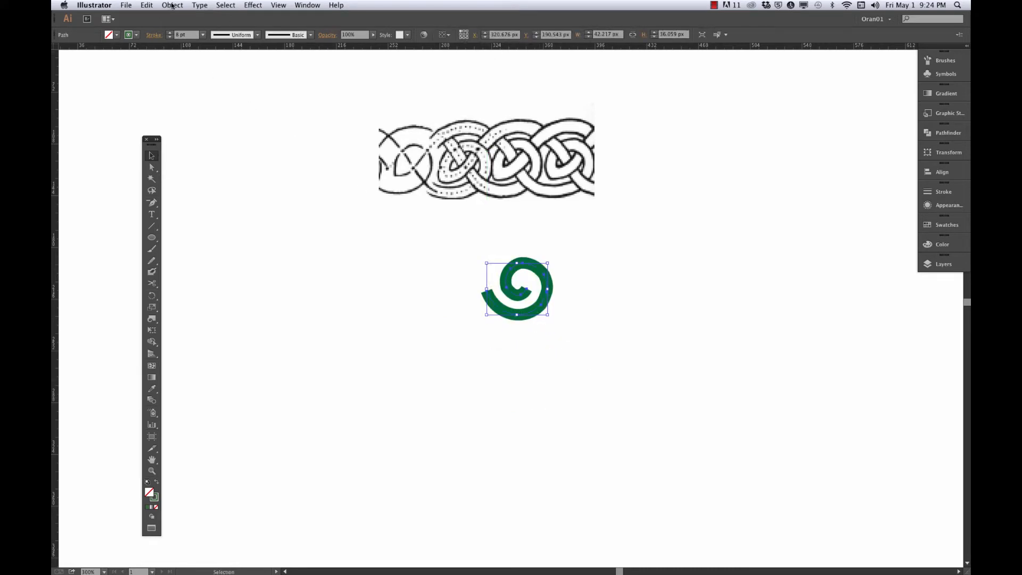
{"action": "left_click", "coordinate": [172, 6]}
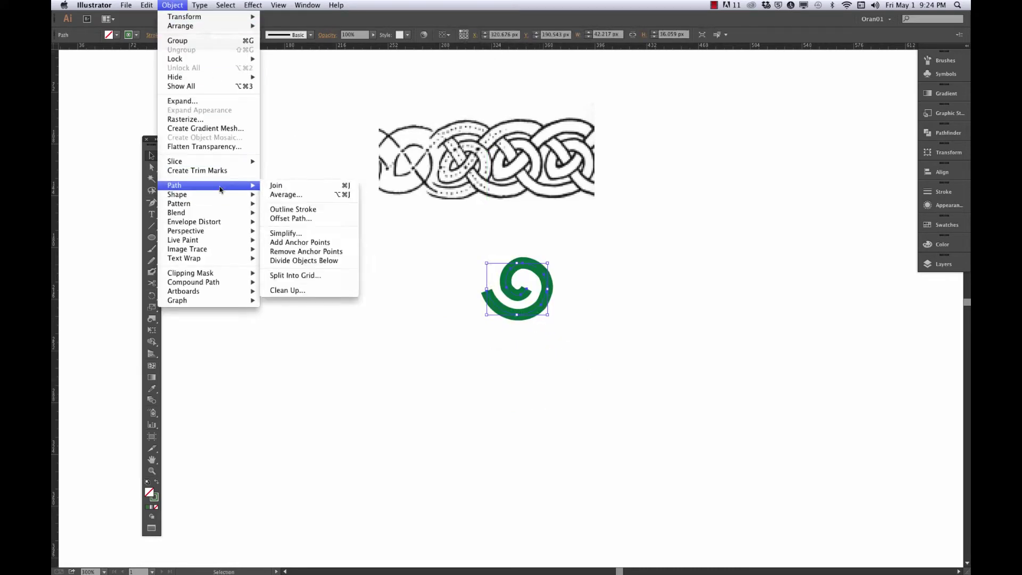
{"action": "left_click", "coordinate": [284, 232]}
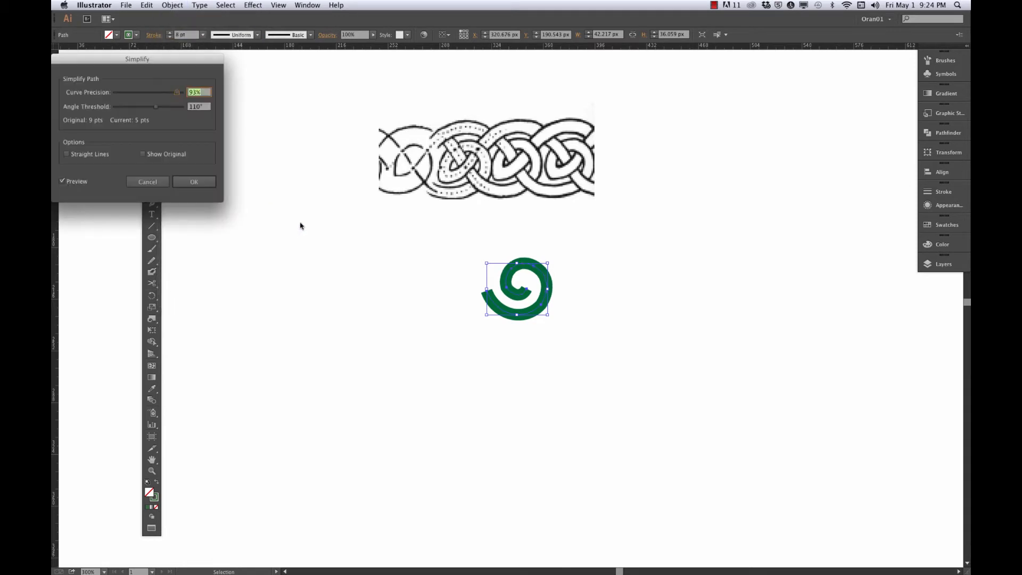
{"action": "left_click_drag", "start_coordinate": [172, 92], "coordinate": [178, 92]}
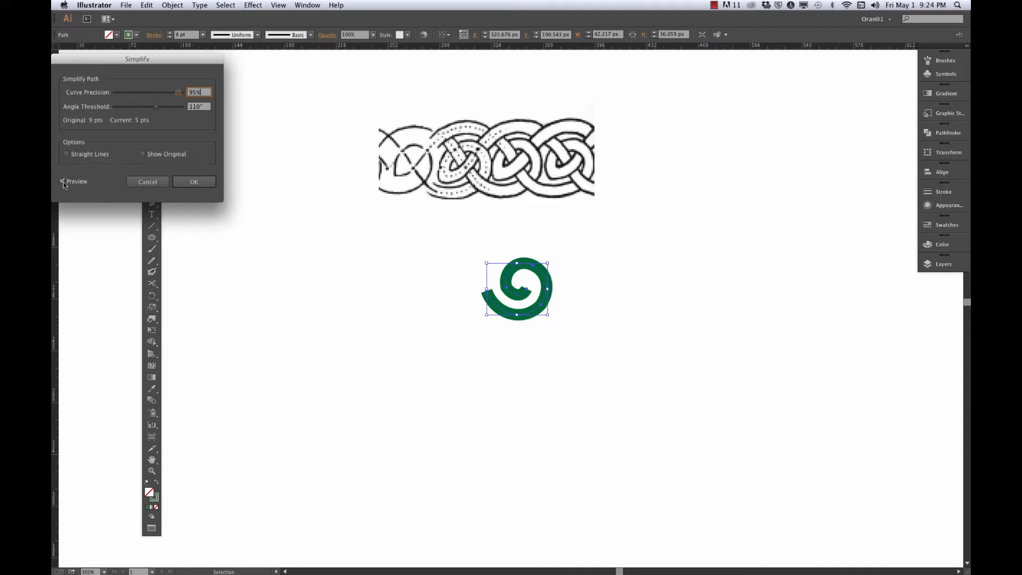
{"action": "left_click", "coordinate": [62, 181]}
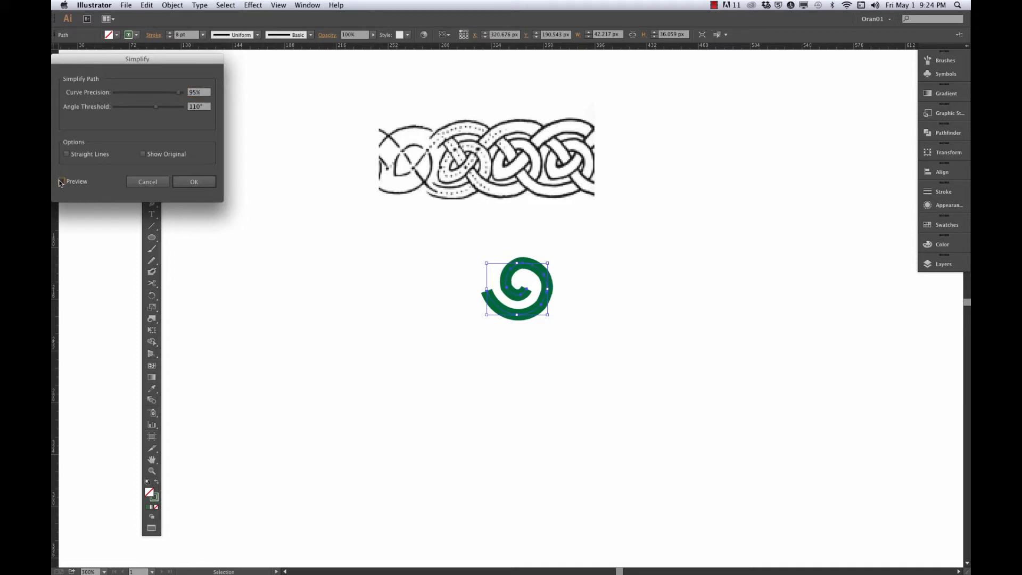
{"action": "left_click", "coordinate": [62, 181]}
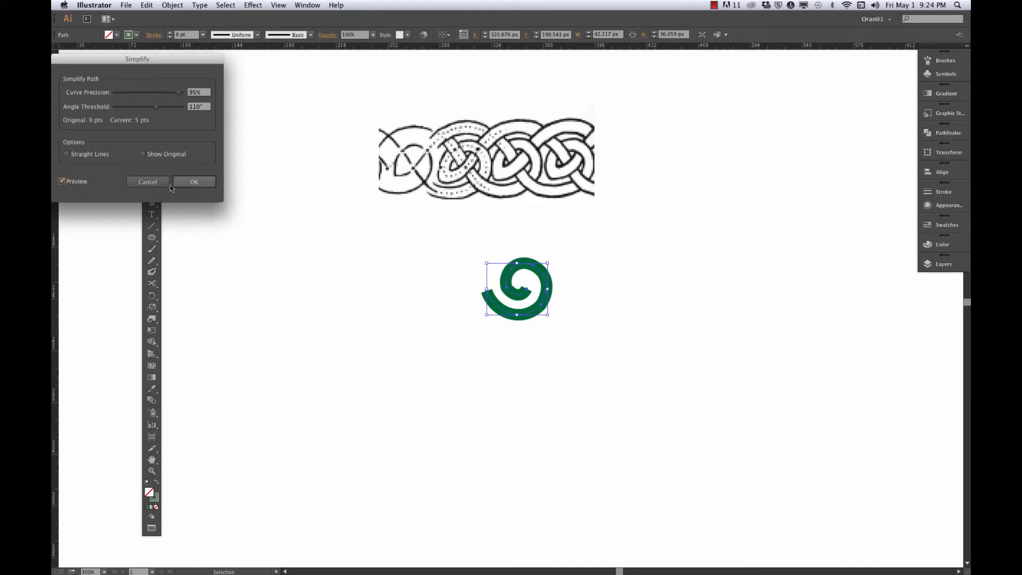
{"action": "left_click", "coordinate": [194, 180]}
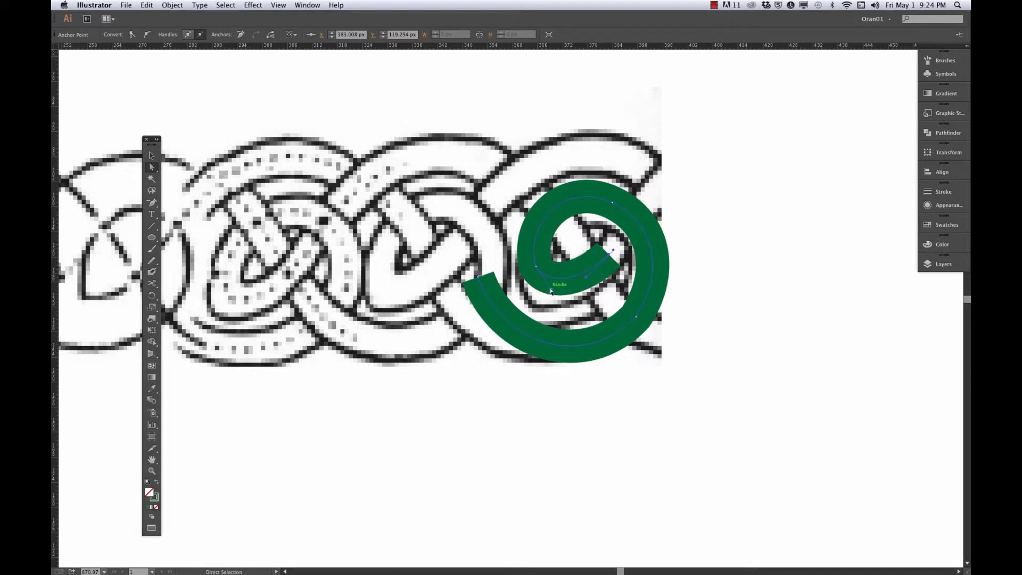
{"action": "mouse_move", "coordinate": [384, 304]}
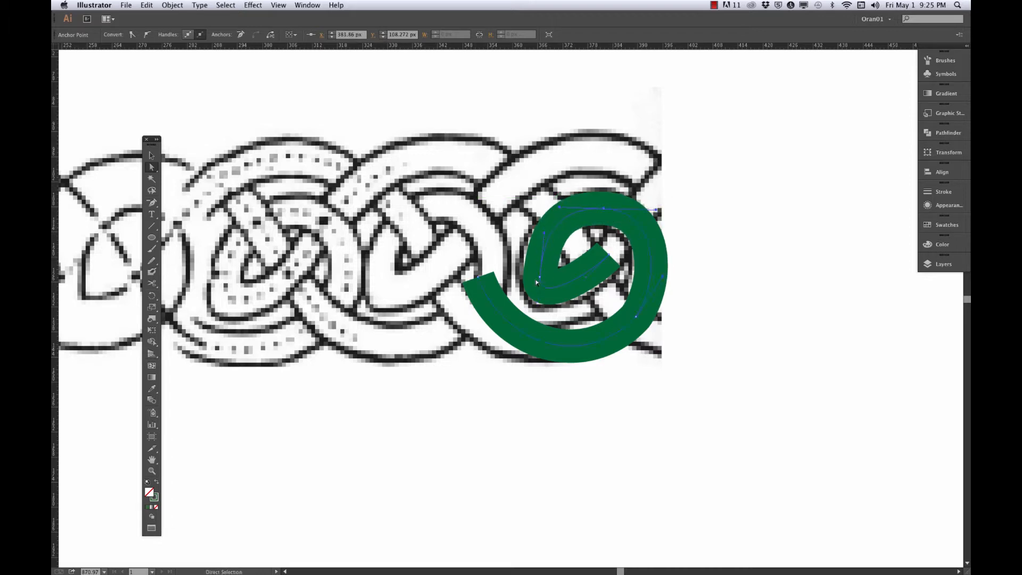
Drag and convert the spiral's anchors so its outer curve and tail follow the knot loop.
{"action": "left_click", "coordinate": [694, 356]}
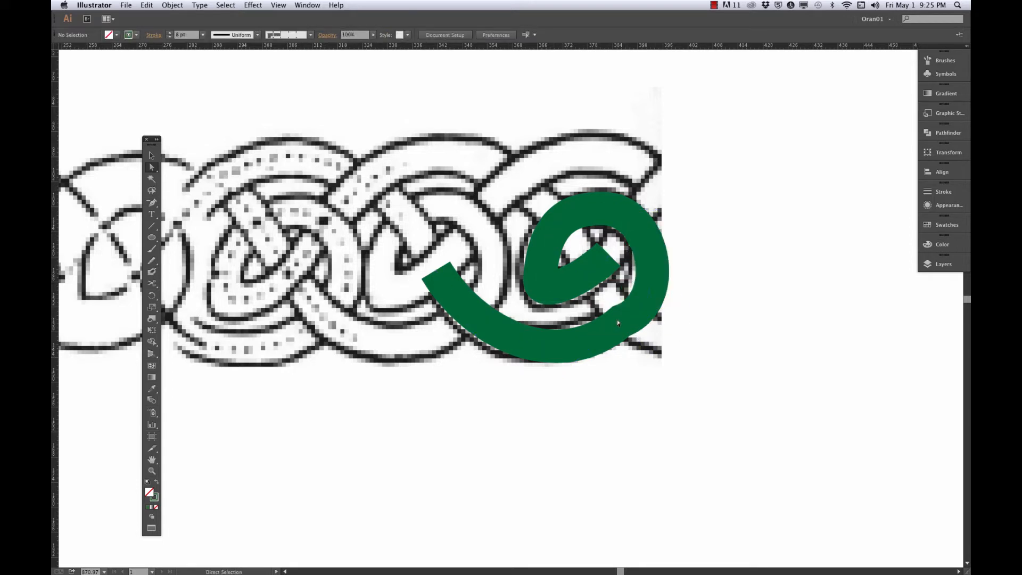
{"action": "left_click", "coordinate": [616, 322]}
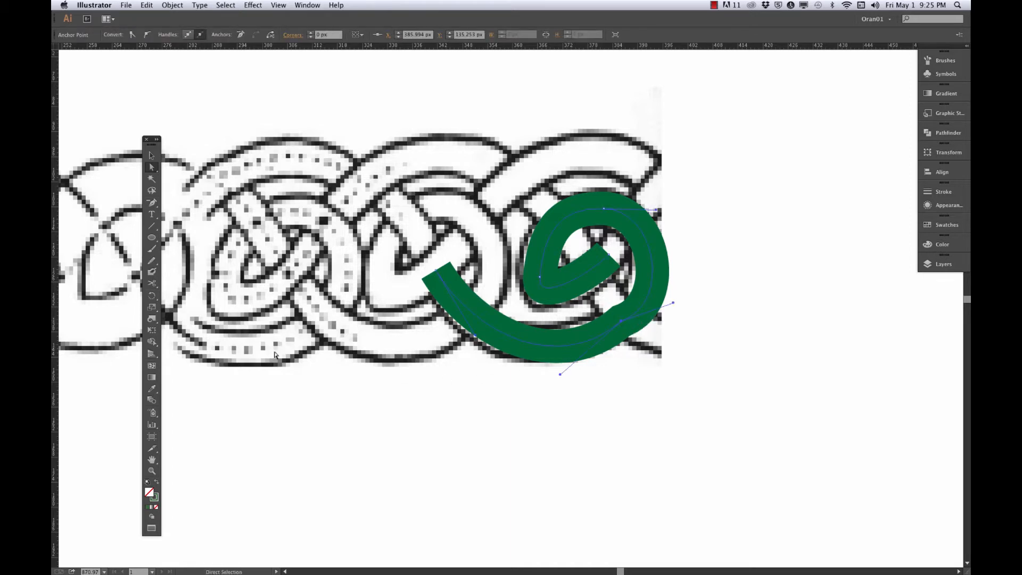
{"action": "left_click", "coordinate": [152, 202]}
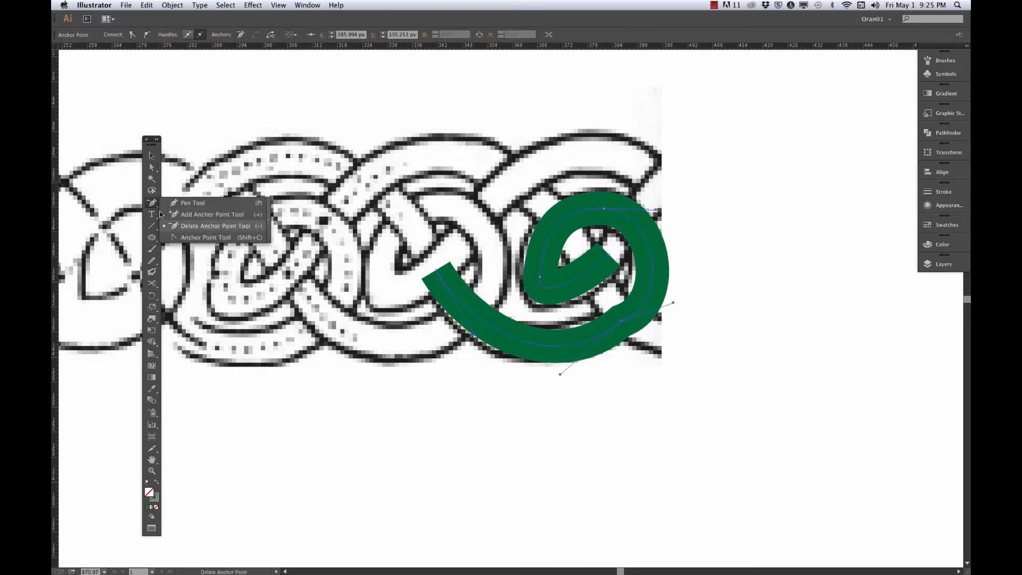
{"action": "left_click", "coordinate": [206, 236]}
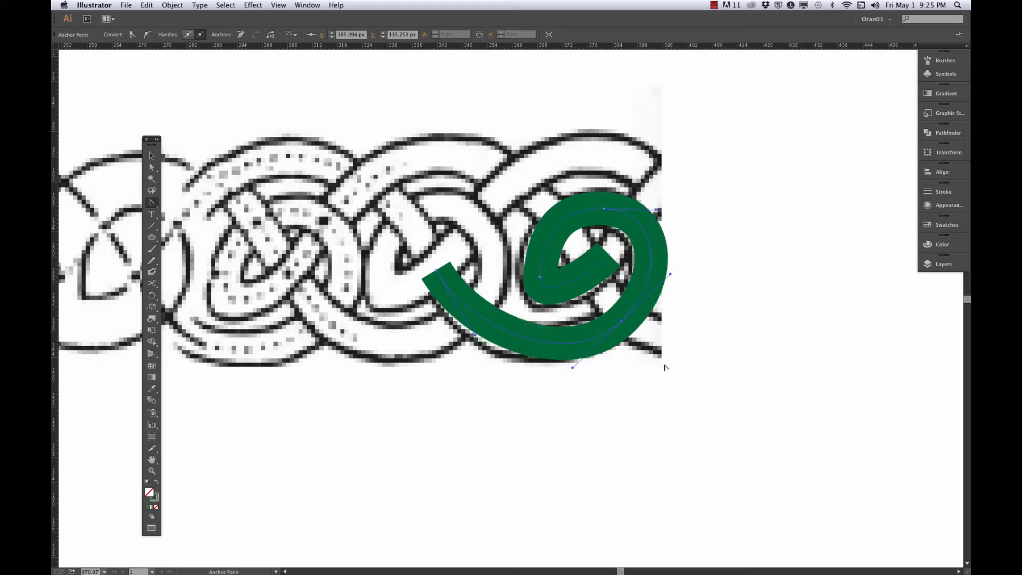
{"action": "left_click", "coordinate": [447, 282]}
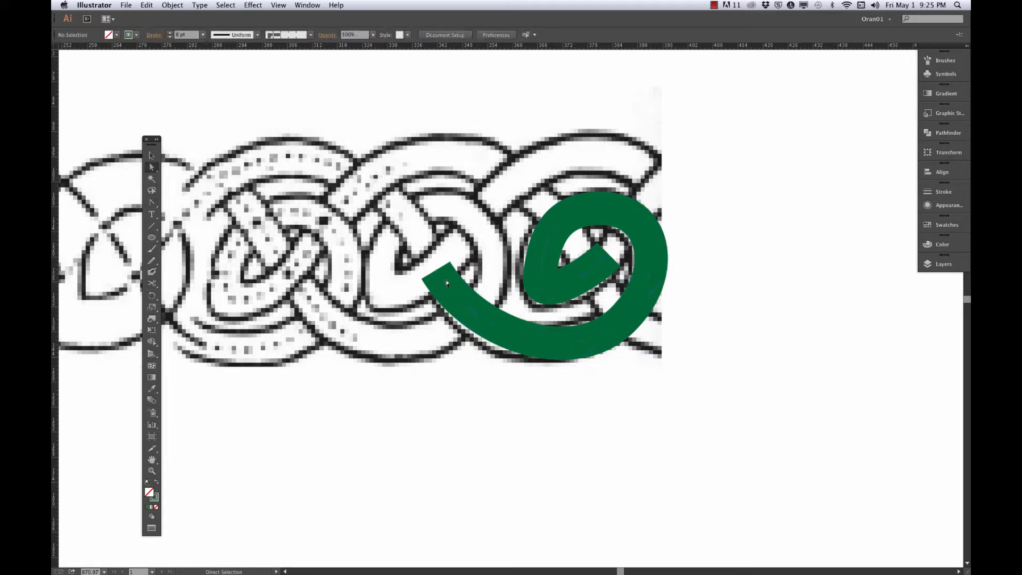
{"action": "left_click", "coordinate": [447, 282]}
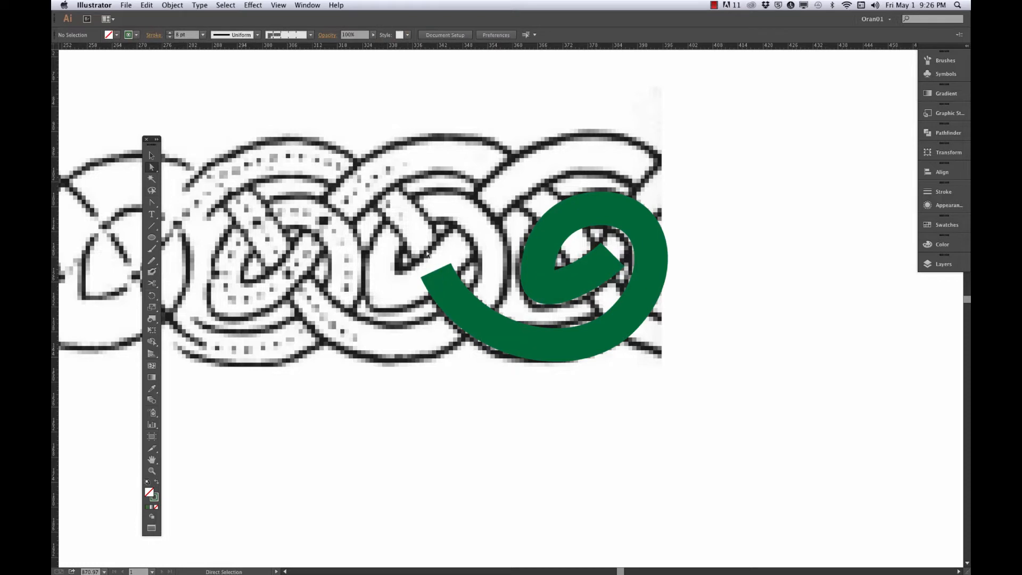
{"action": "mouse_move", "coordinate": [505, 313]}
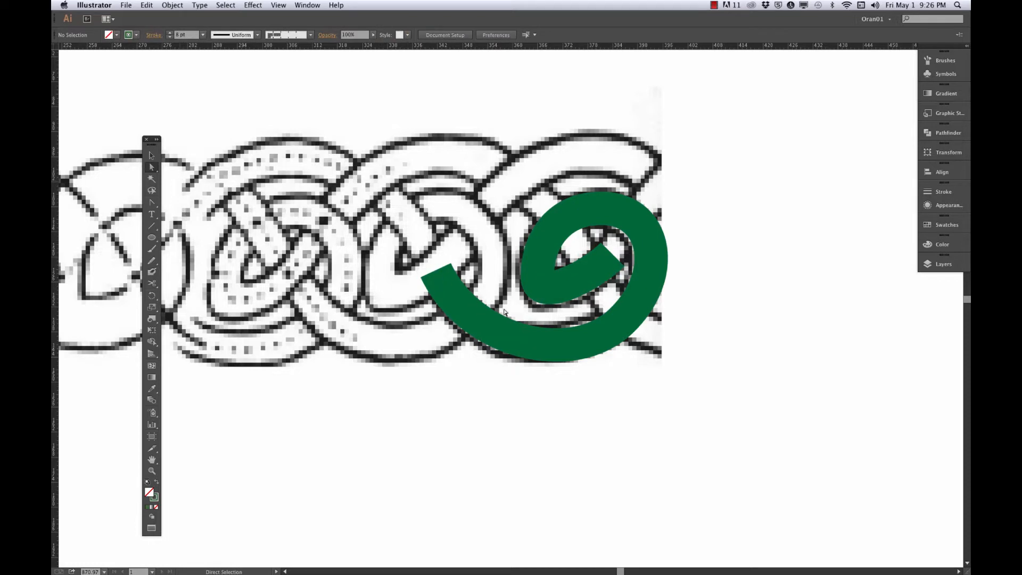
{"action": "mouse_move", "coordinate": [531, 195]}
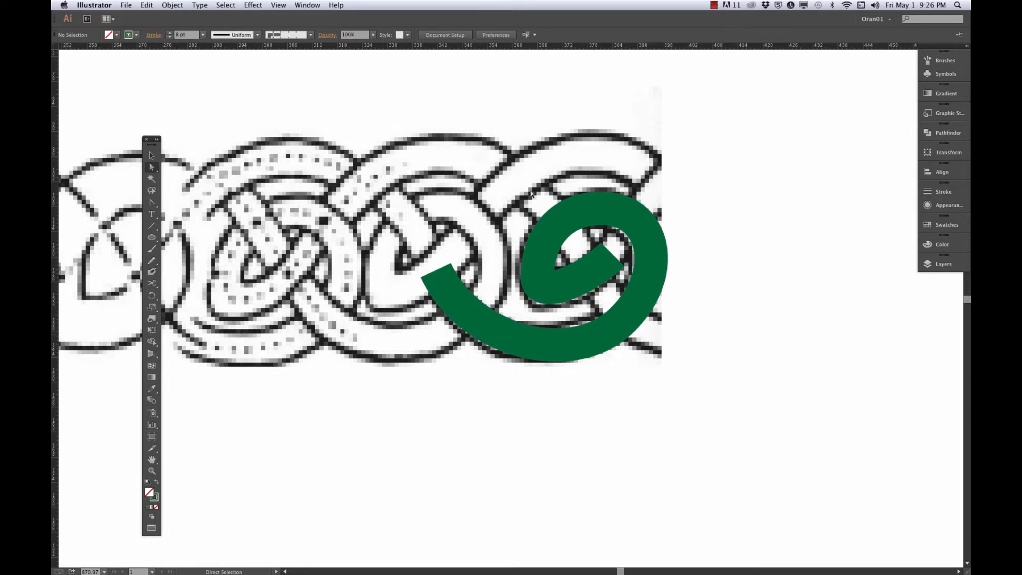
{"action": "mouse_move", "coordinate": [500, 342]}
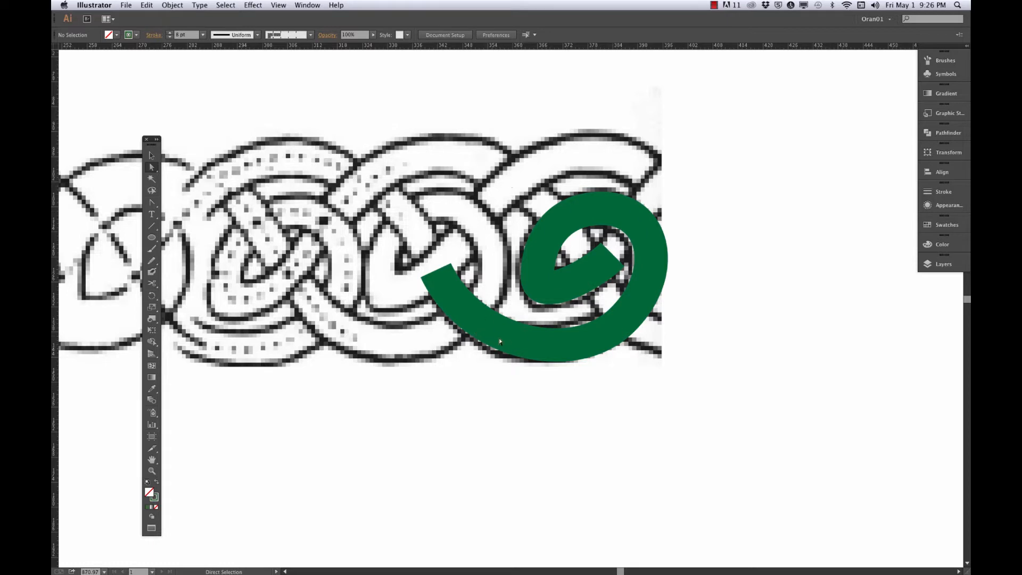
{"action": "mouse_move", "coordinate": [511, 291]}
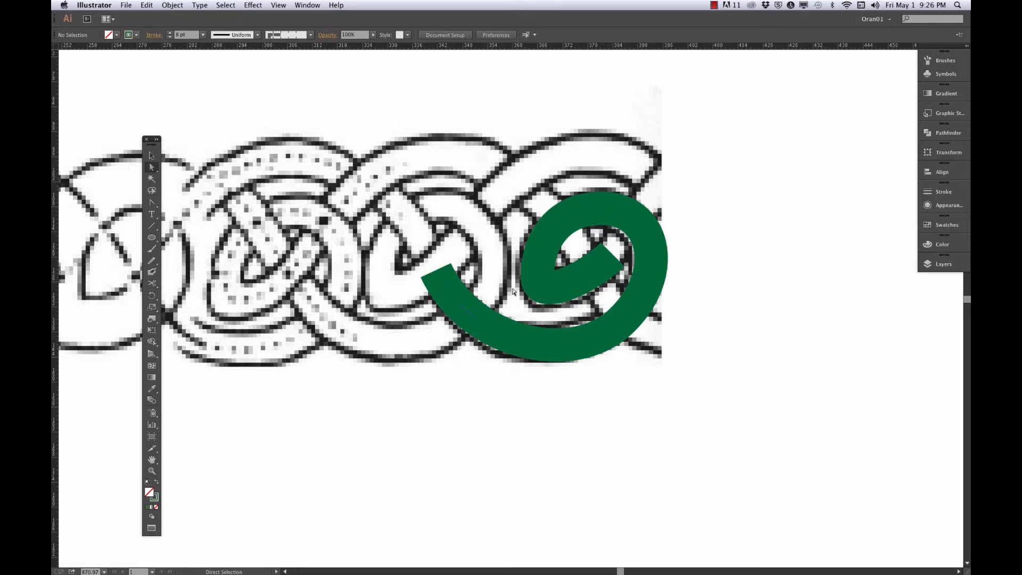
{"action": "mouse_move", "coordinate": [464, 156]}
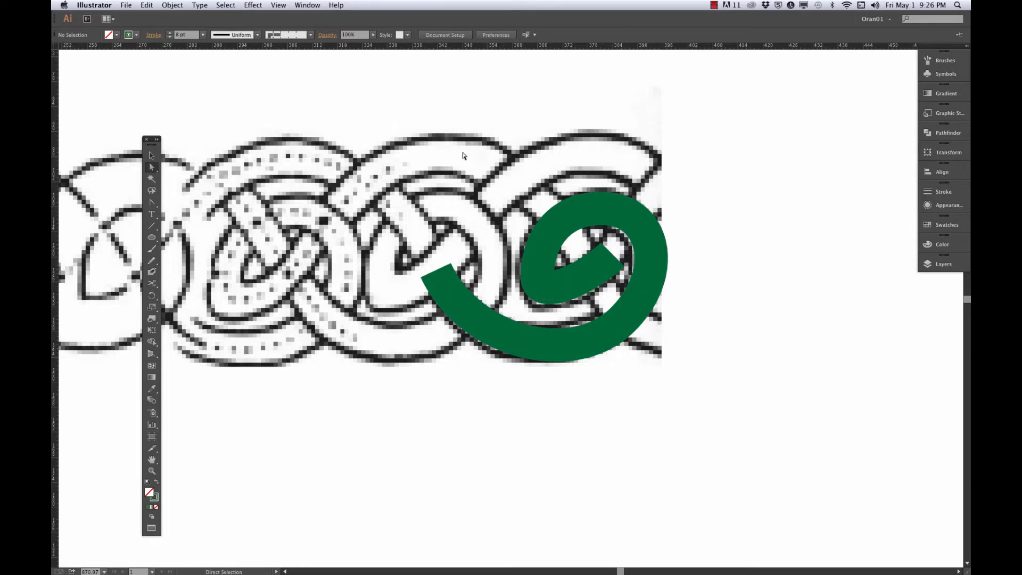
{"action": "mouse_move", "coordinate": [433, 275]}
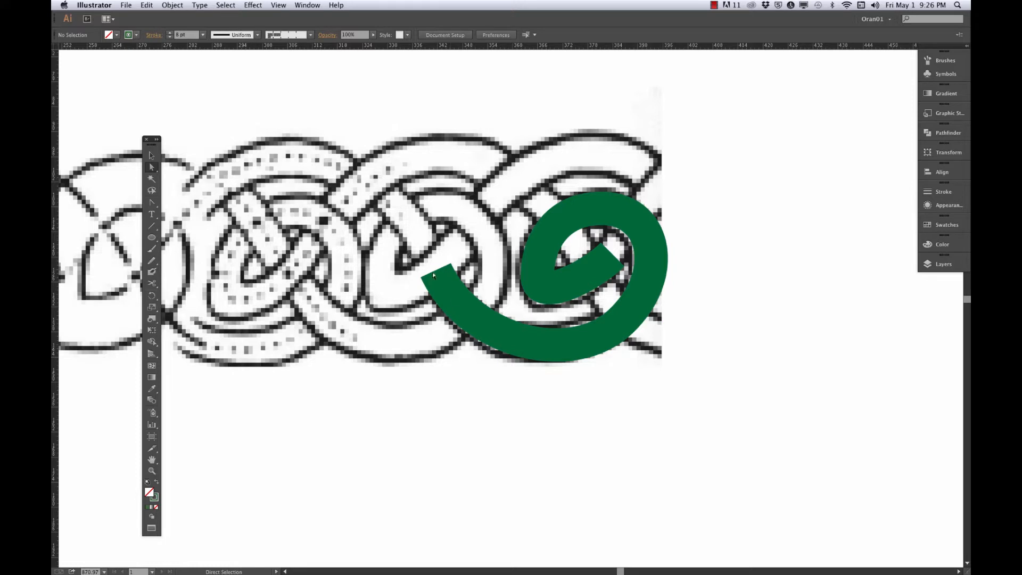
{"action": "mouse_move", "coordinate": [642, 273]}
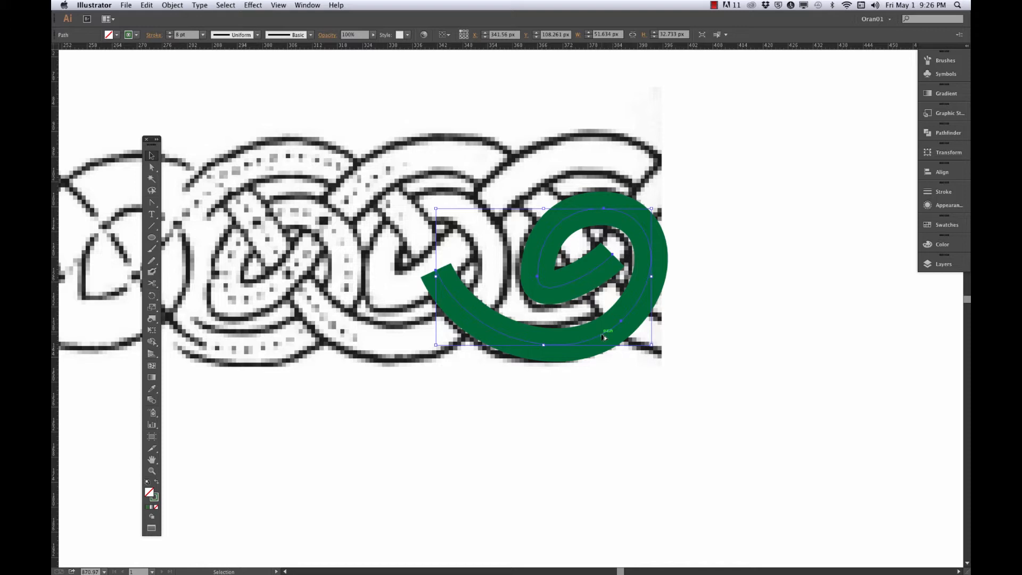
{"action": "mouse_move", "coordinate": [602, 335]}
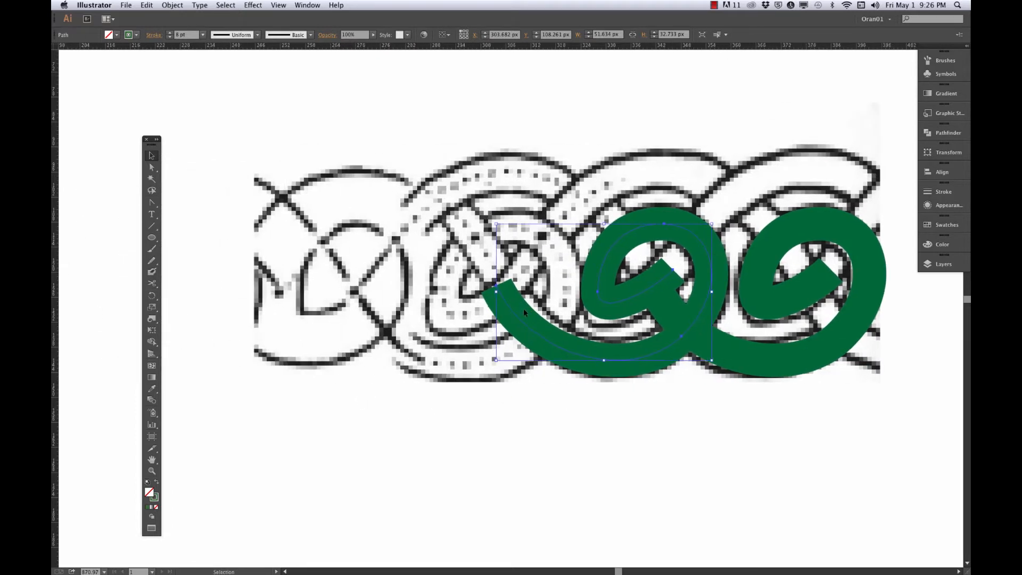
Place another green loop copy to the left along the traced knot.
{"action": "left_click", "coordinate": [171, 4]}
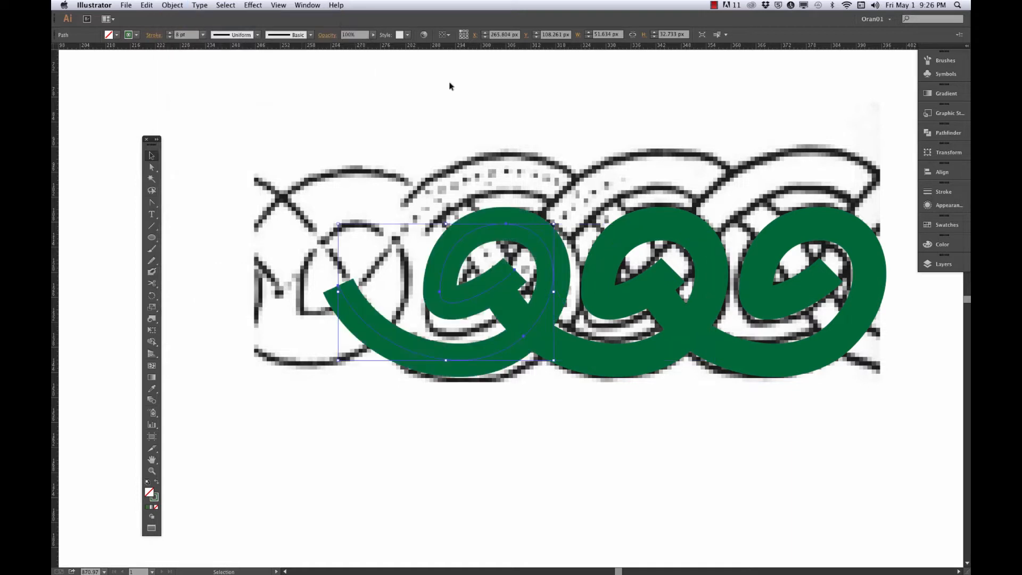
{"action": "mouse_move", "coordinate": [772, 389]}
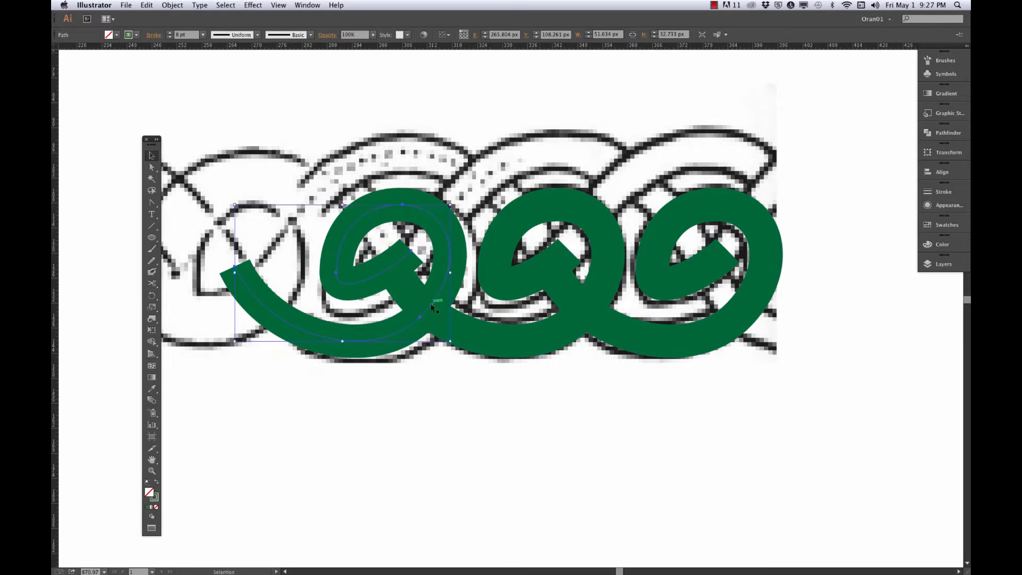
{"action": "mouse_move", "coordinate": [479, 168]}
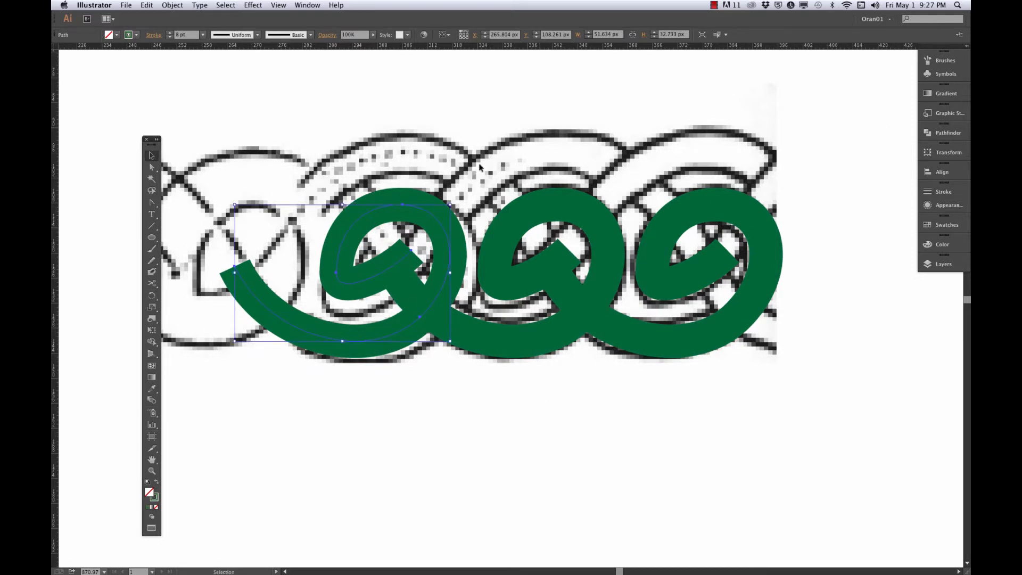
{"action": "mouse_move", "coordinate": [793, 339]}
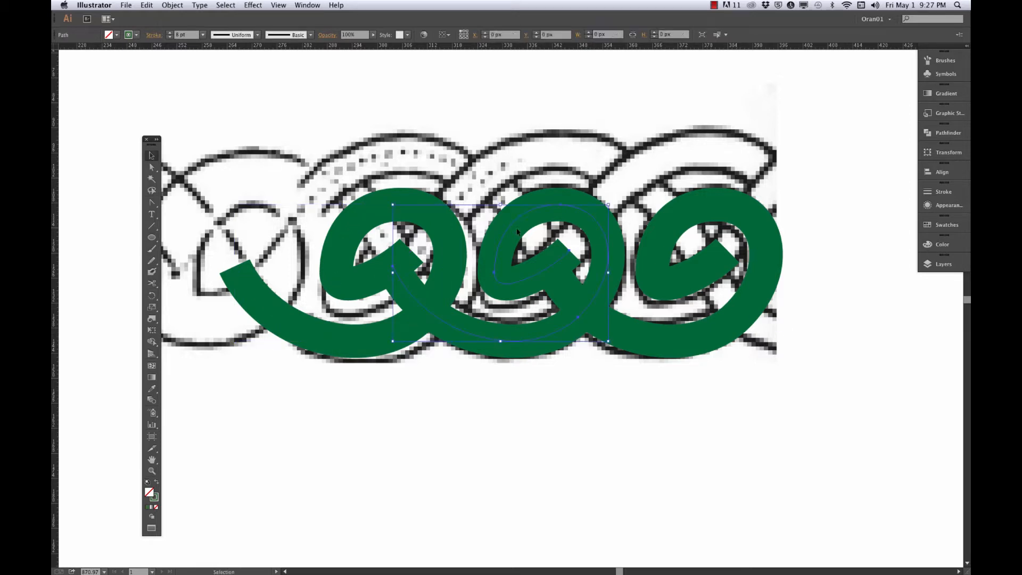
Color the middle loop red from Swatches and cut the large green circle into an arc.
{"action": "left_click", "coordinate": [946, 224]}
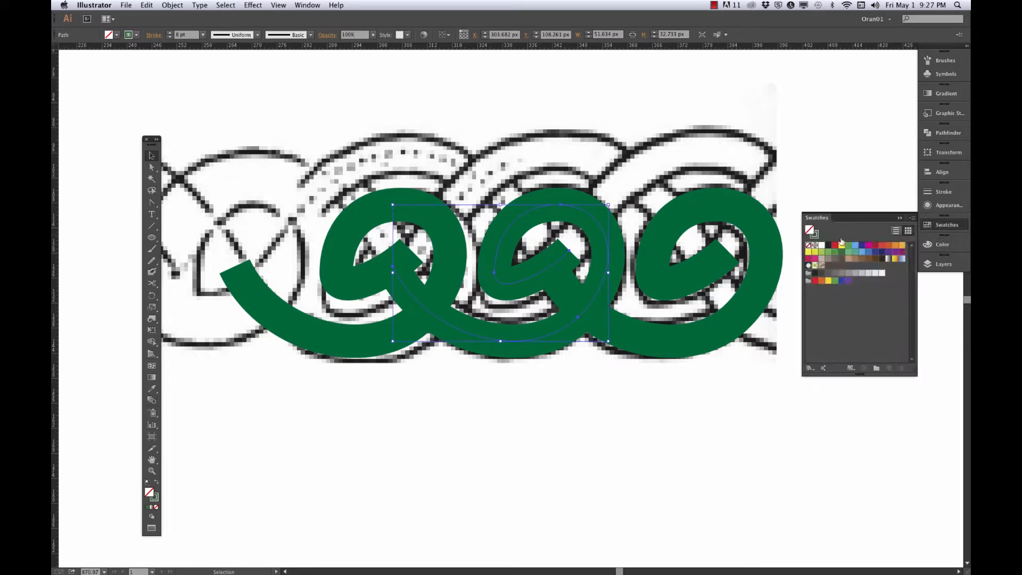
{"action": "left_click", "coordinate": [834, 244]}
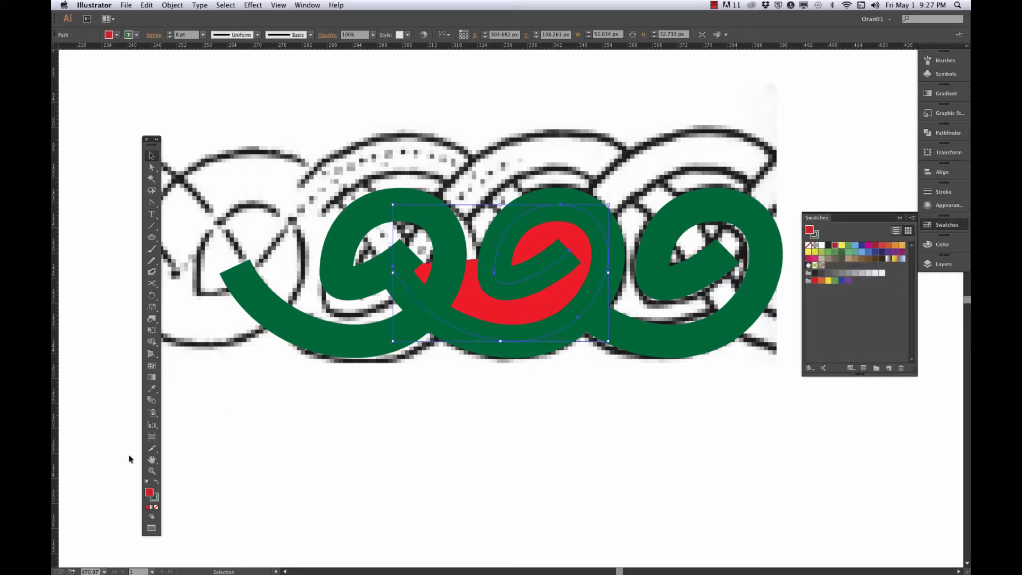
{"action": "left_click", "coordinate": [151, 507]}
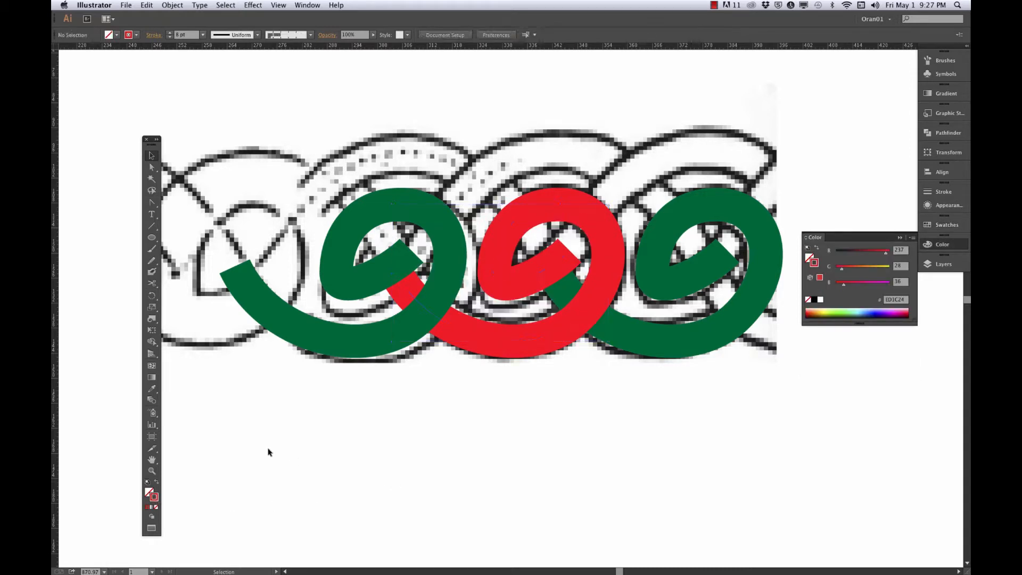
{"action": "mouse_move", "coordinate": [665, 344]}
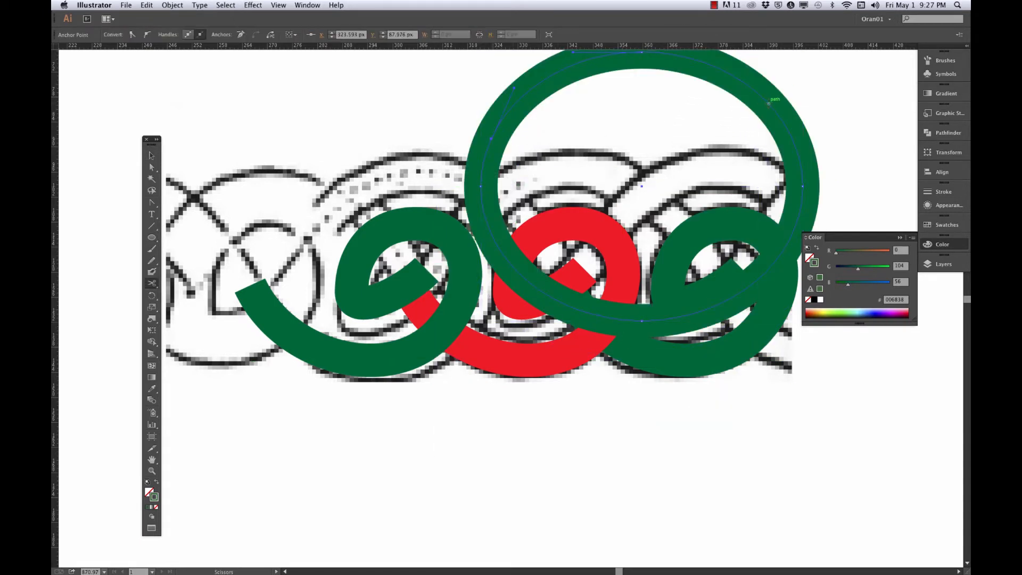
{"action": "left_click", "coordinate": [150, 154]}
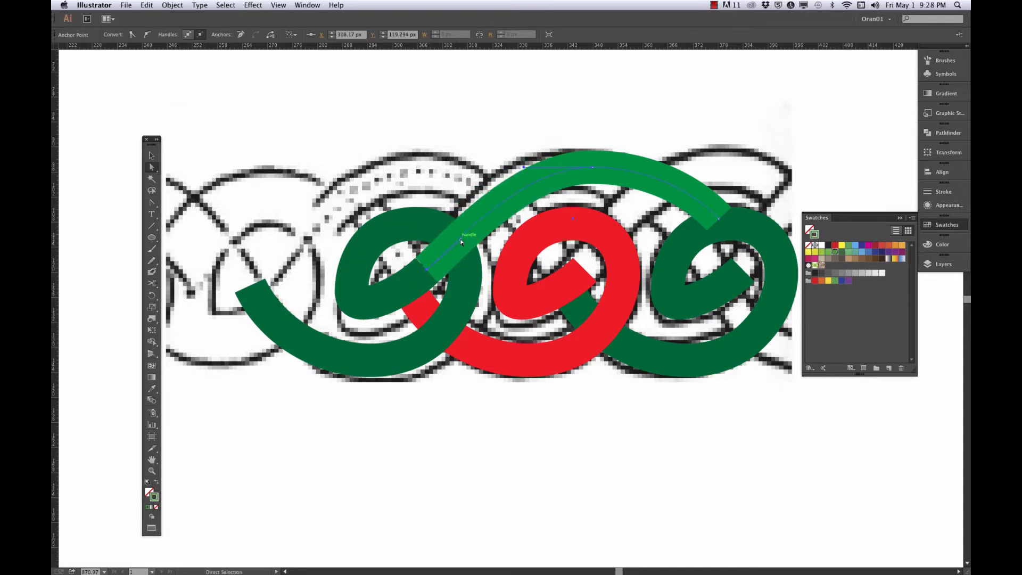
{"action": "mouse_move", "coordinate": [591, 168]}
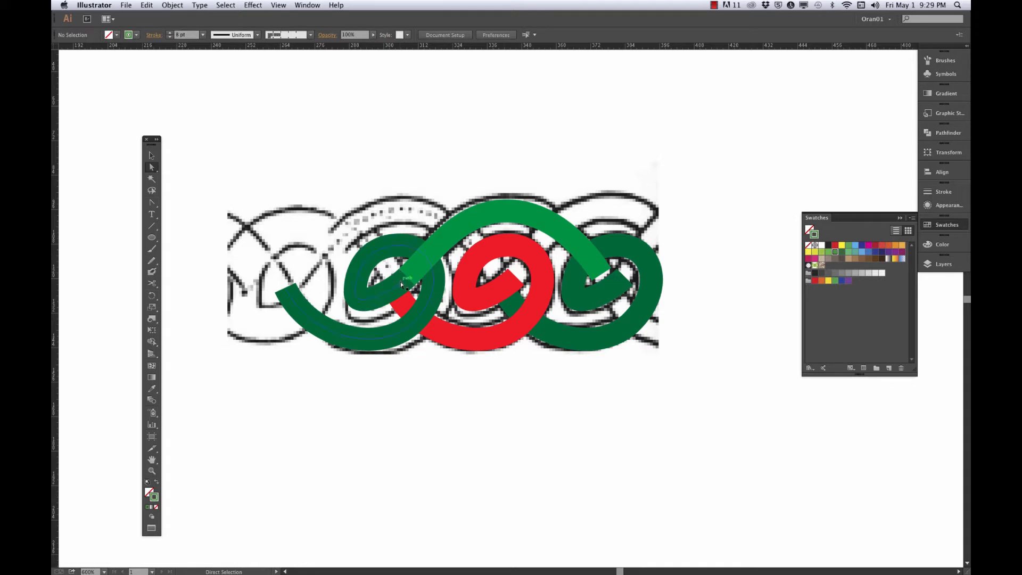
Recolor the left loop to the arch's light green and select the light green strand.
{"action": "left_click", "coordinate": [406, 277]}
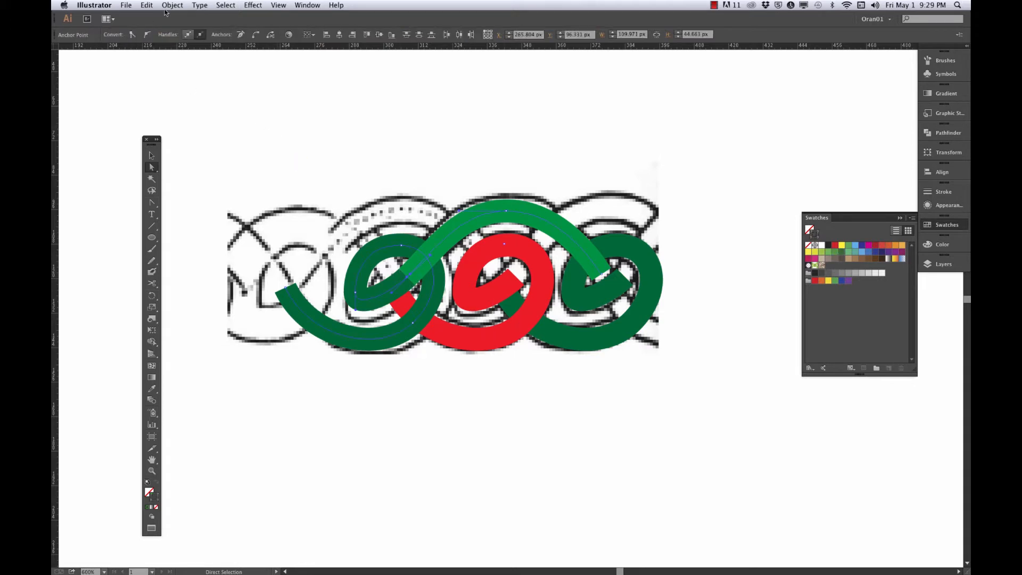
{"action": "left_click", "coordinate": [172, 6]}
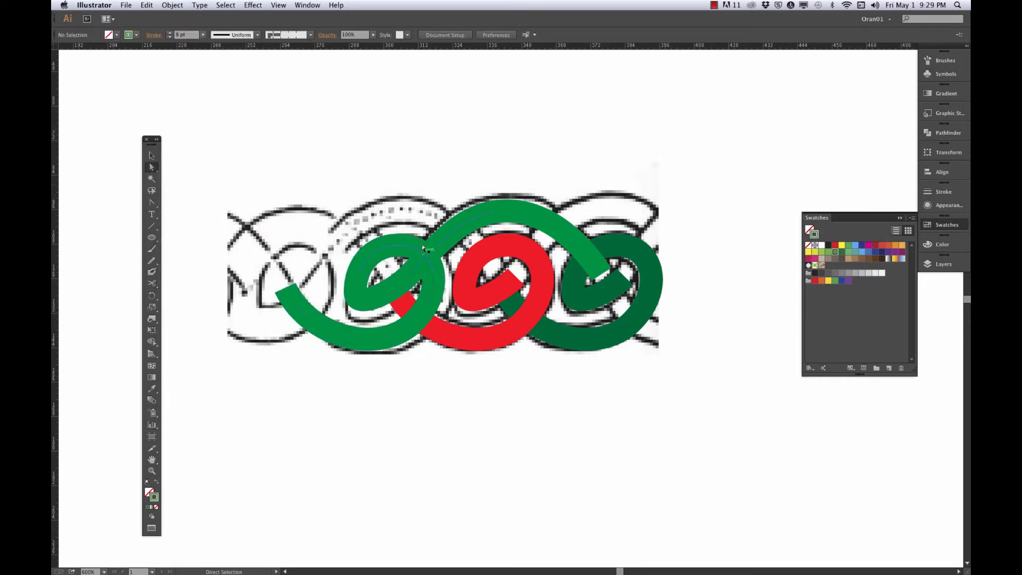
{"action": "left_click", "coordinate": [432, 250]}
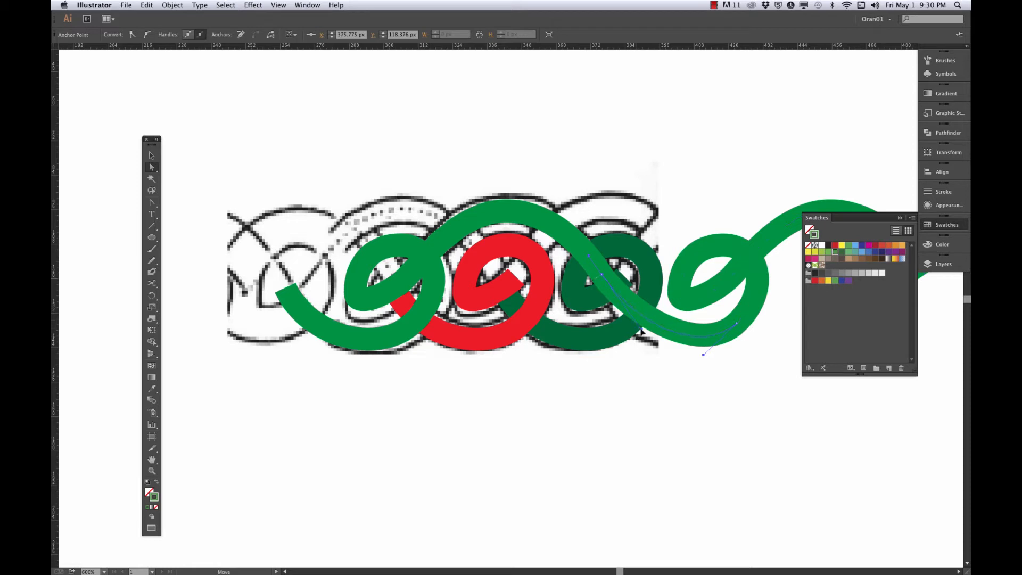
Join the light green strand pieces into a single path with Object > Path > Join.
{"action": "left_click", "coordinate": [622, 404]}
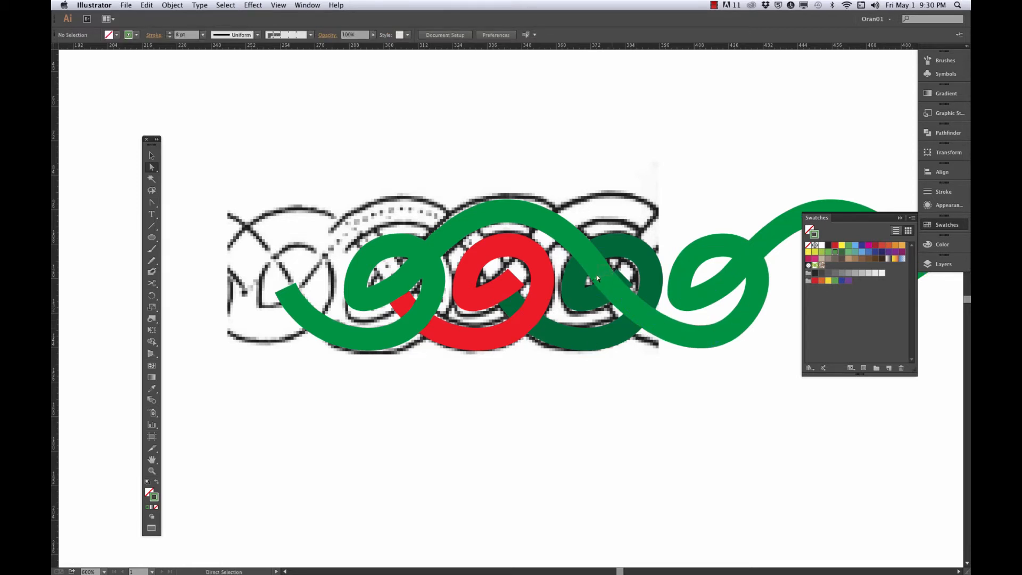
{"action": "left_click", "coordinate": [596, 279]}
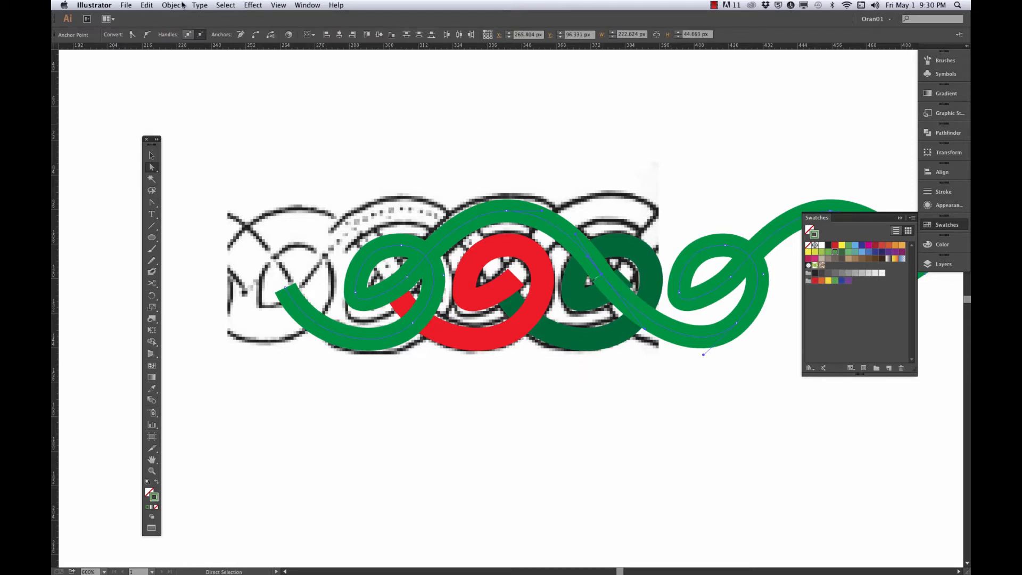
{"action": "left_click", "coordinate": [172, 5]}
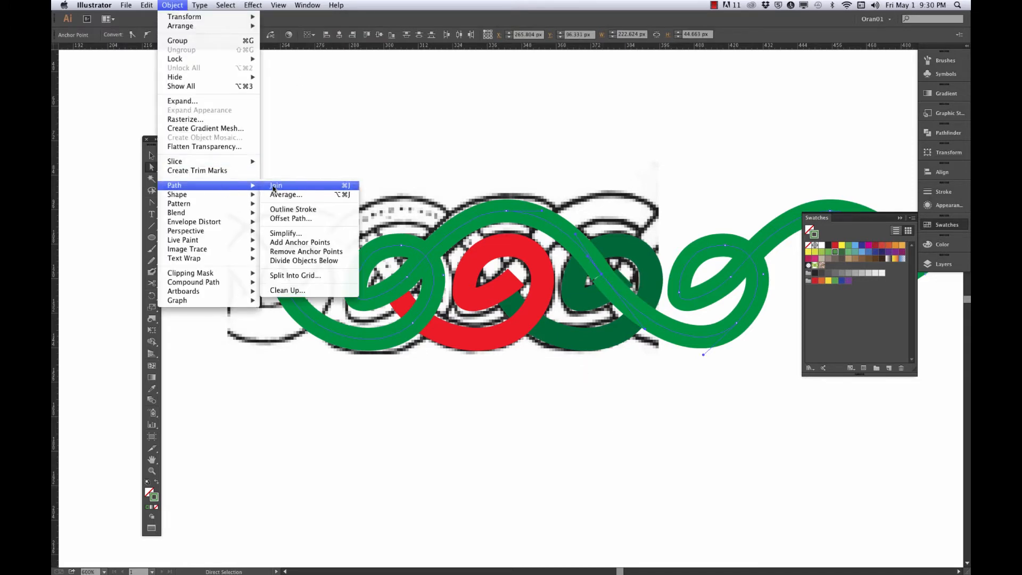
{"action": "left_click", "coordinate": [275, 185]}
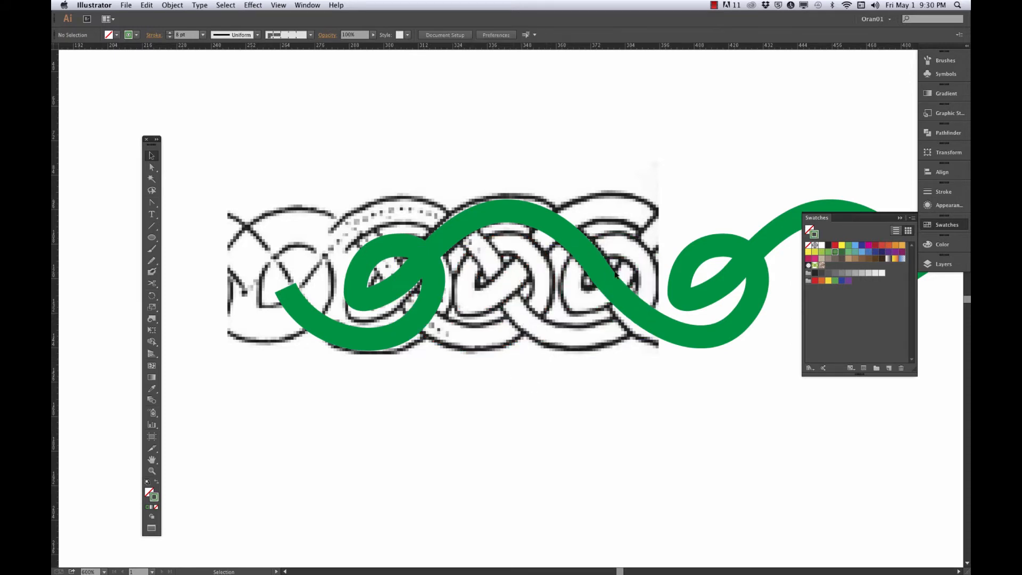
{"action": "left_click", "coordinate": [380, 326]}
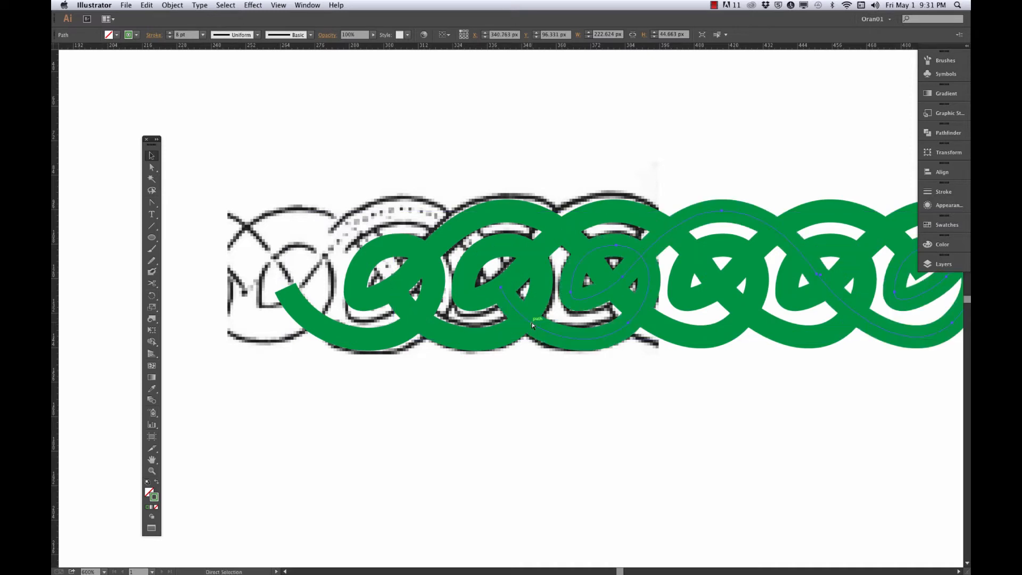
Bring up the Swatches panel to color the strand copies yellow and red.
{"action": "left_click", "coordinate": [946, 224]}
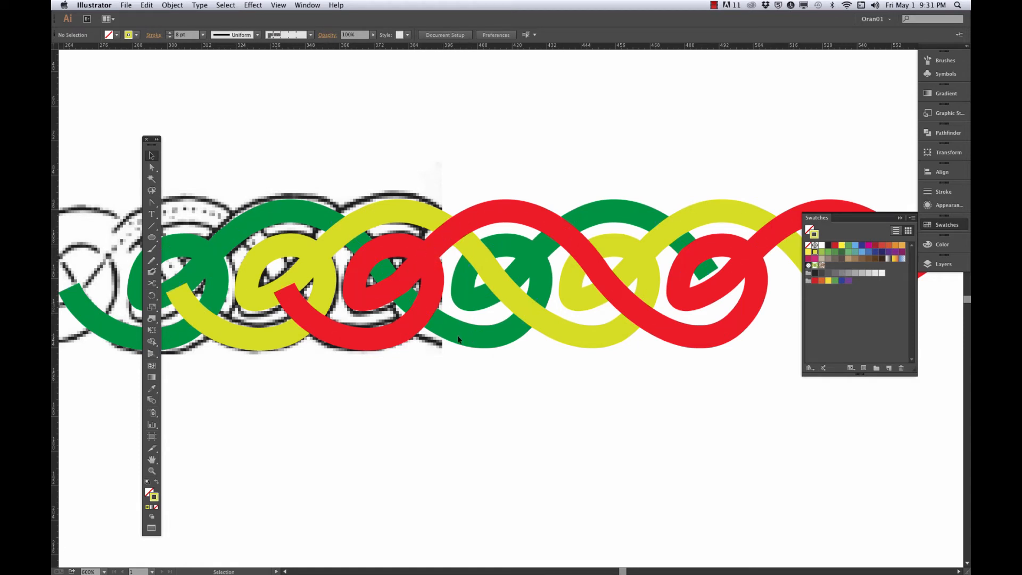
{"action": "mouse_move", "coordinate": [556, 402]}
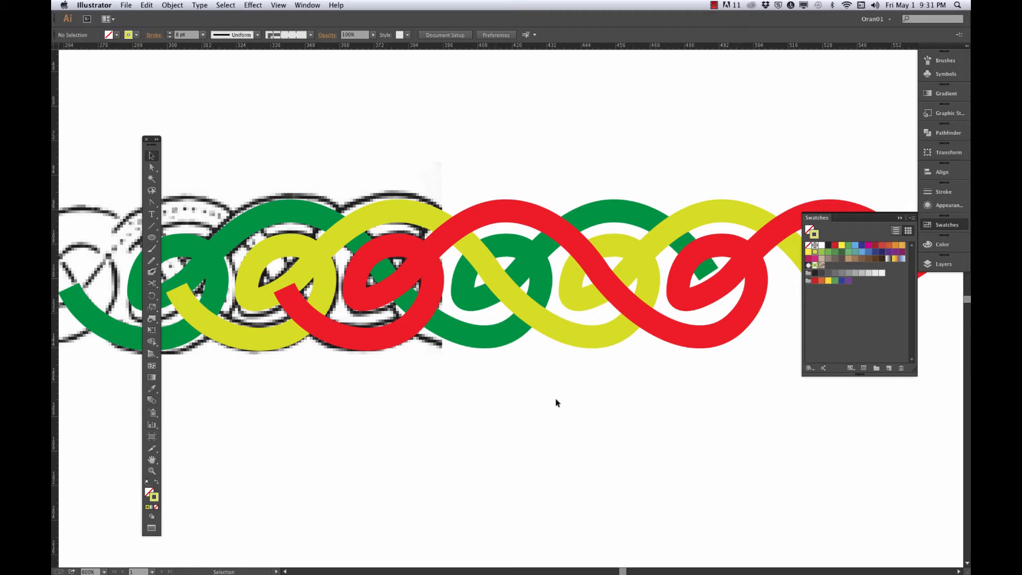
{"action": "mouse_move", "coordinate": [440, 190]}
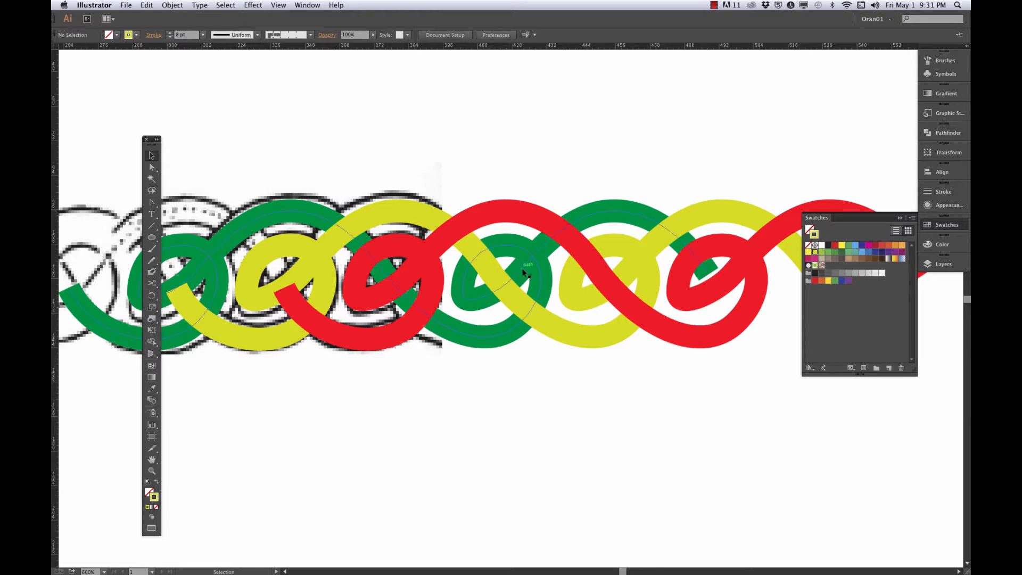
{"action": "mouse_move", "coordinate": [552, 267]}
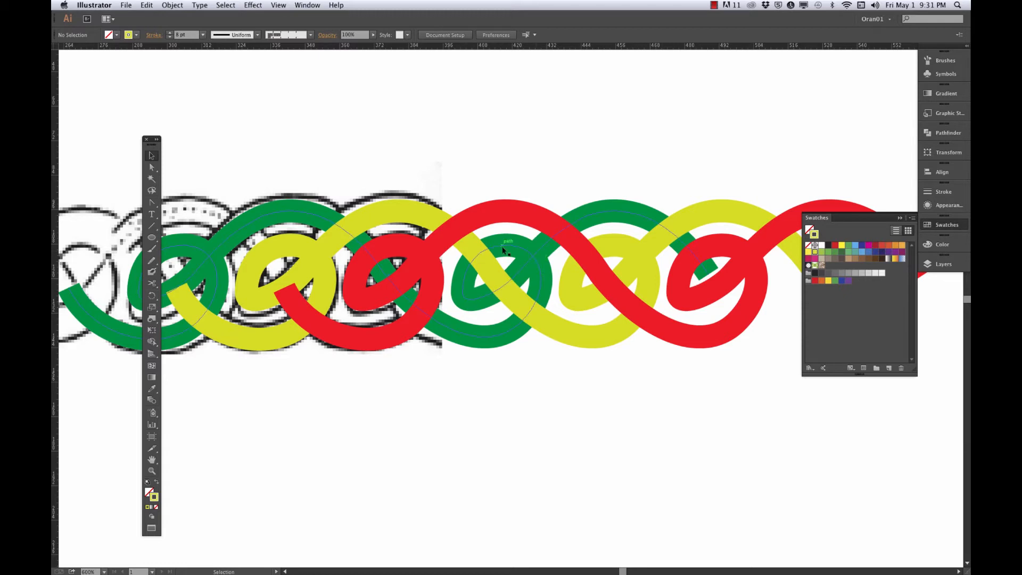
{"action": "mouse_move", "coordinate": [537, 261]}
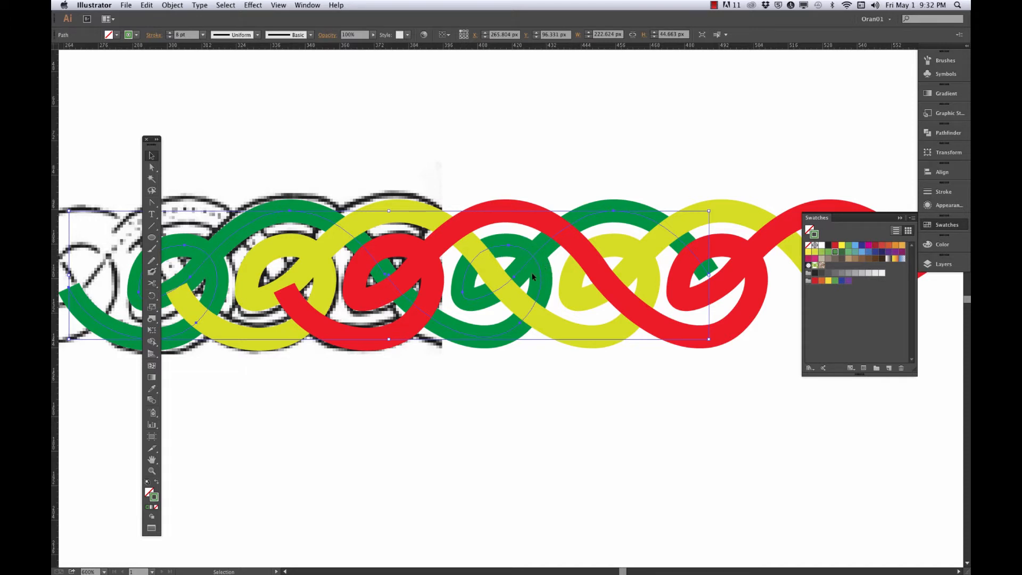
{"action": "mouse_move", "coordinate": [522, 267]}
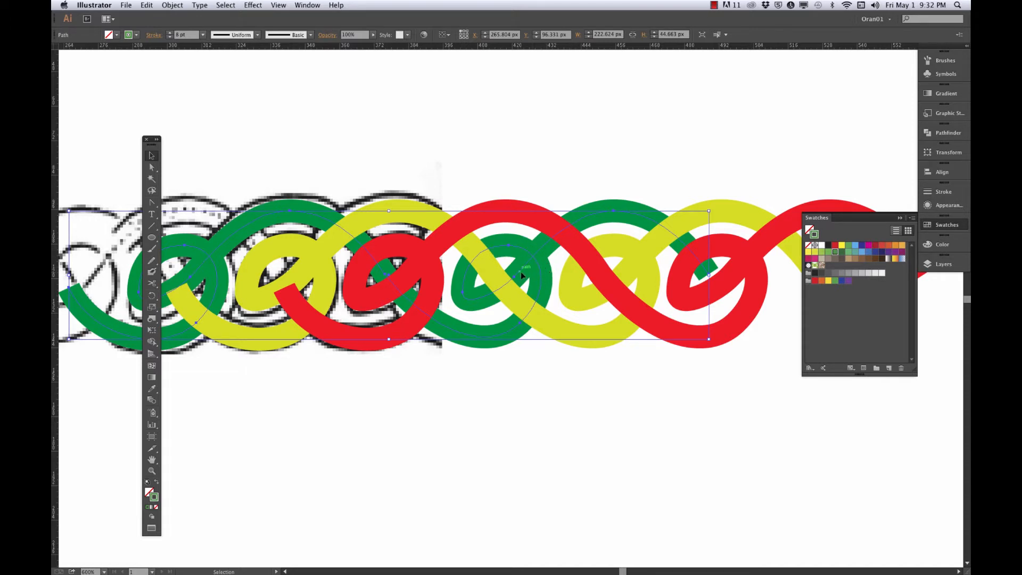
{"action": "mouse_move", "coordinate": [255, 252]}
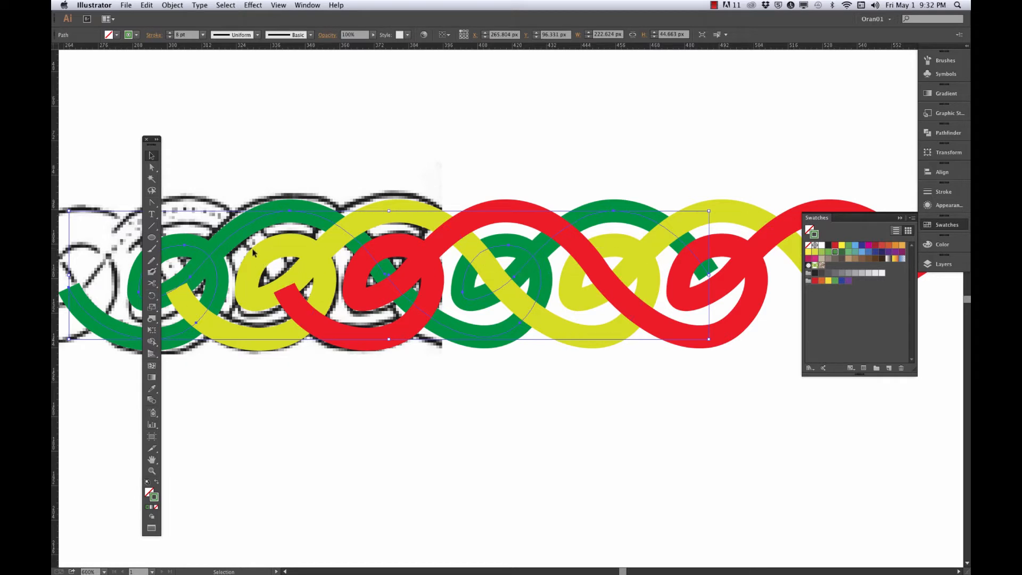
{"action": "mouse_move", "coordinate": [150, 244]}
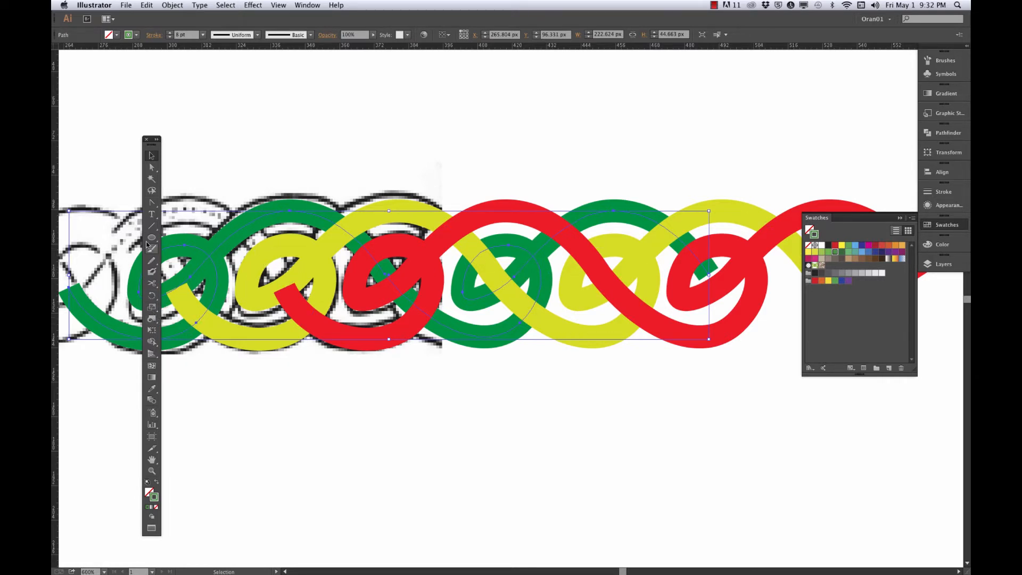
{"action": "mouse_move", "coordinate": [154, 249]}
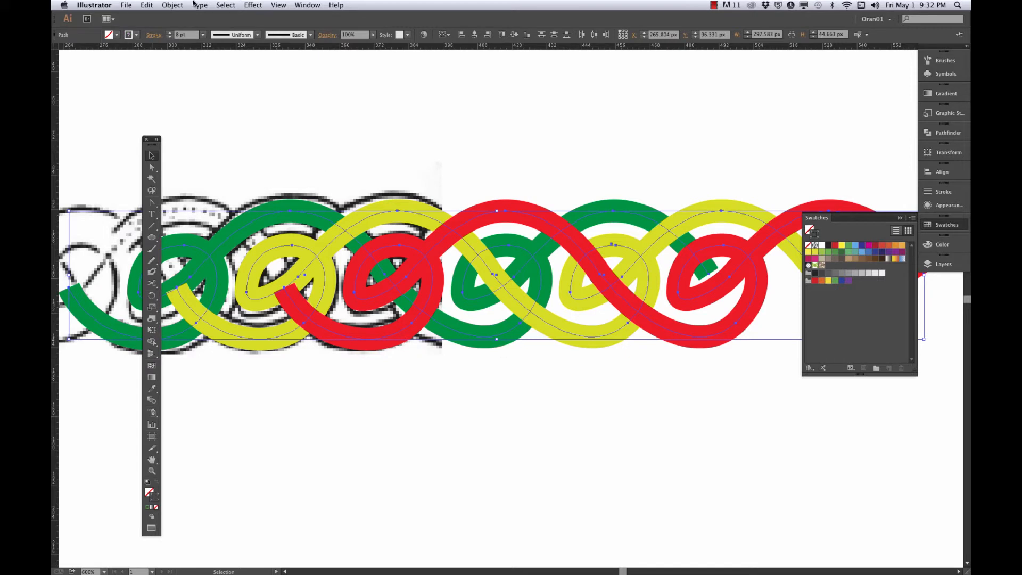
Convert the braid strands' strokes into filled shapes with Outline Stroke.
{"action": "left_click", "coordinate": [172, 5]}
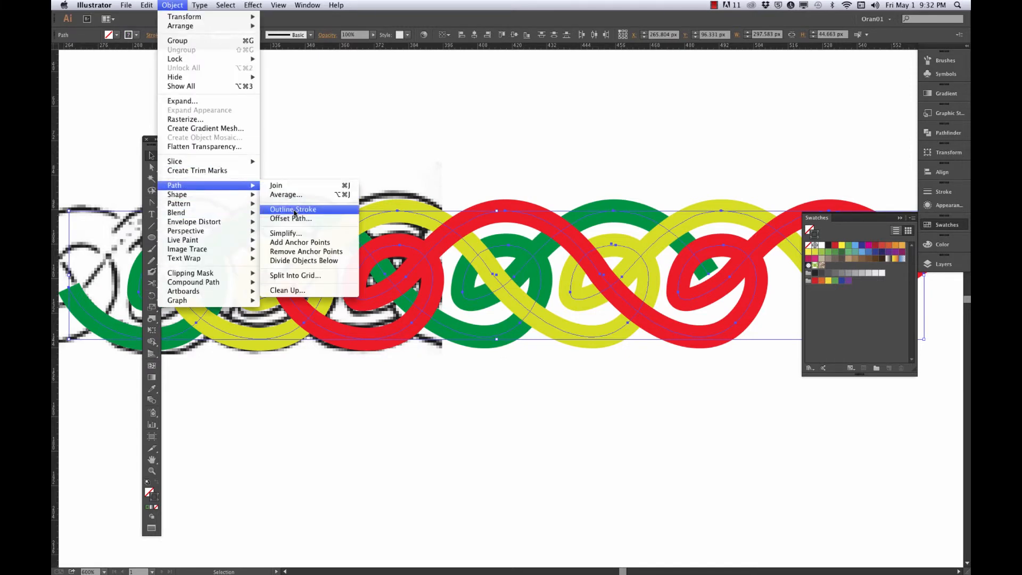
{"action": "left_click", "coordinate": [293, 209]}
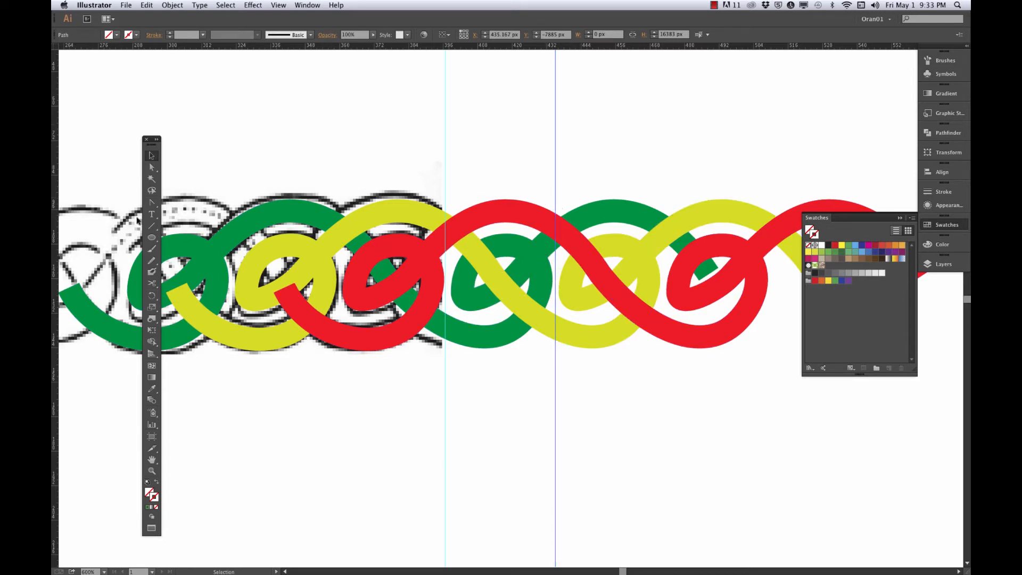
Delete the strand pieces outside the two guides, leaving one tile, and deselect.
{"action": "left_click", "coordinate": [151, 226]}
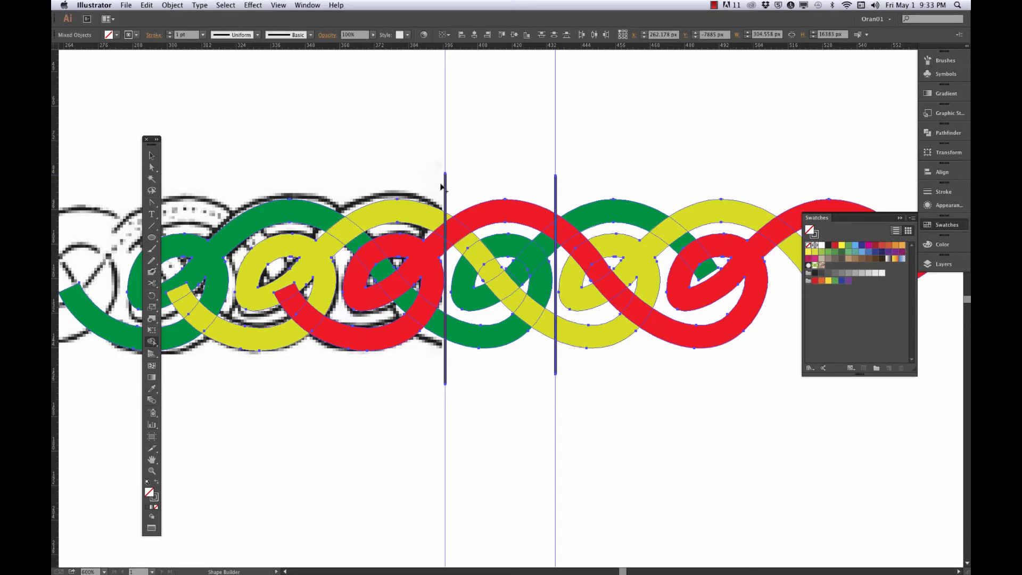
{"action": "mouse_move", "coordinate": [441, 187]}
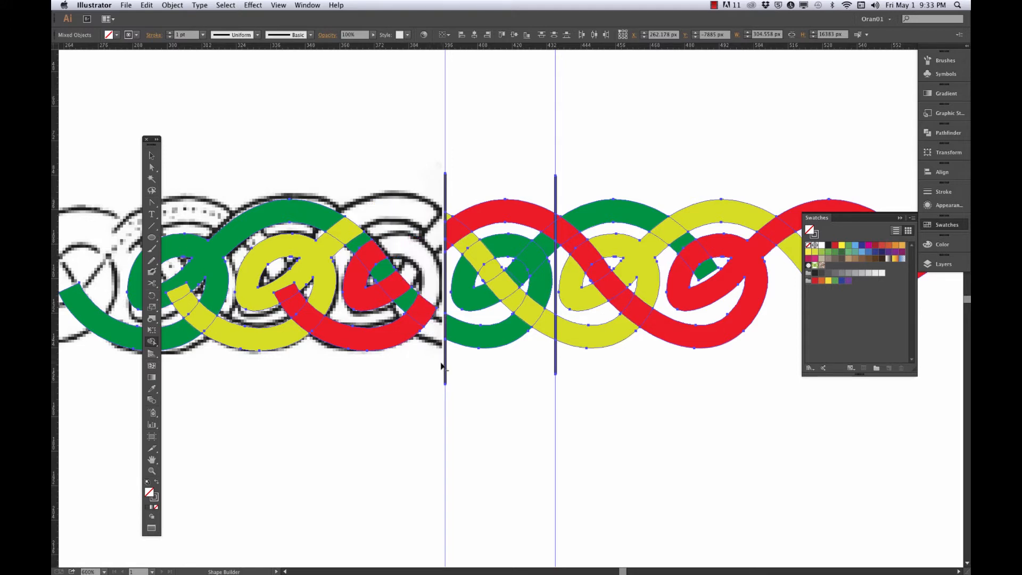
{"action": "mouse_move", "coordinate": [557, 204]}
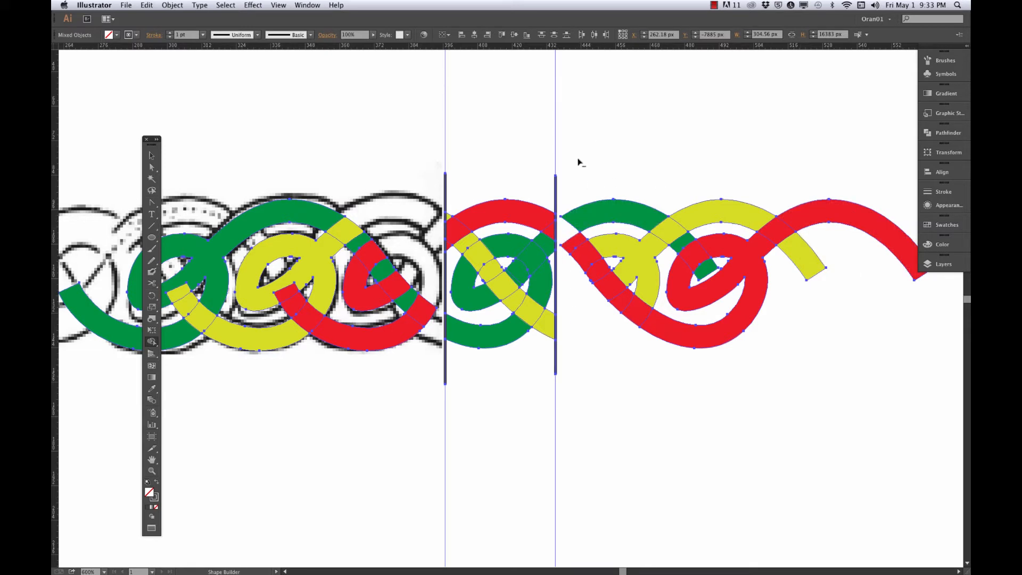
{"action": "mouse_move", "coordinate": [565, 177]}
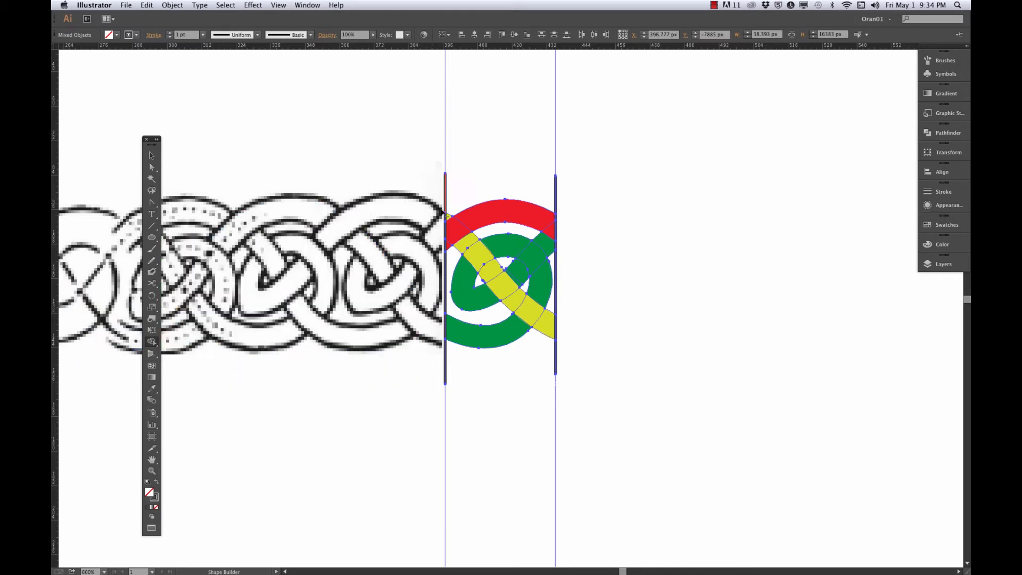
{"action": "left_click", "coordinate": [392, 151]}
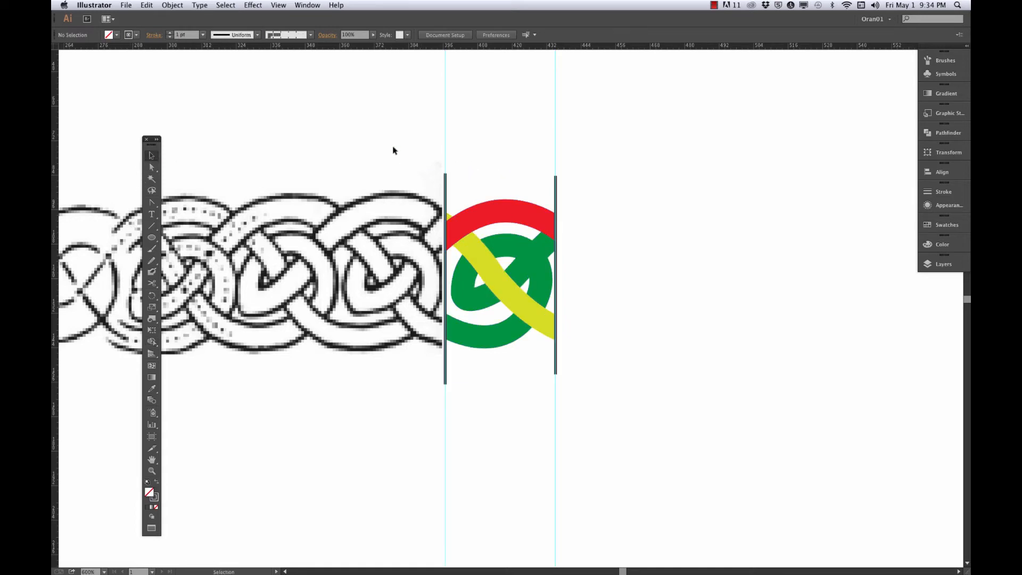
Delete the guide lines and Option-drag a copy of the tile beside the original.
{"action": "left_click", "coordinate": [500, 276]}
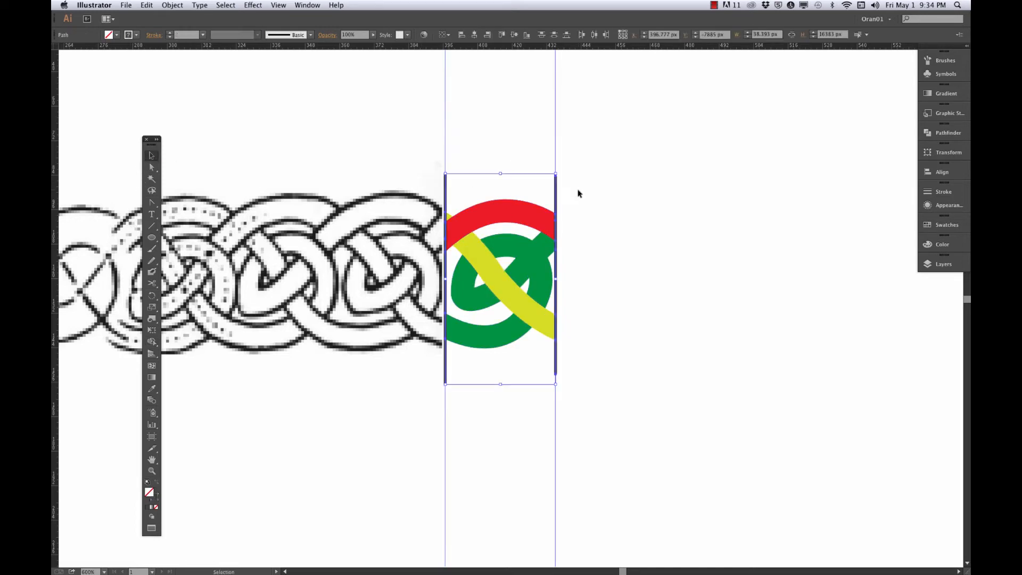
{"action": "left_click", "coordinate": [594, 273]}
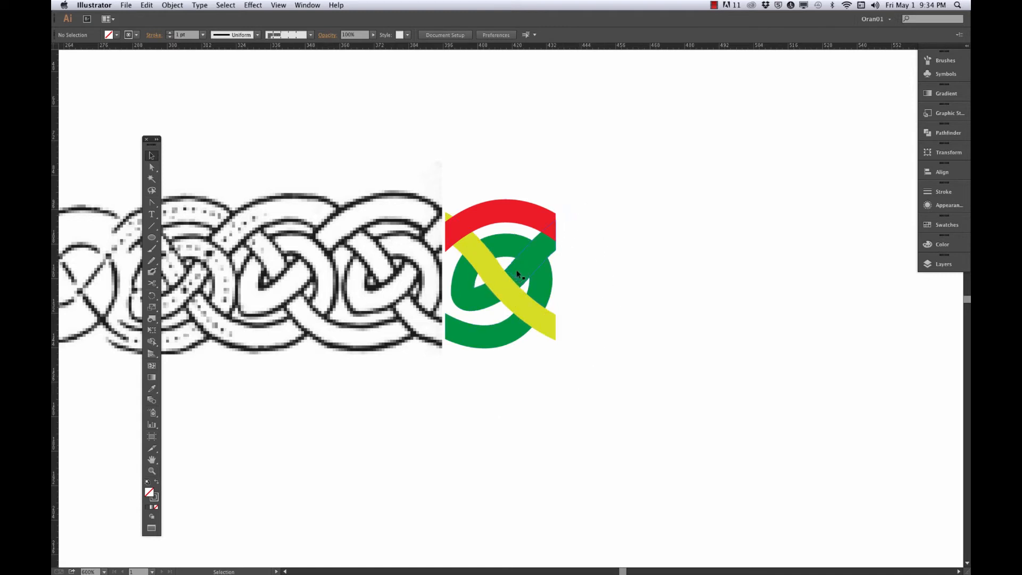
{"action": "left_click", "coordinate": [498, 281]}
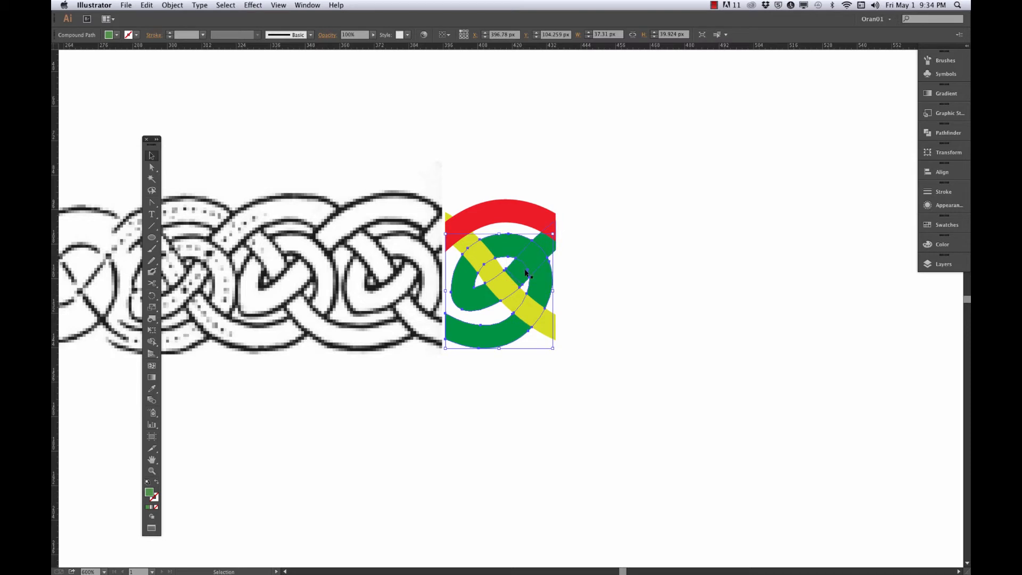
{"action": "left_click", "coordinate": [615, 260]}
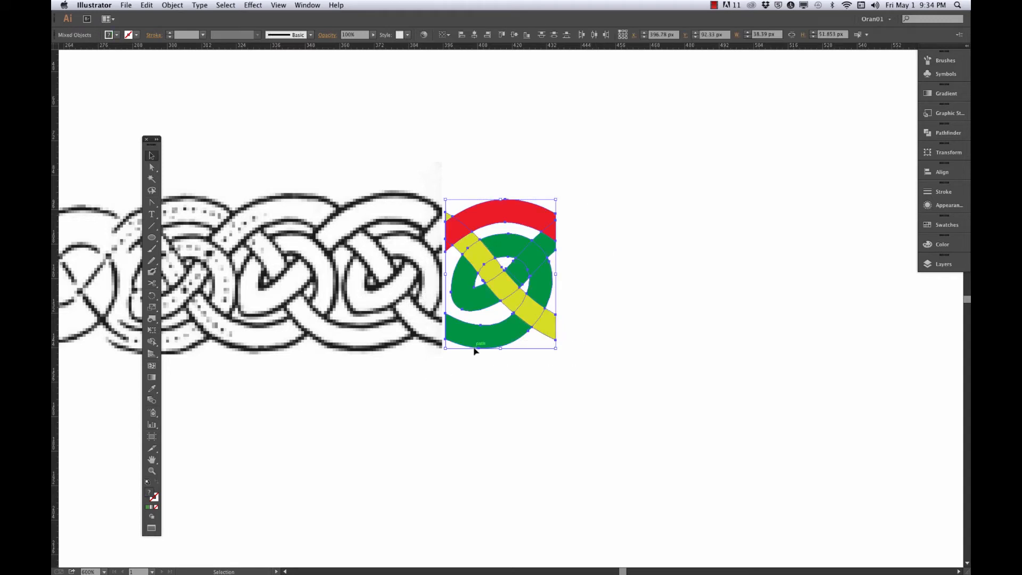
{"action": "mouse_move", "coordinate": [459, 337]}
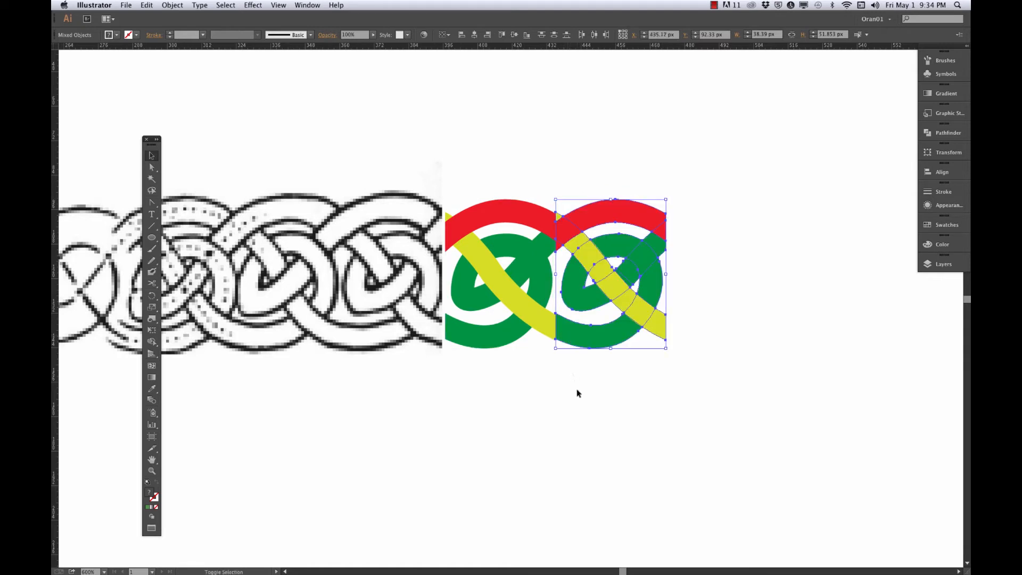
{"action": "left_click", "coordinate": [571, 395]}
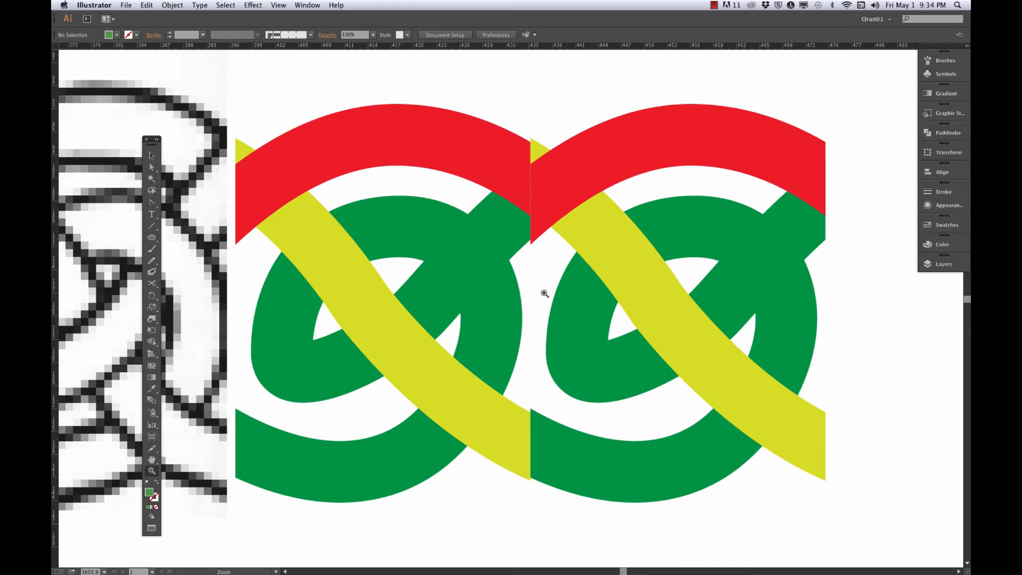
{"action": "mouse_move", "coordinate": [541, 396]}
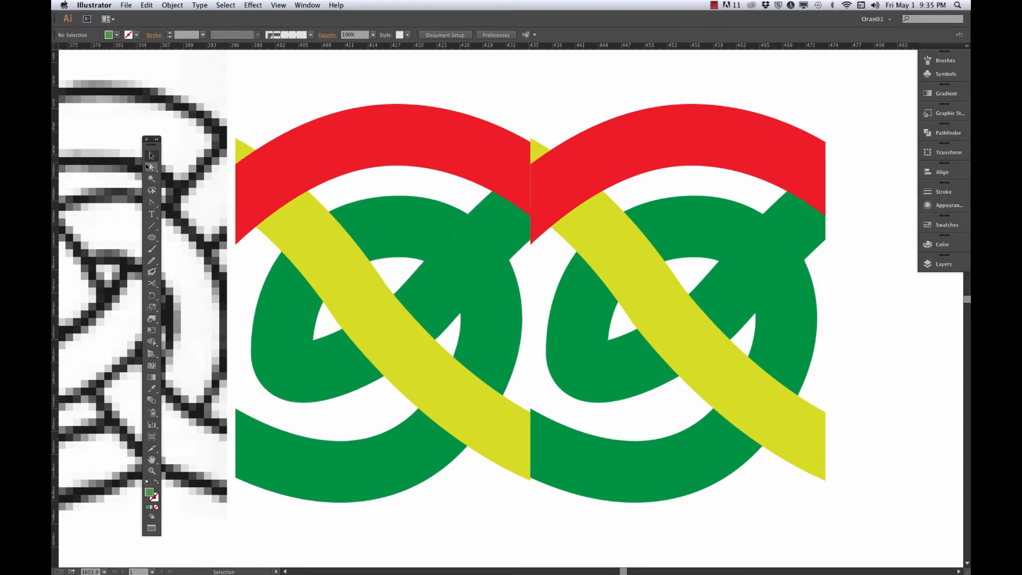
Snap the seam anchor points into line so both tiles' strands join cleanly.
{"action": "left_click", "coordinate": [534, 246]}
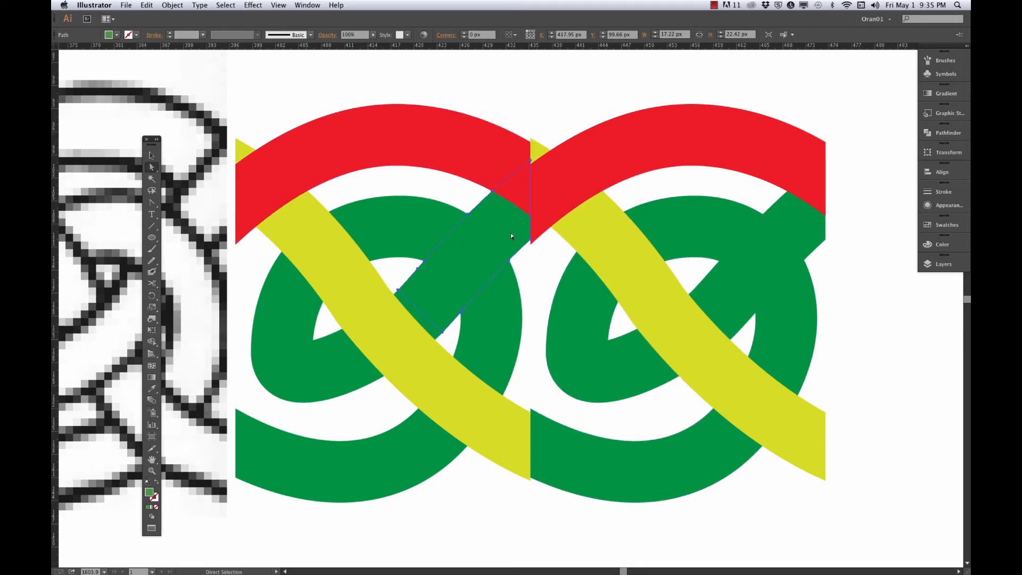
{"action": "mouse_move", "coordinate": [255, 188]}
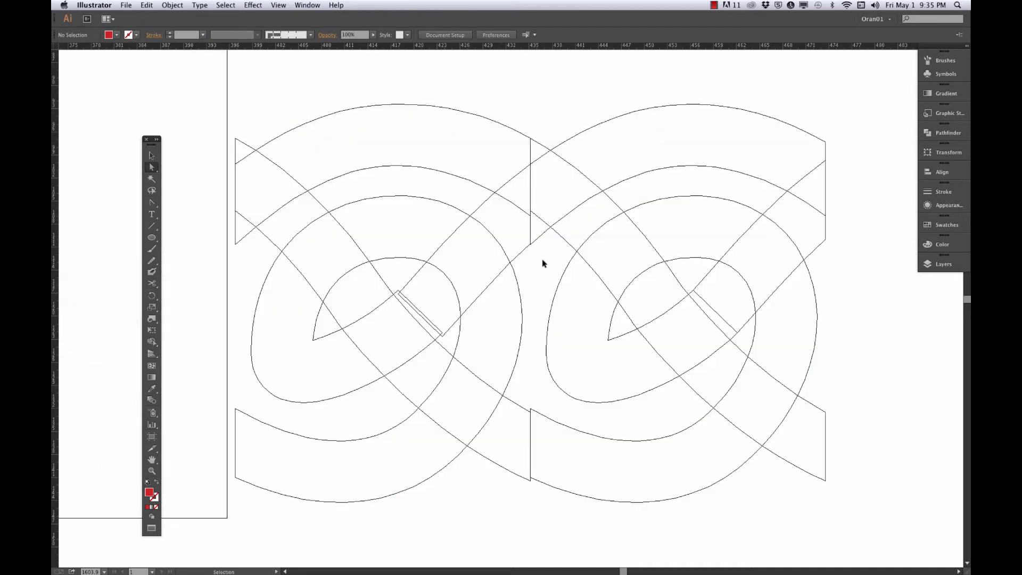
{"action": "left_click", "coordinate": [525, 208]}
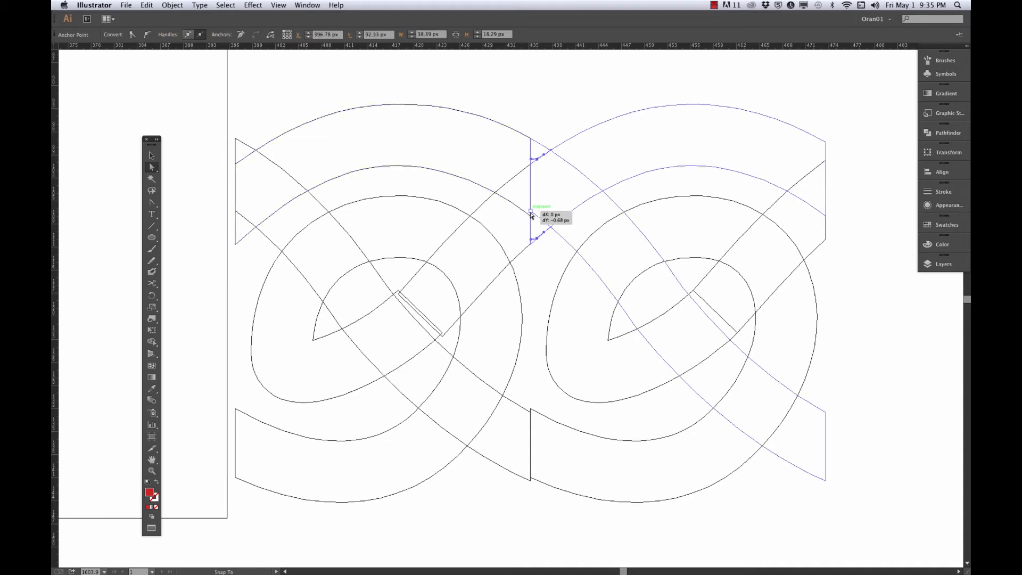
{"action": "left_click", "coordinate": [515, 206]}
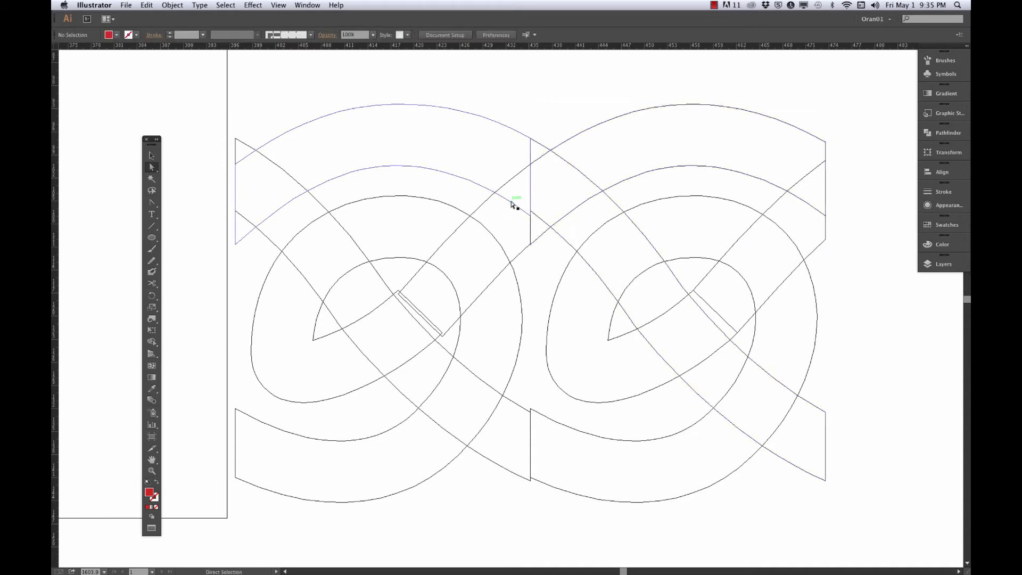
{"action": "left_click", "coordinate": [530, 215]}
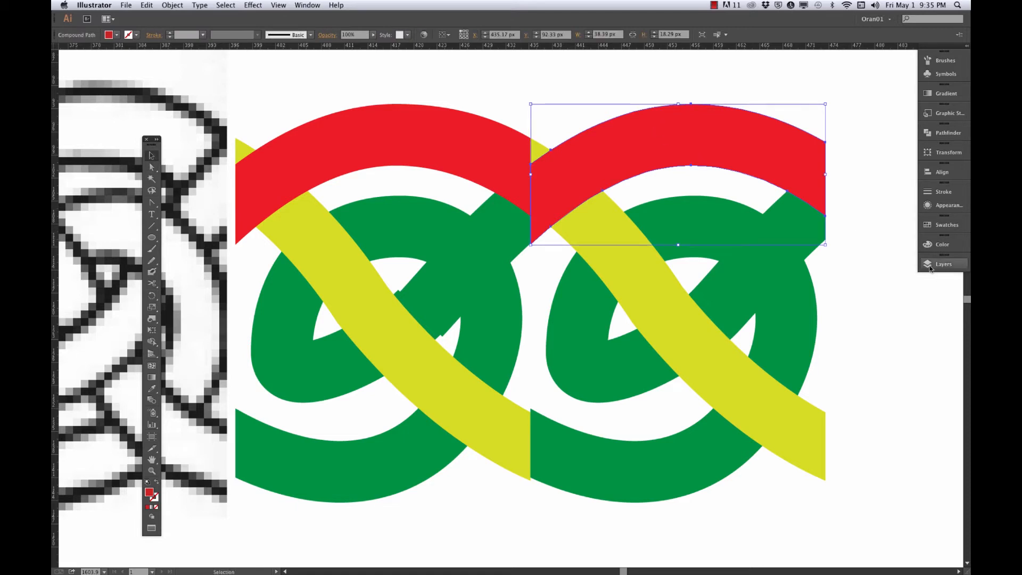
Reshape the green strand beneath the yellow band and delete its stray anchor point.
{"action": "left_click", "coordinate": [943, 264]}
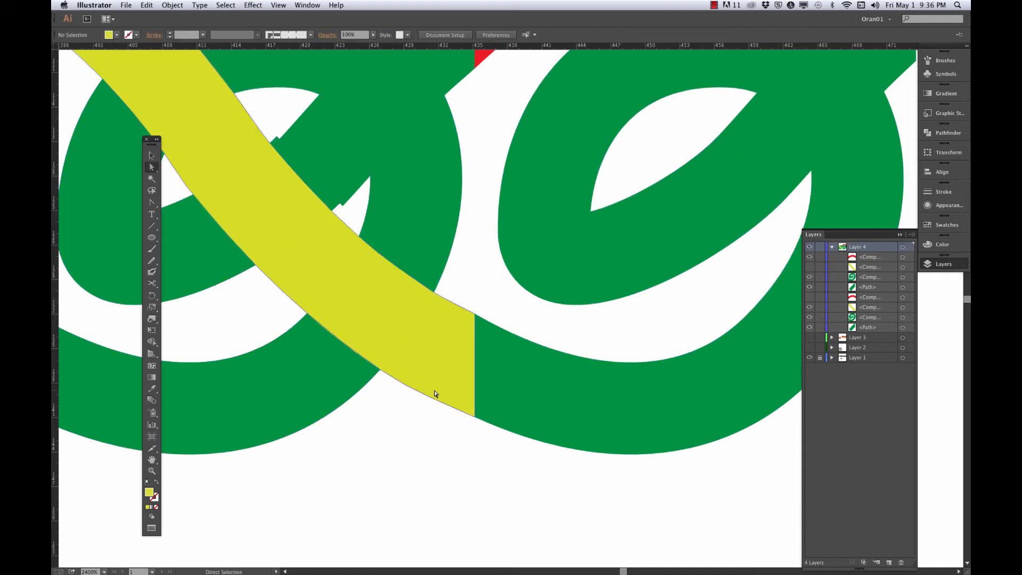
{"action": "left_click", "coordinate": [381, 372]}
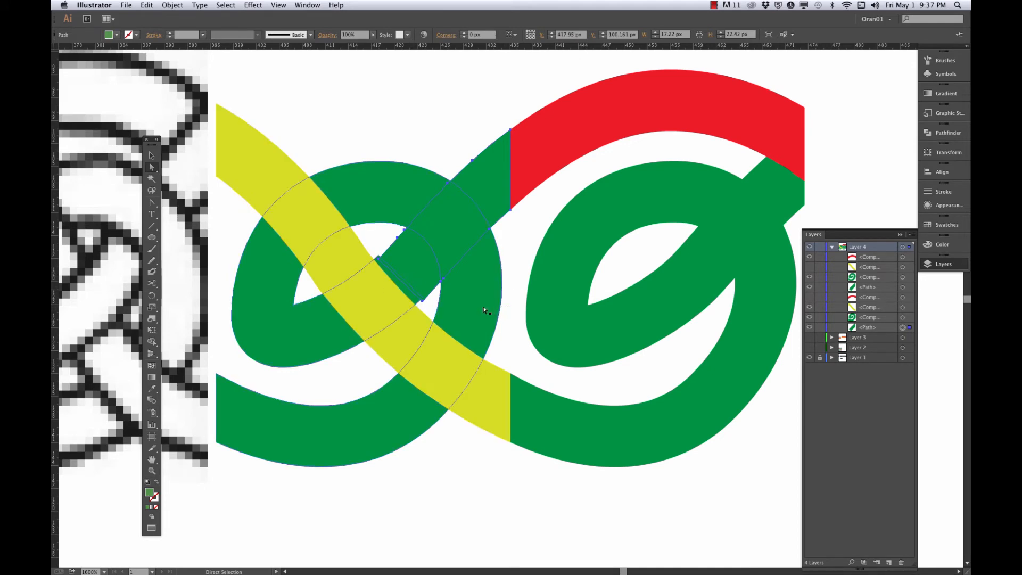
{"action": "left_click", "coordinate": [433, 262]}
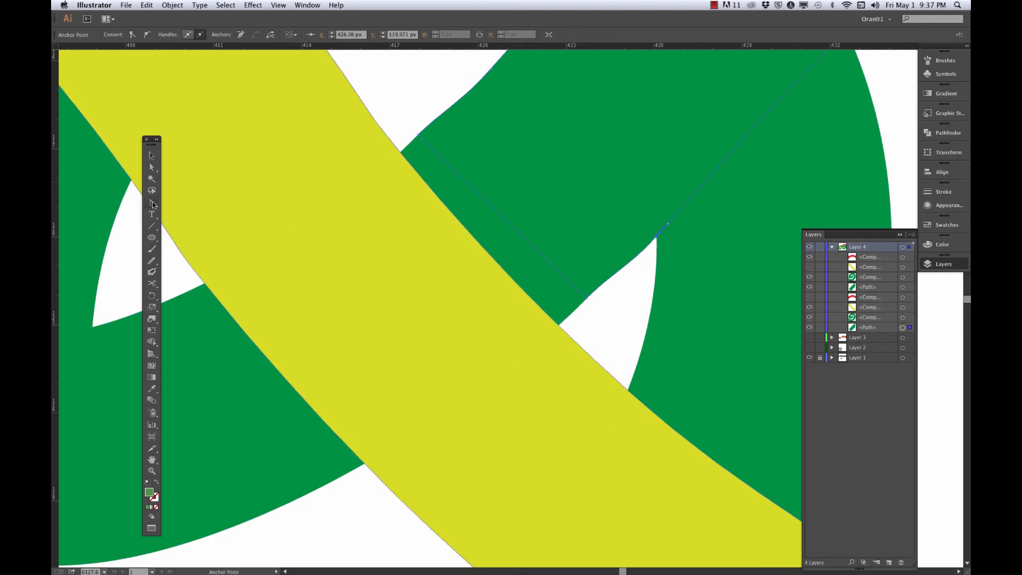
{"action": "left_click", "coordinate": [656, 238]}
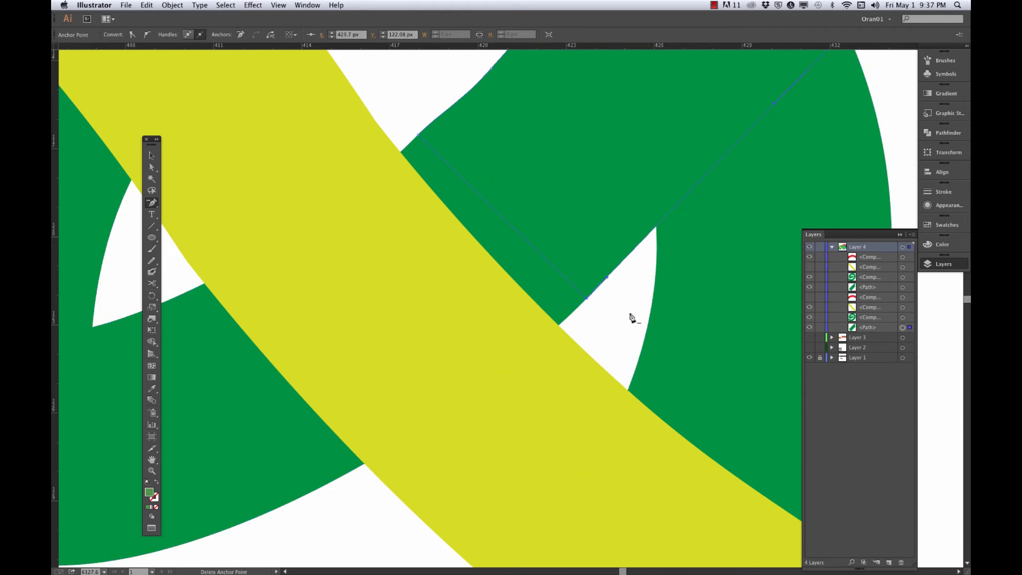
{"action": "left_click", "coordinate": [603, 281]}
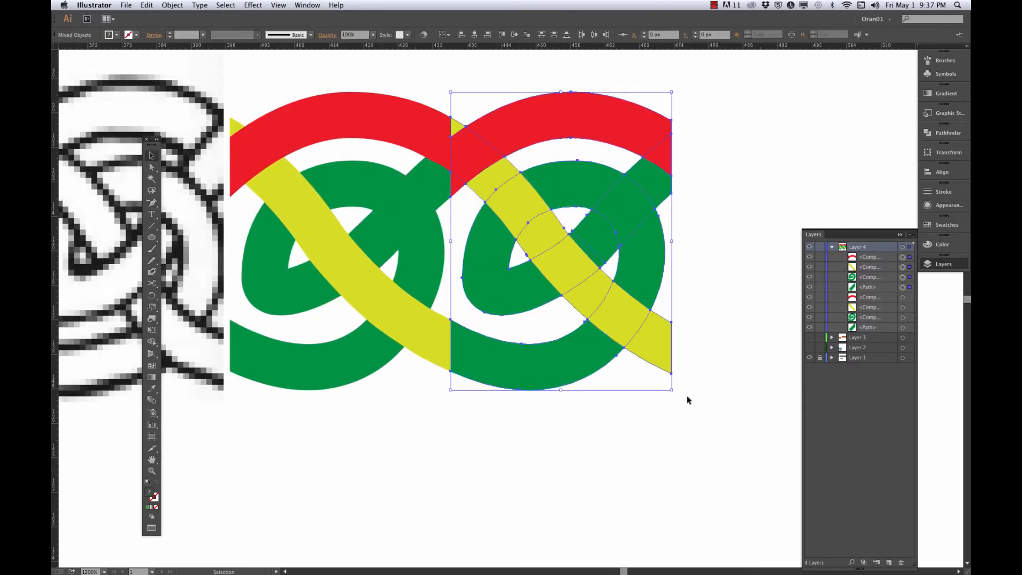
Delete the copy, Option-drag the tile again and repeat with Cmd+D into seven tiles.
{"action": "key", "text": "delete"}
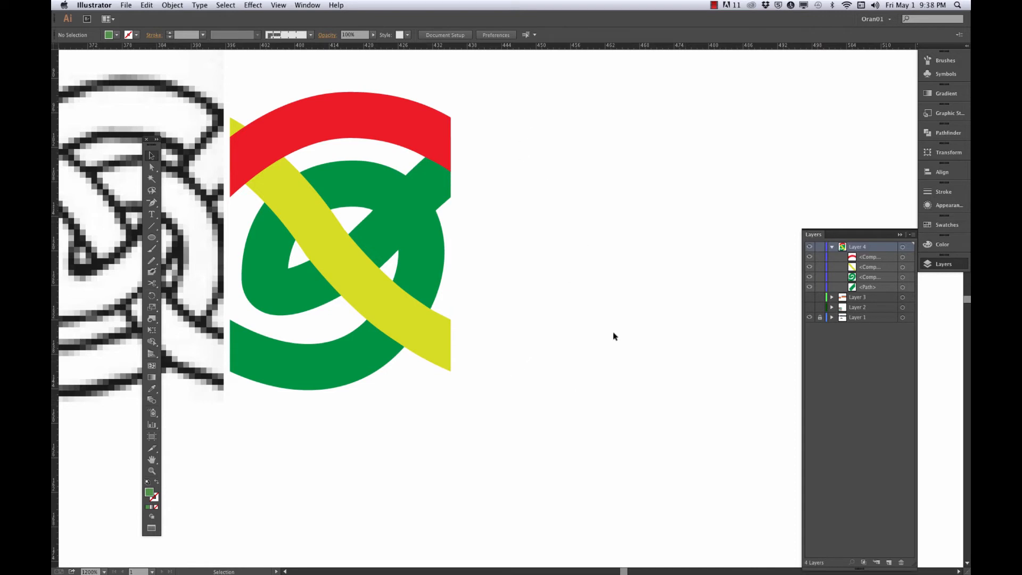
{"action": "mouse_move", "coordinate": [233, 271]}
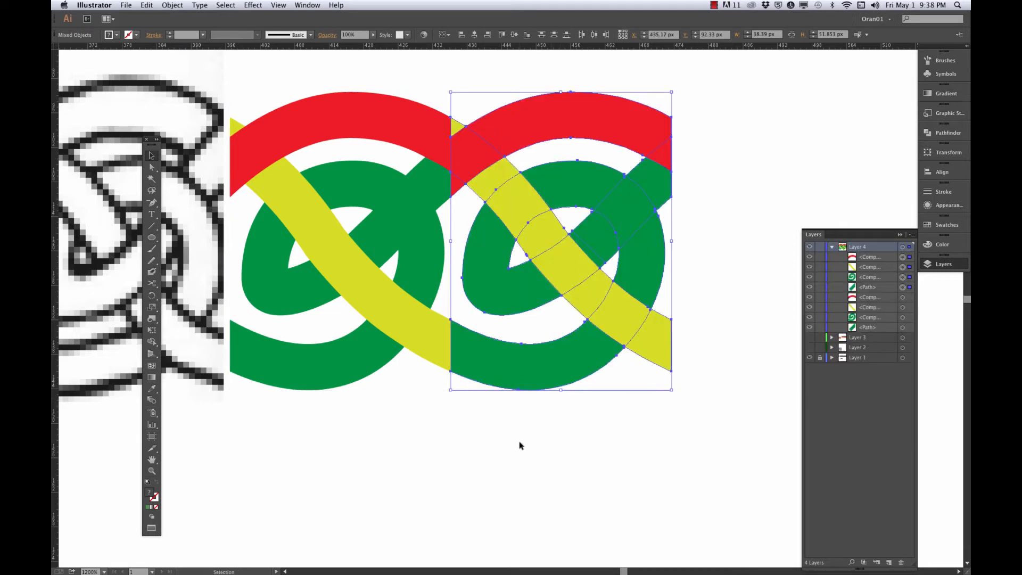
{"action": "left_click", "coordinate": [519, 445]}
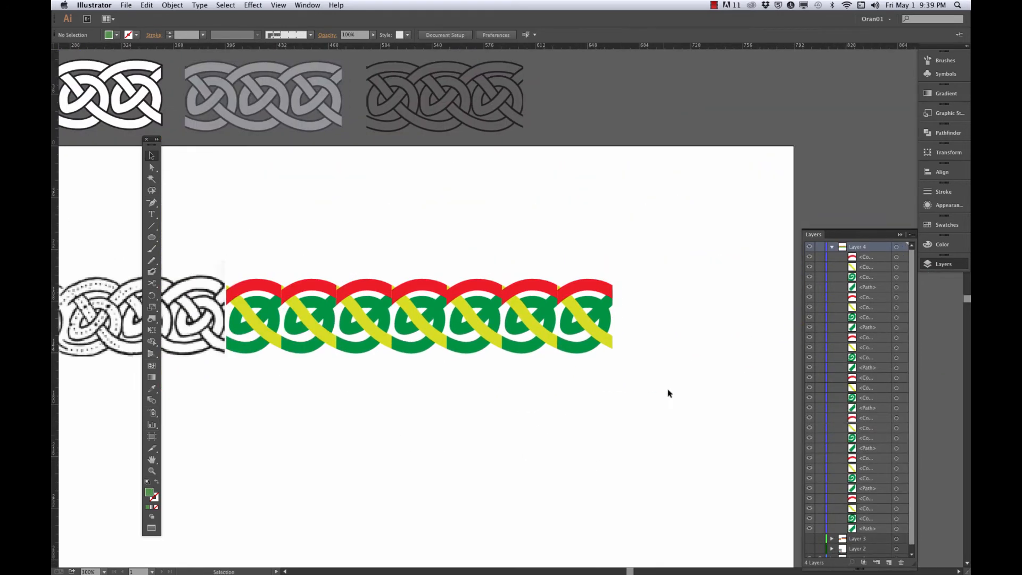
Save the tile as a Pattern Brush and apply it to a line at 0.5 pt.
{"action": "left_click", "coordinate": [944, 59]}
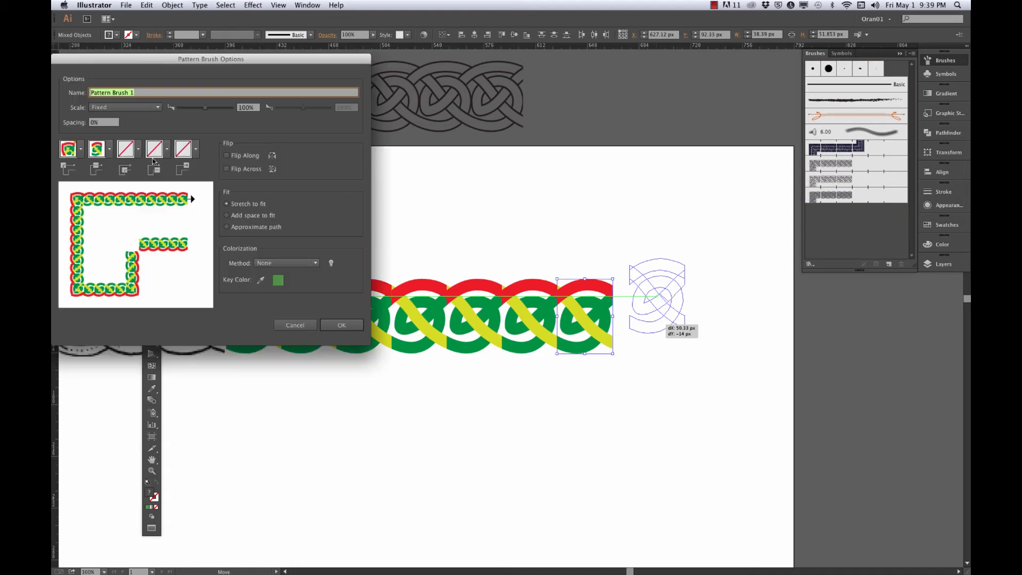
{"action": "left_click", "coordinate": [342, 324]}
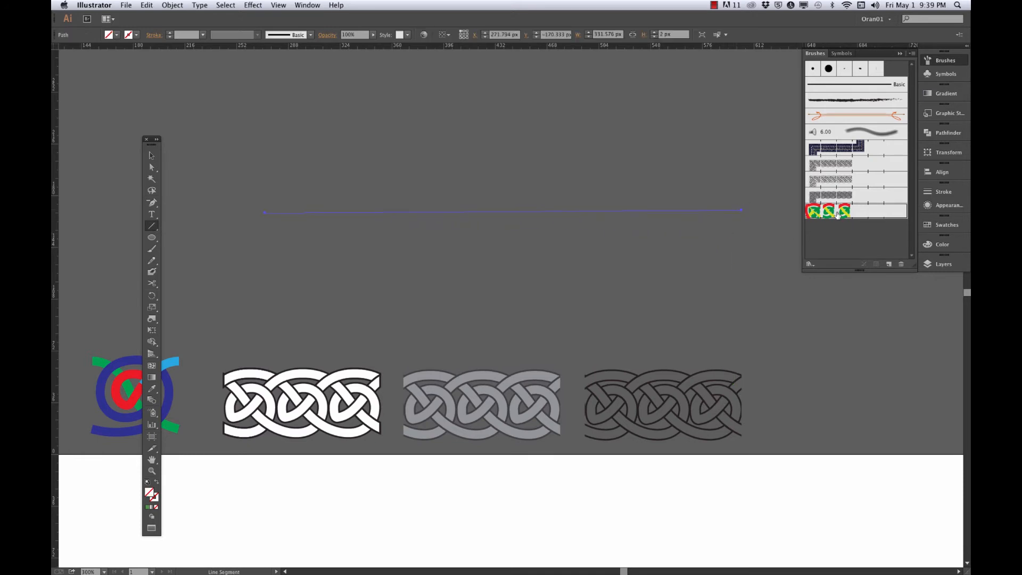
{"action": "left_click", "coordinate": [813, 211]}
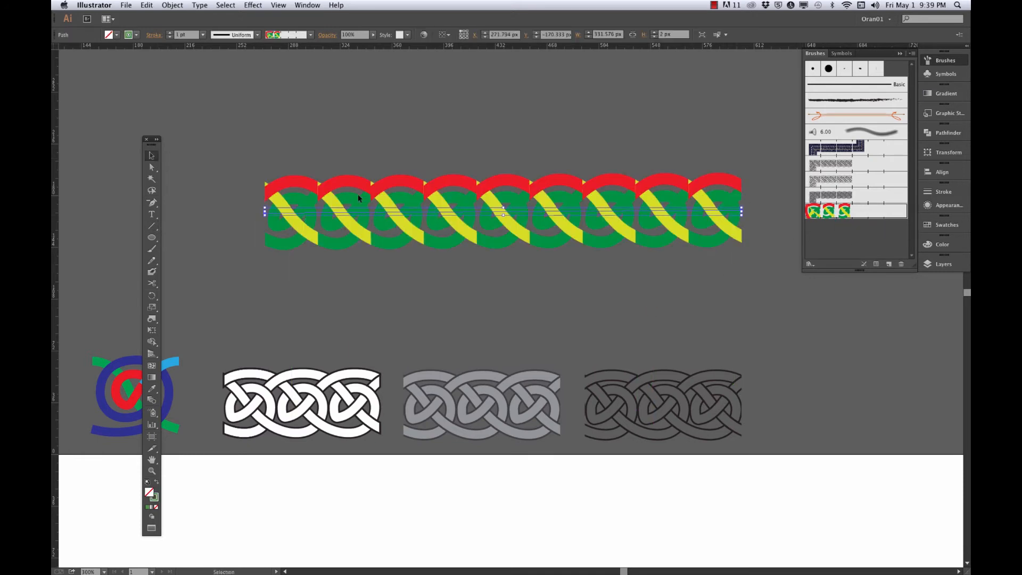
{"action": "left_click", "coordinate": [203, 35]}
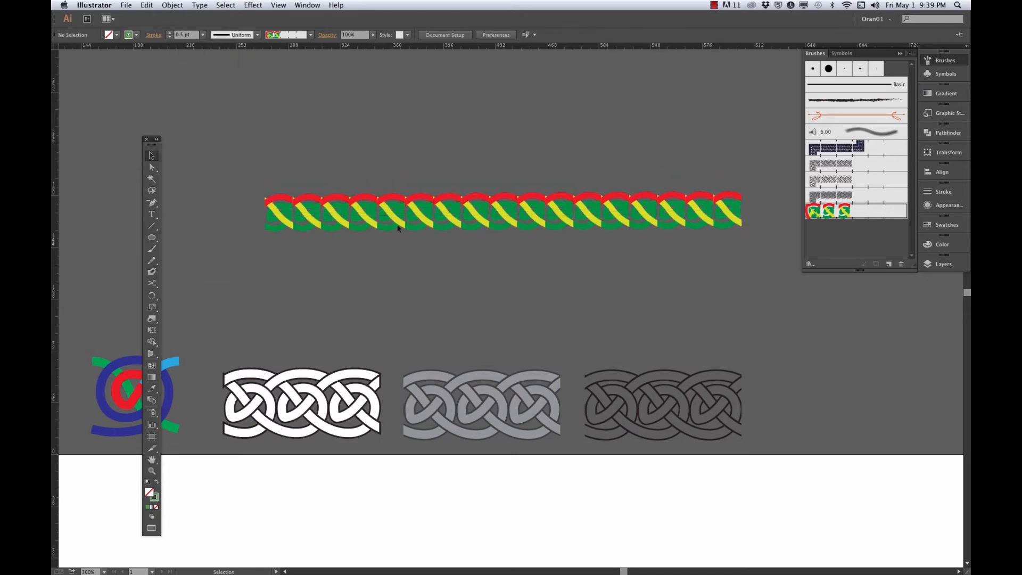
{"action": "scroll", "scroll_direction": "down", "scroll_amount": 3}
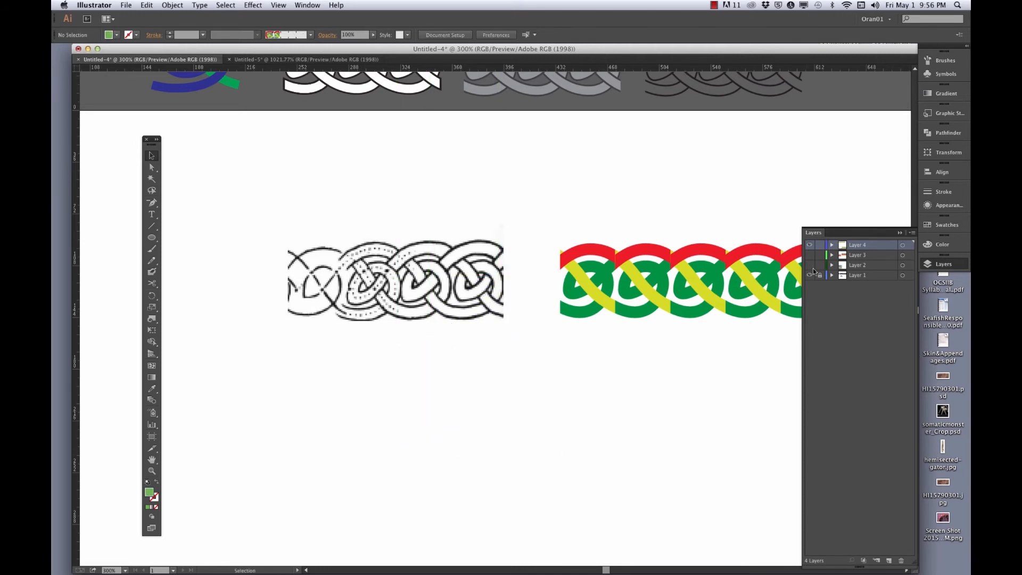
Hide the tile-row layer, group one tile on a new layer, and show the Color panel.
{"action": "left_click", "coordinate": [810, 245]}
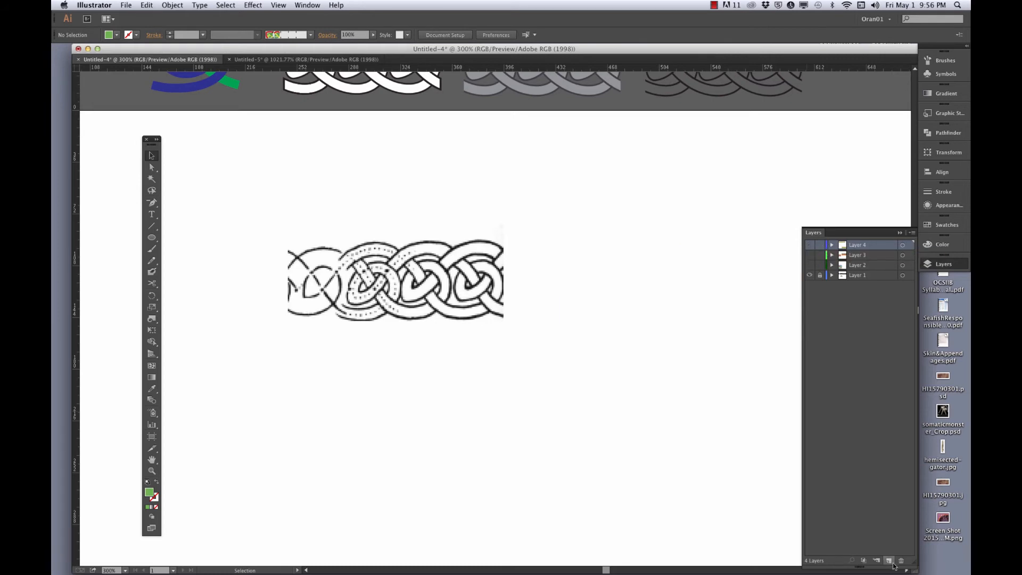
{"action": "left_click", "coordinate": [888, 560]}
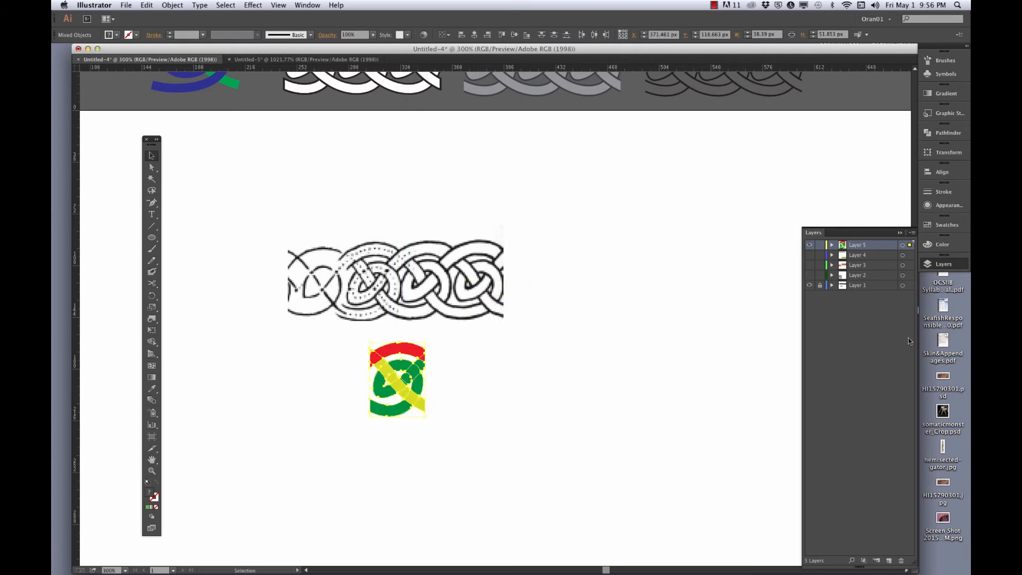
{"action": "left_click", "coordinate": [832, 244]}
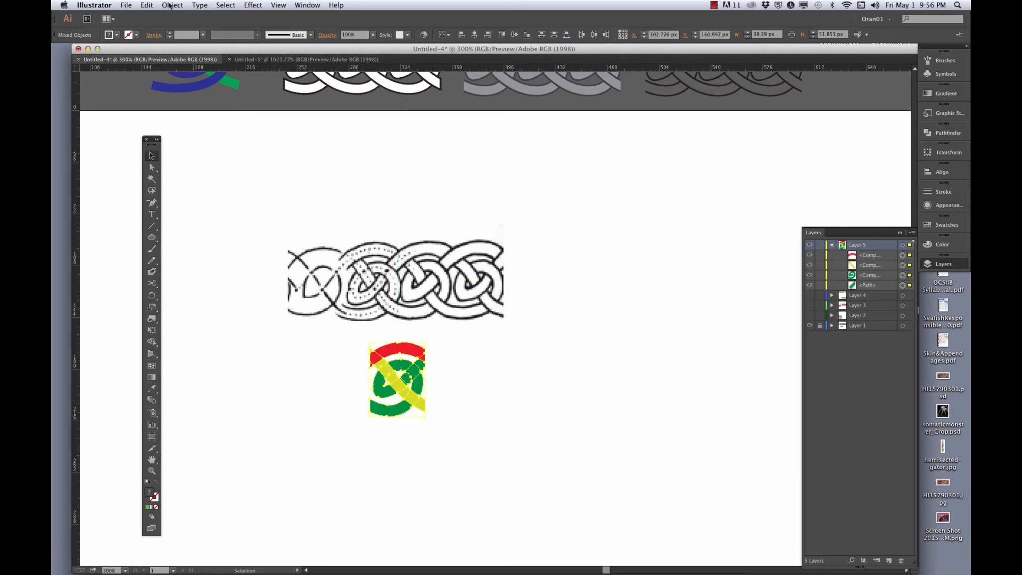
{"action": "left_click", "coordinate": [172, 6]}
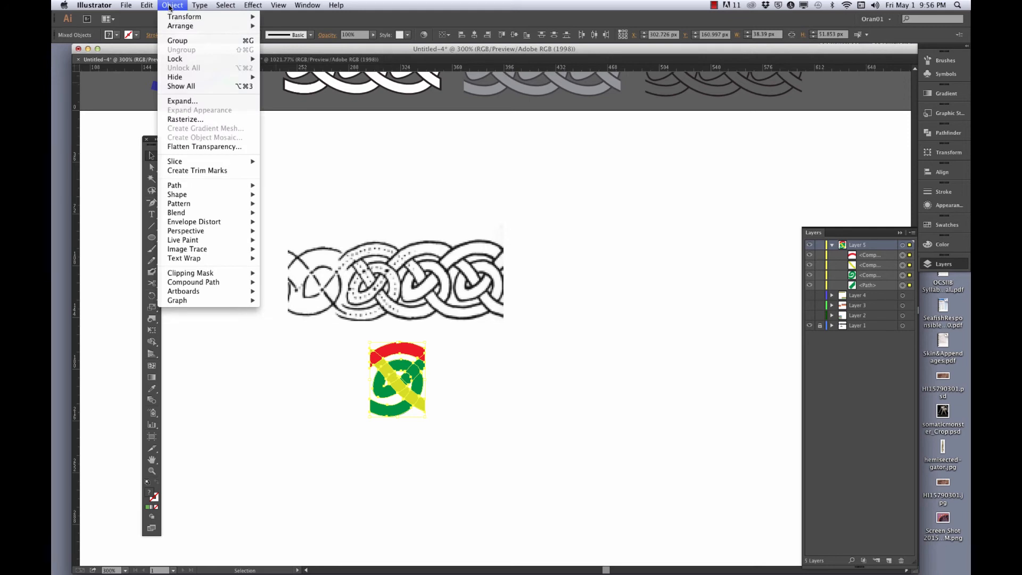
{"action": "left_click", "coordinate": [177, 41]}
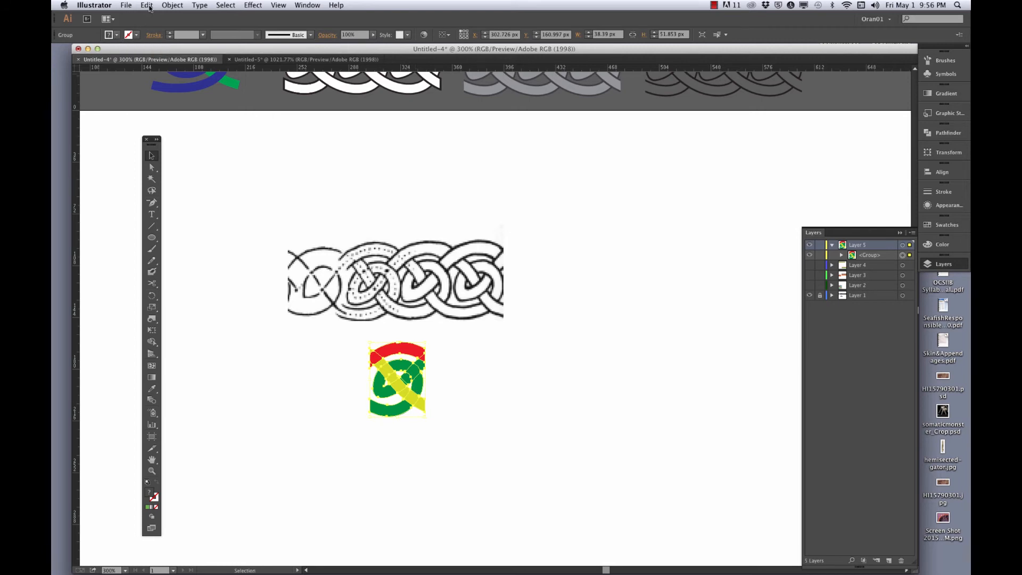
{"action": "left_click", "coordinate": [145, 5]}
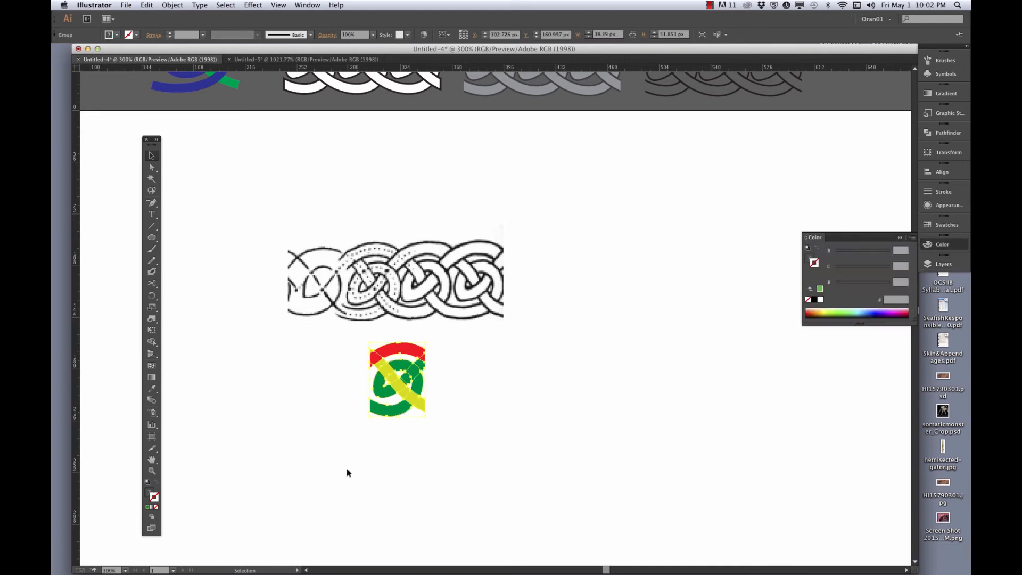
{"action": "mouse_move", "coordinate": [470, 409]}
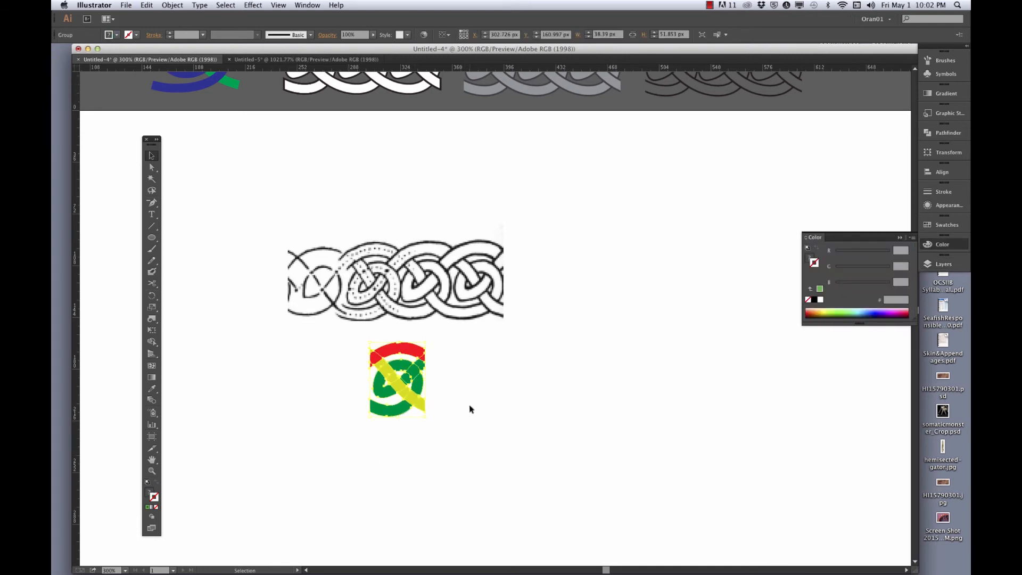
{"action": "mouse_move", "coordinate": [943, 264]}
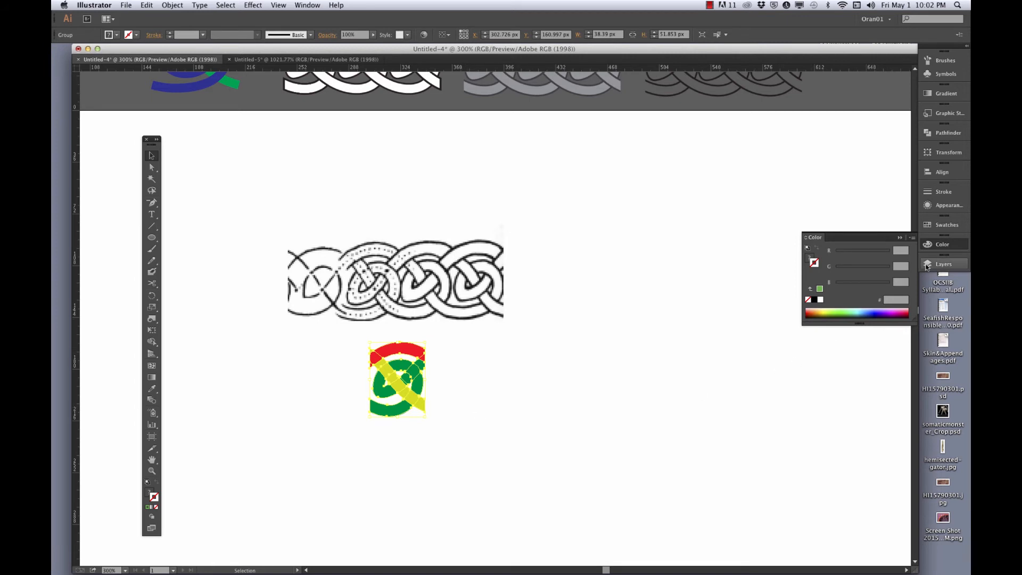
Give the knot tile's green, yellow and red shapes a 1 pt dark gray stroke.
{"action": "left_click", "coordinate": [943, 264]}
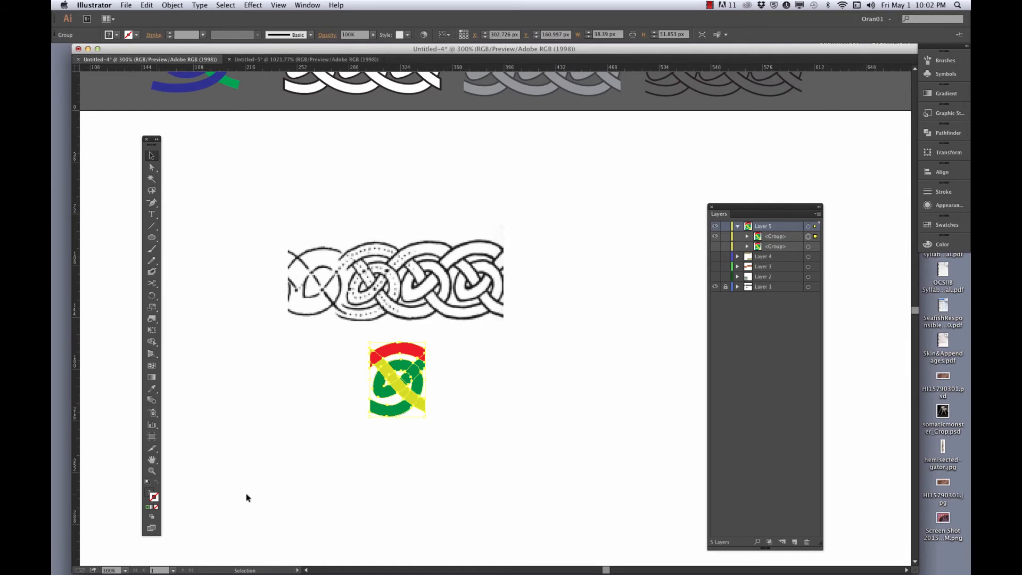
{"action": "left_click", "coordinate": [946, 224]}
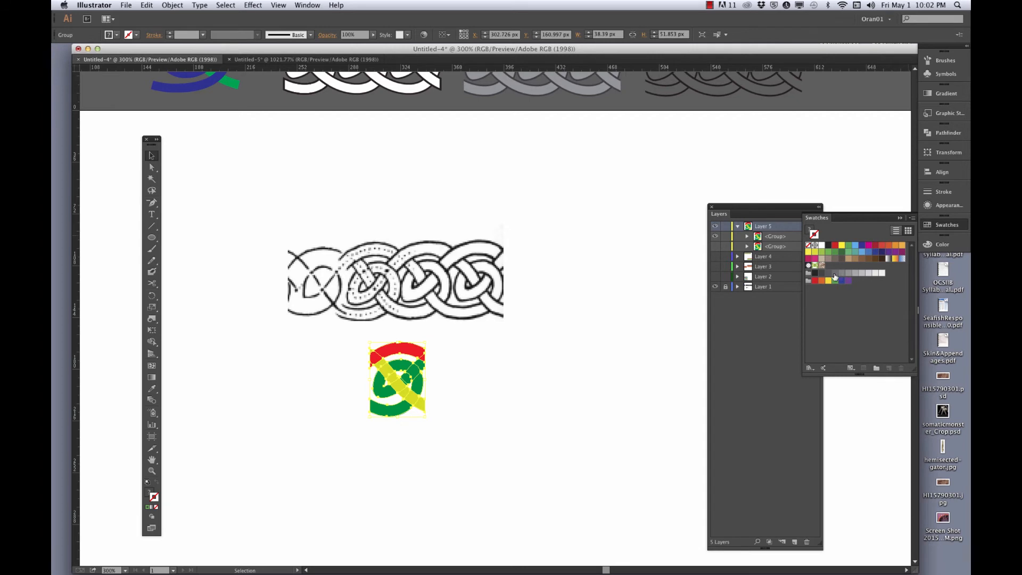
{"action": "left_click", "coordinate": [828, 273]}
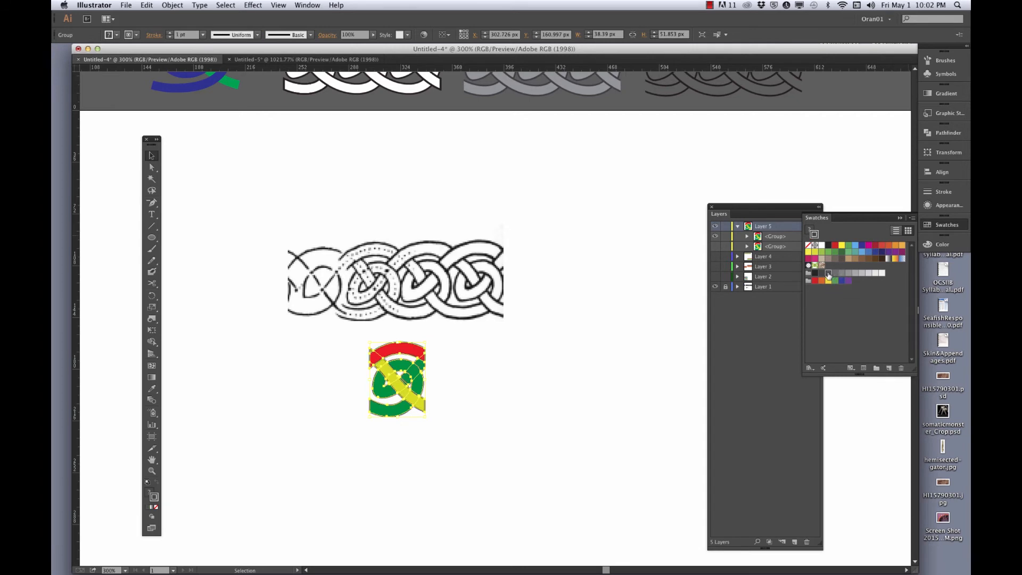
{"action": "mouse_move", "coordinate": [153, 497]}
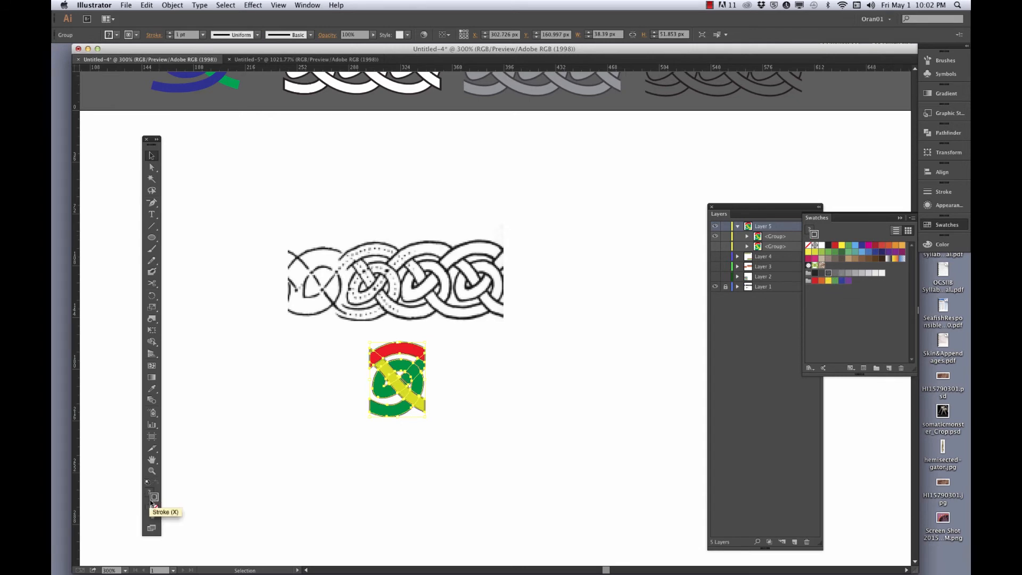
{"action": "left_click", "coordinate": [943, 244]}
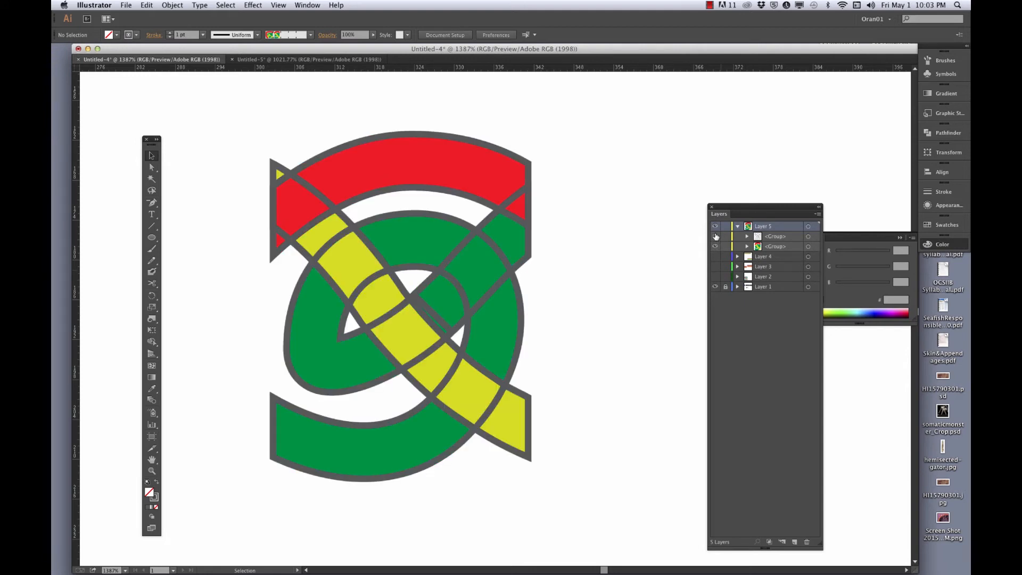
Align the gray knot outlines to the outside of the shapes.
{"action": "left_click", "coordinate": [715, 235]}
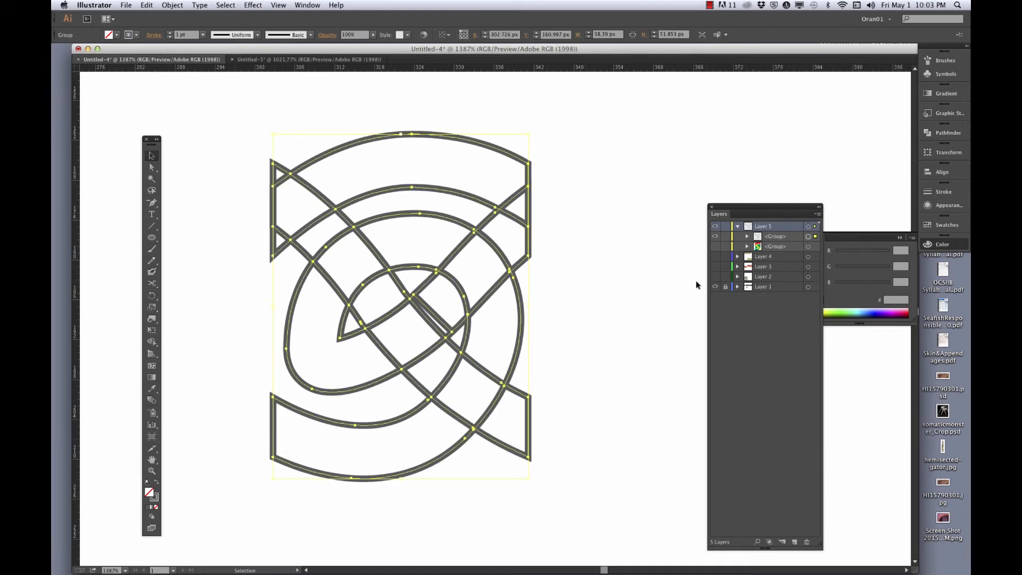
{"action": "mouse_move", "coordinate": [942, 133]}
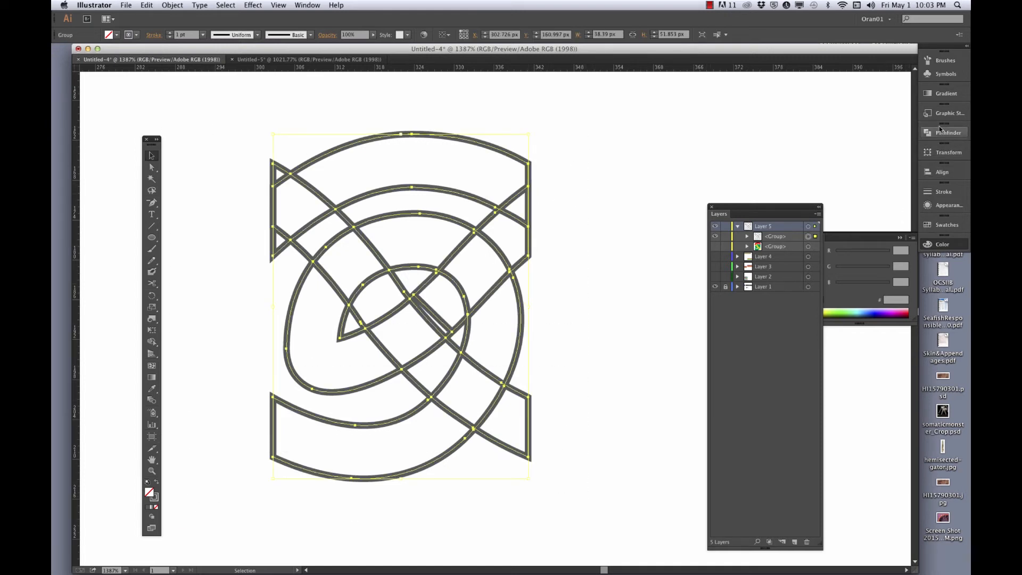
{"action": "left_click", "coordinate": [943, 191]}
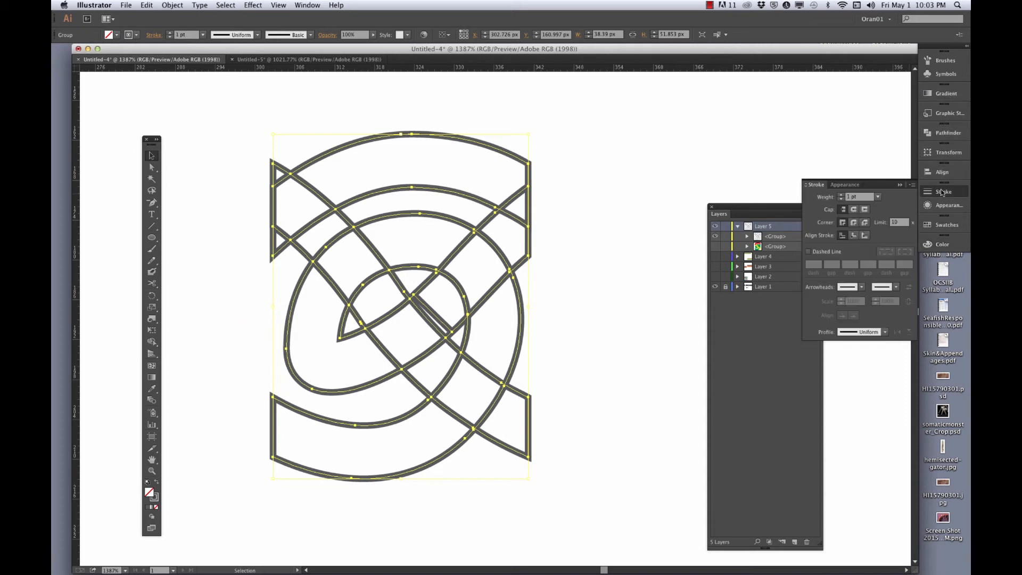
{"action": "mouse_move", "coordinate": [864, 236]}
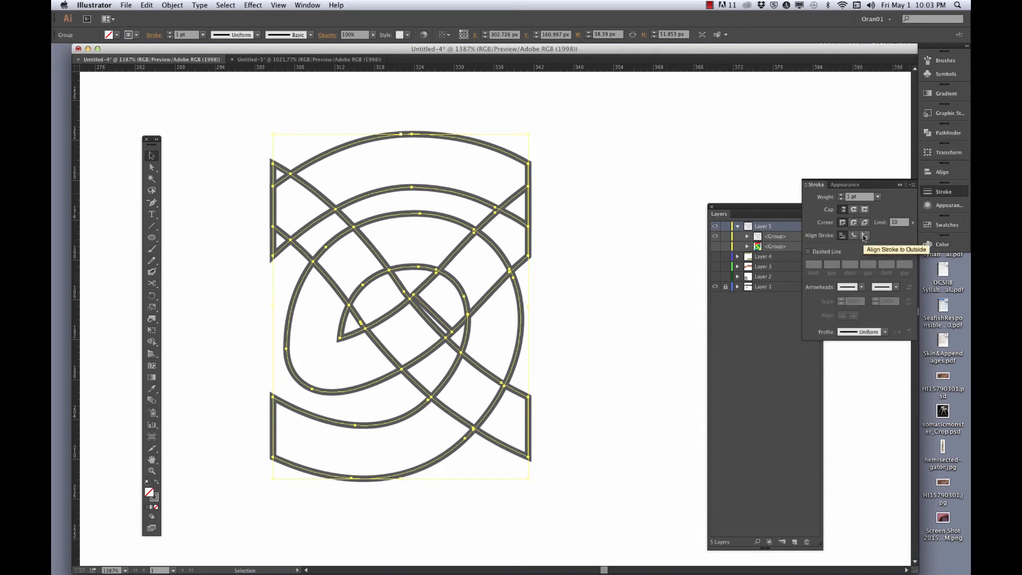
{"action": "left_click", "coordinate": [865, 236]}
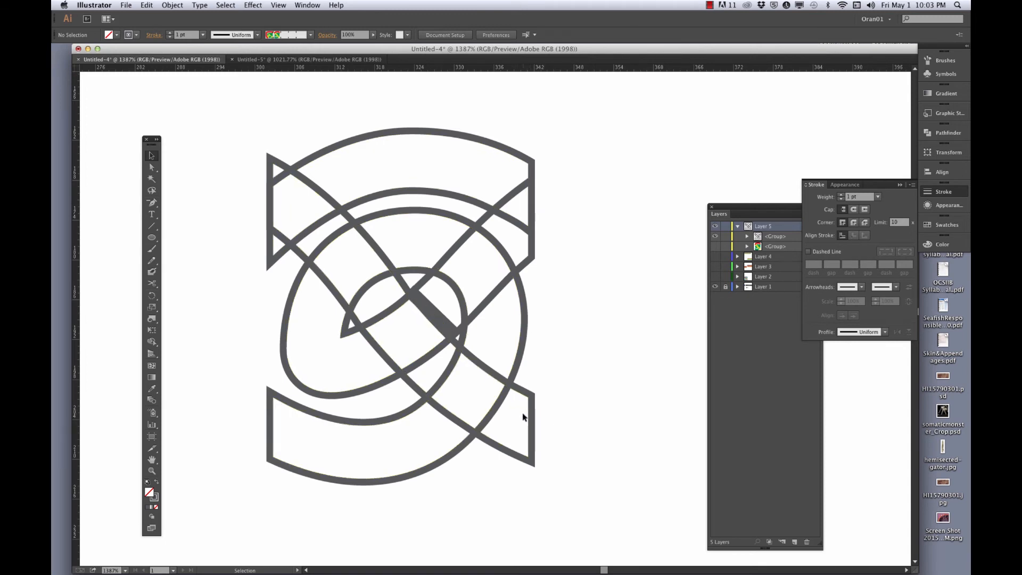
{"action": "mouse_move", "coordinate": [486, 386]}
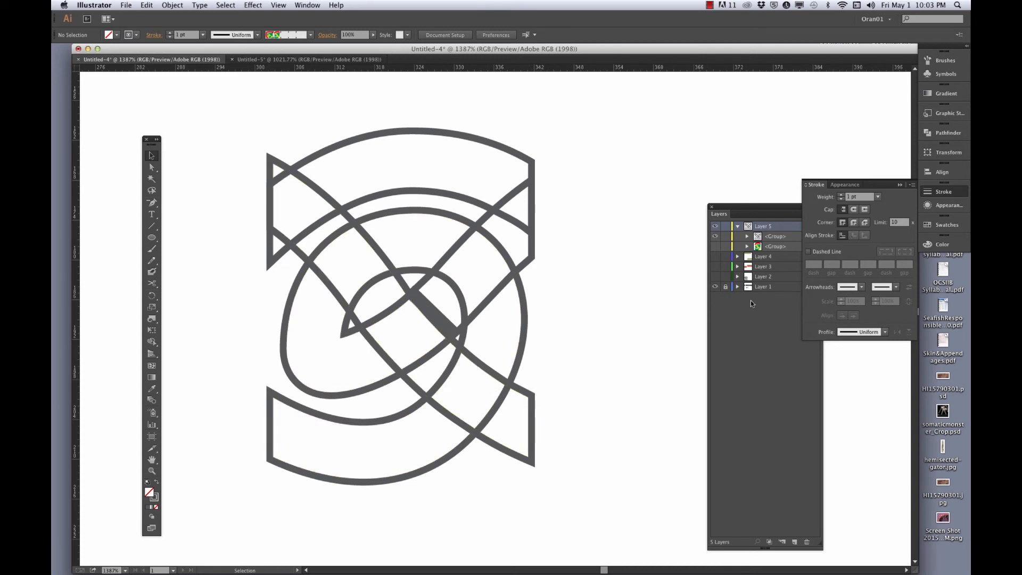
{"action": "mouse_move", "coordinate": [541, 226]}
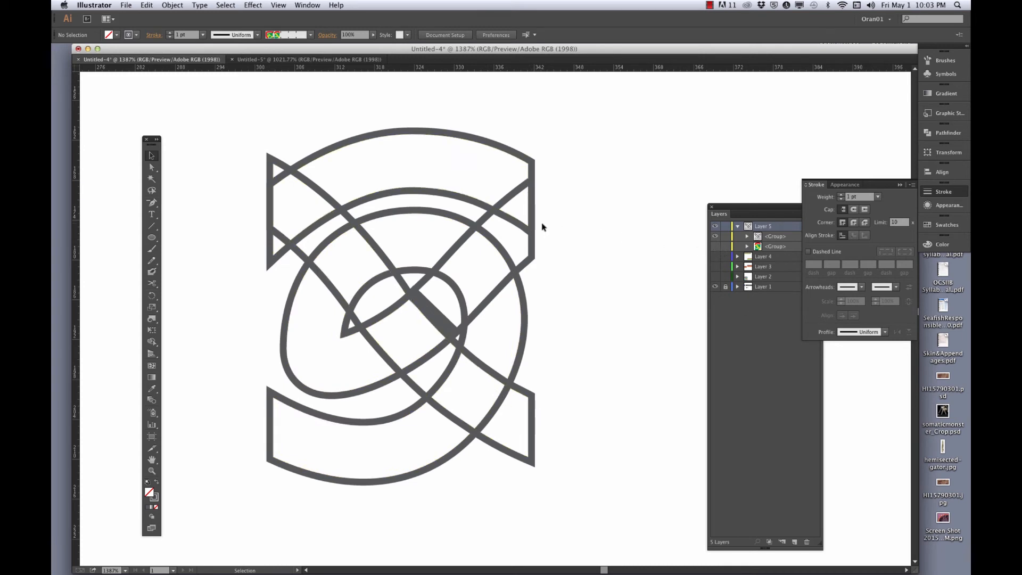
Try Align Stroke to Inside on the knot, then undo it.
{"action": "left_click", "coordinate": [533, 224]}
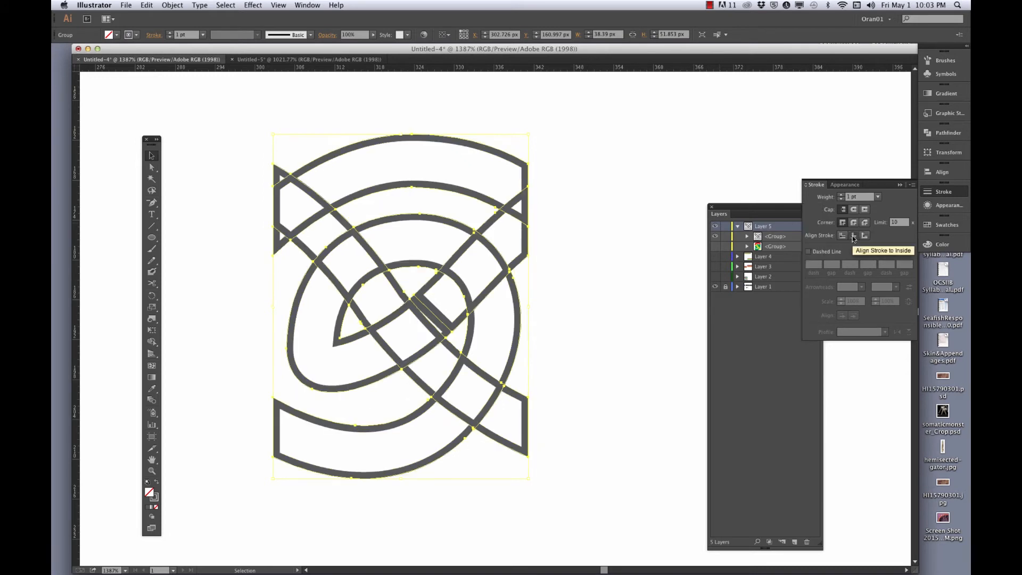
{"action": "left_click", "coordinate": [853, 236]}
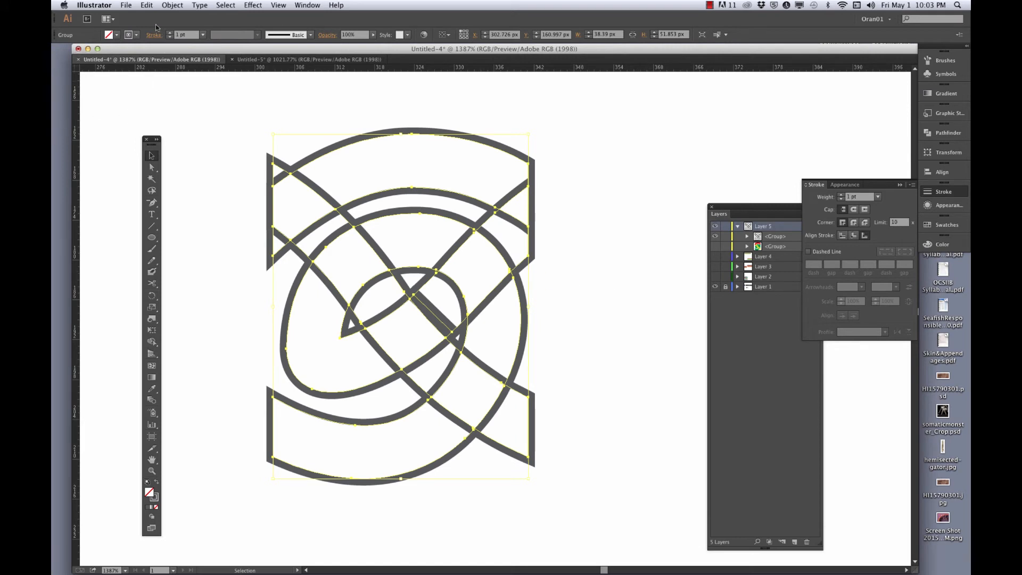
{"action": "left_click", "coordinate": [172, 6]}
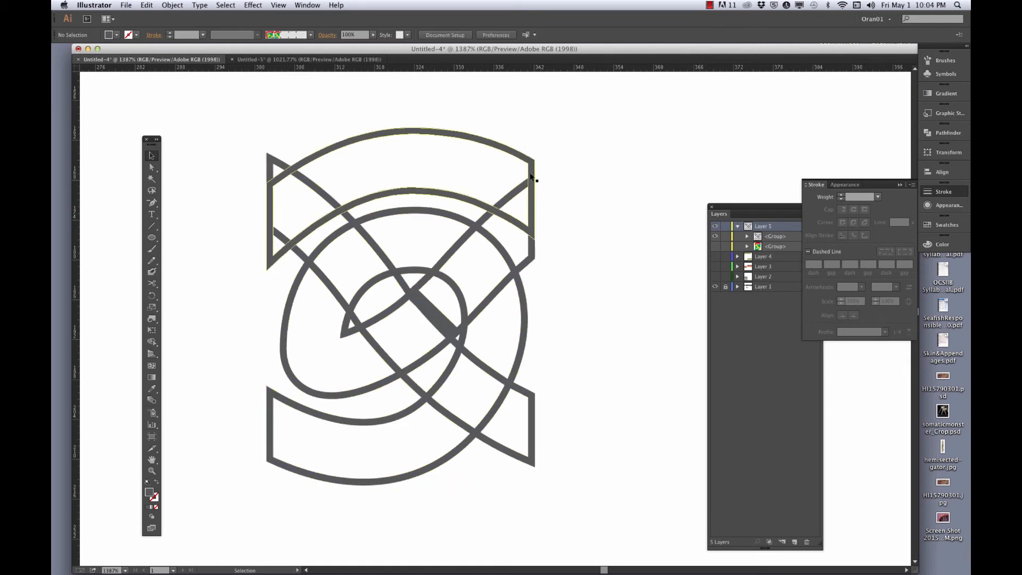
Make guides, zoom in on the knot's right edge, and hide the outlined copy.
{"action": "left_click", "coordinate": [191, 191]}
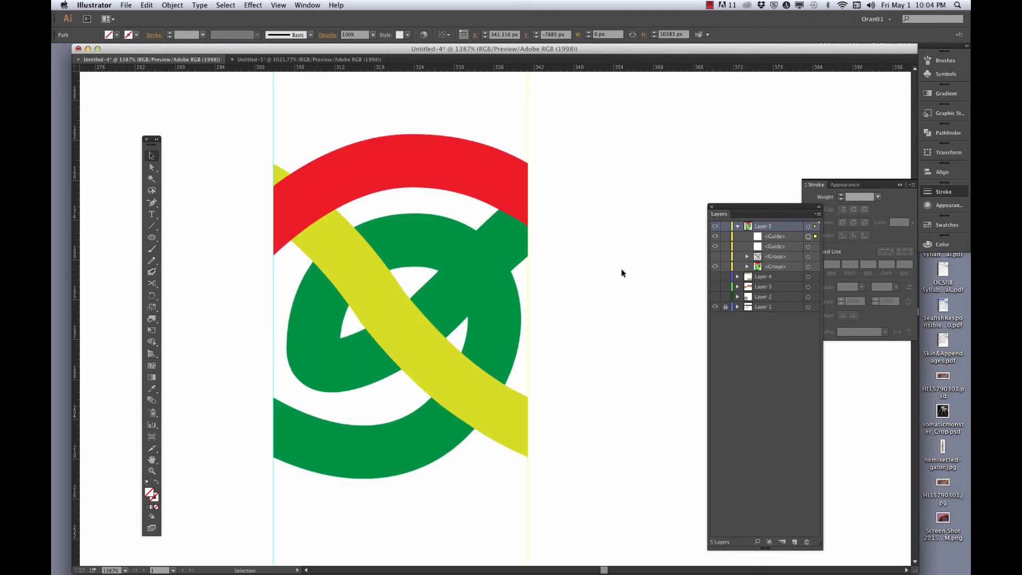
{"action": "left_click", "coordinate": [371, 248]}
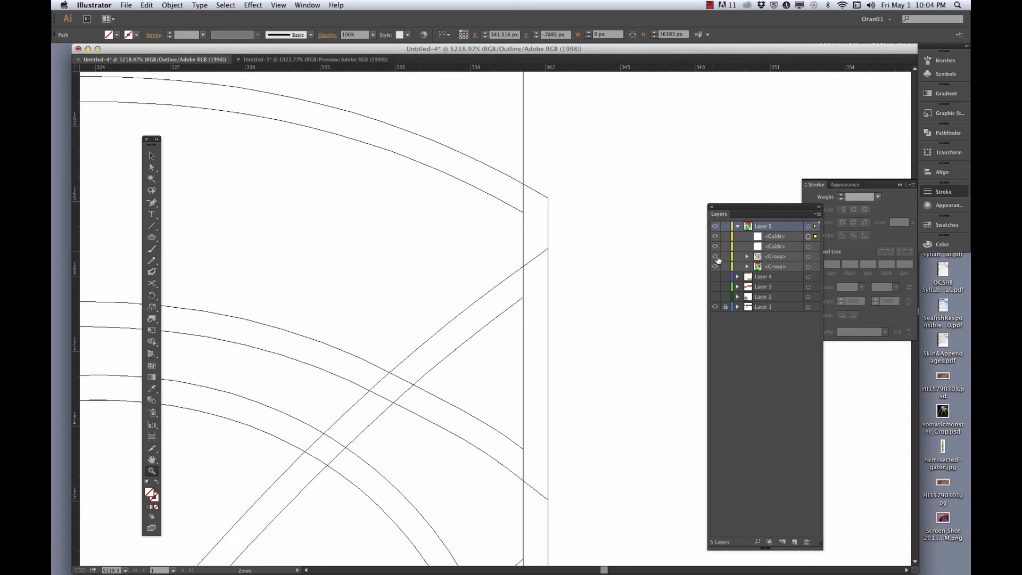
{"action": "left_click", "coordinate": [714, 266]}
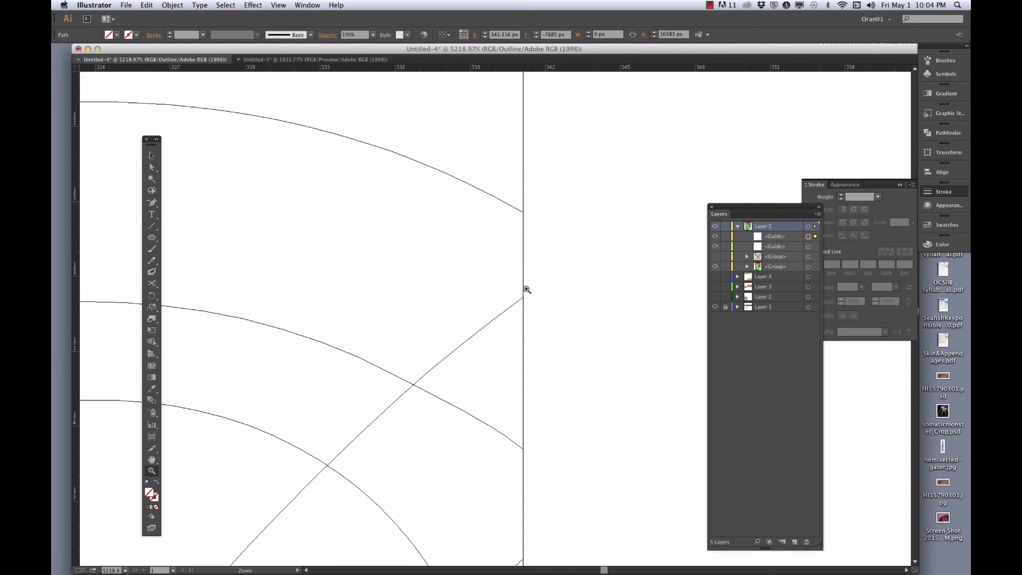
{"action": "mouse_move", "coordinate": [436, 255]}
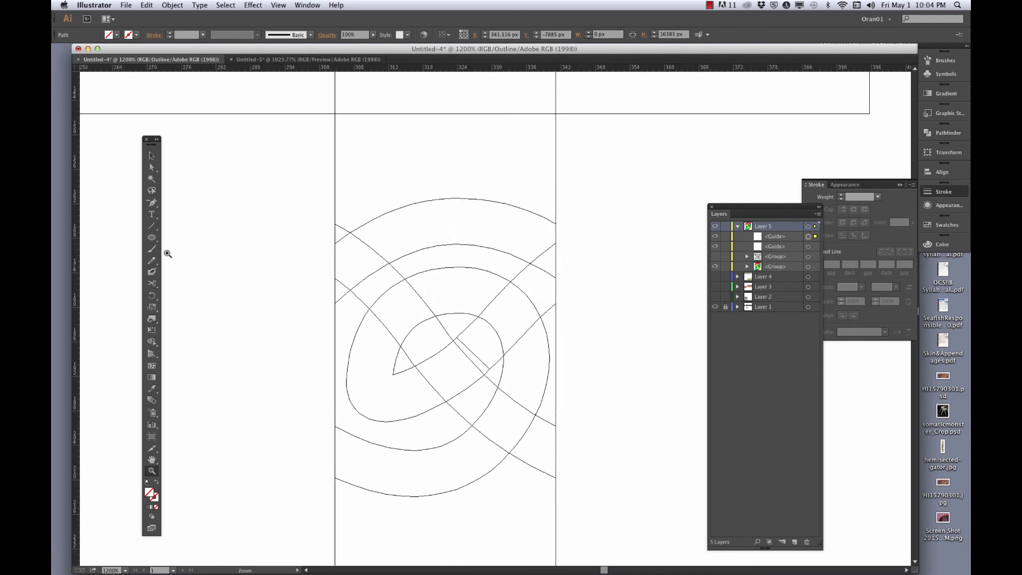
{"action": "mouse_move", "coordinate": [211, 355]}
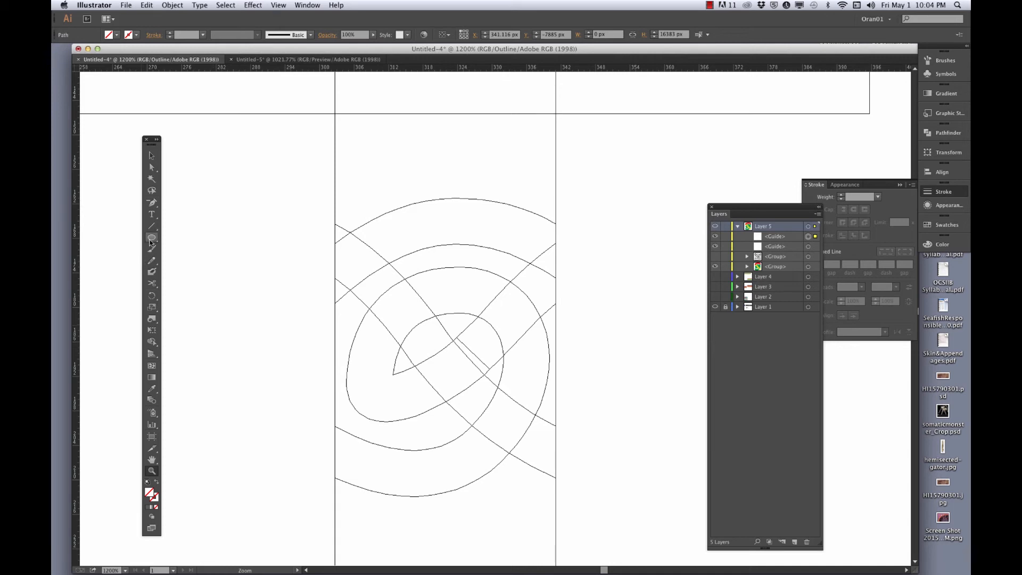
Draw a 38.39 × 63.667 px rectangle spanning the tile between the guides.
{"action": "left_click", "coordinate": [151, 238]}
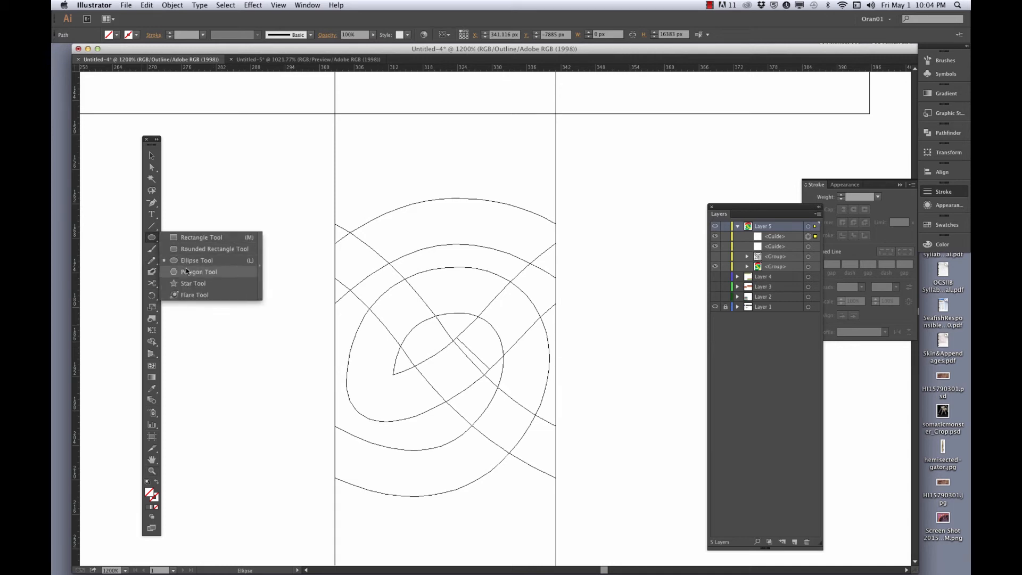
{"action": "left_click", "coordinate": [201, 237]}
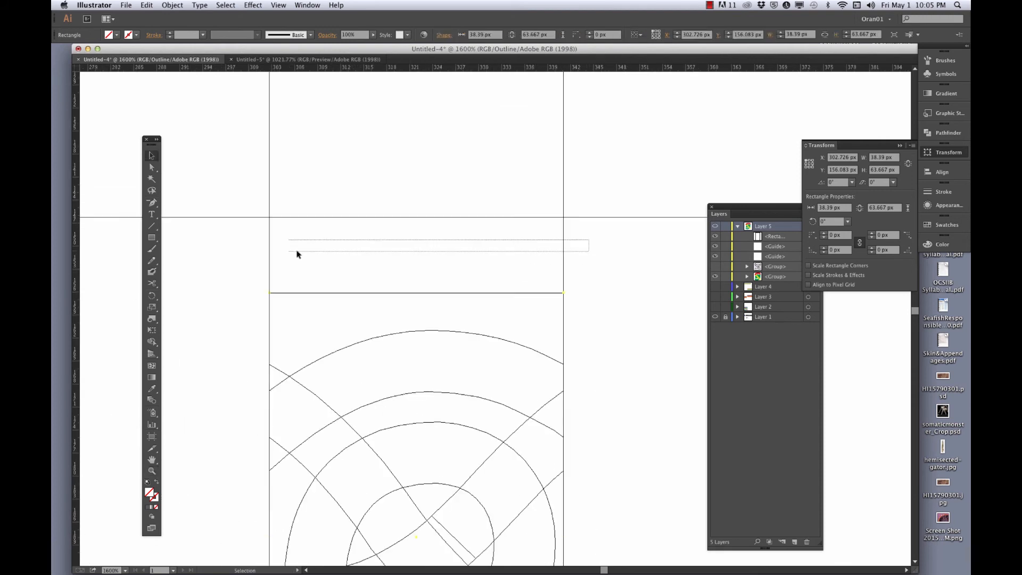
{"action": "left_click", "coordinate": [576, 422]}
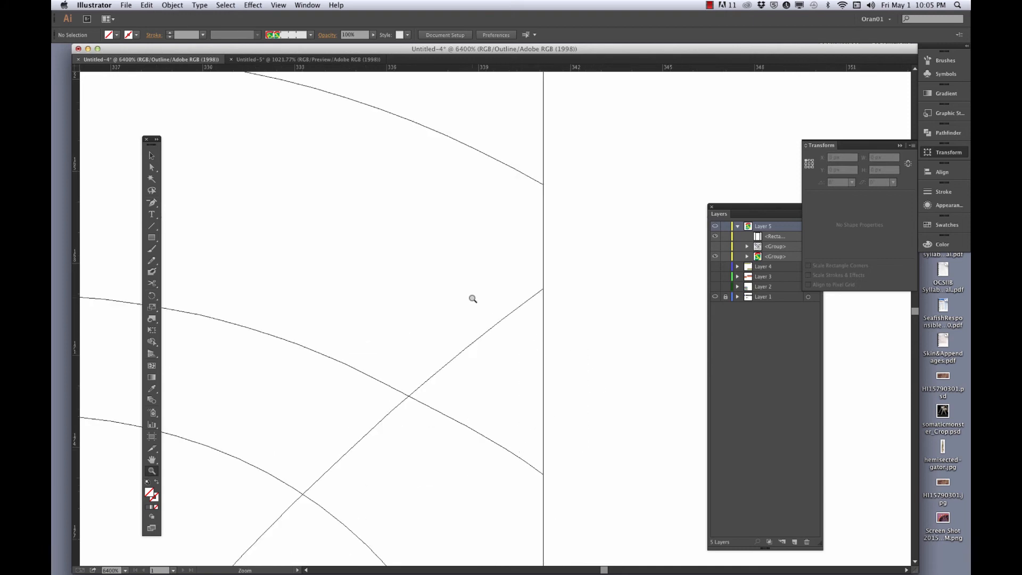
{"action": "mouse_move", "coordinate": [692, 247]}
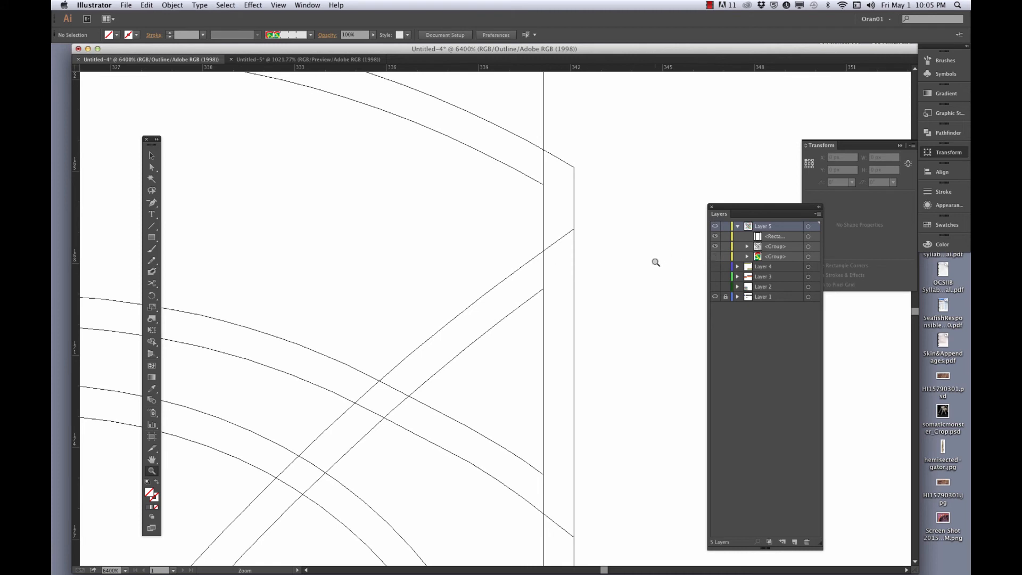
{"action": "left_click", "coordinate": [278, 5]}
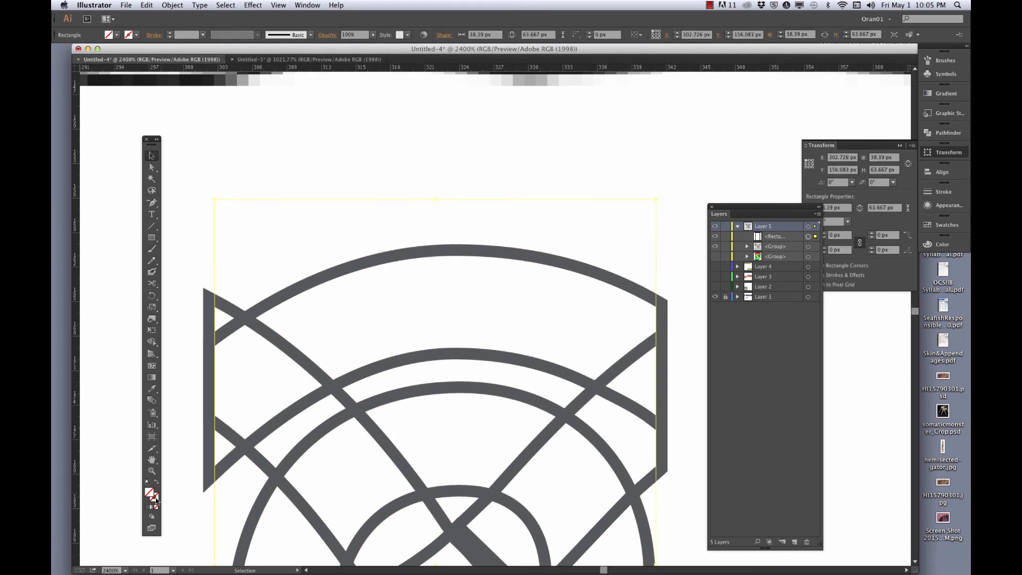
Select the red, yellow and green knot group, apply Pathfinder Divide, then deselect.
{"action": "left_click", "coordinate": [946, 224]}
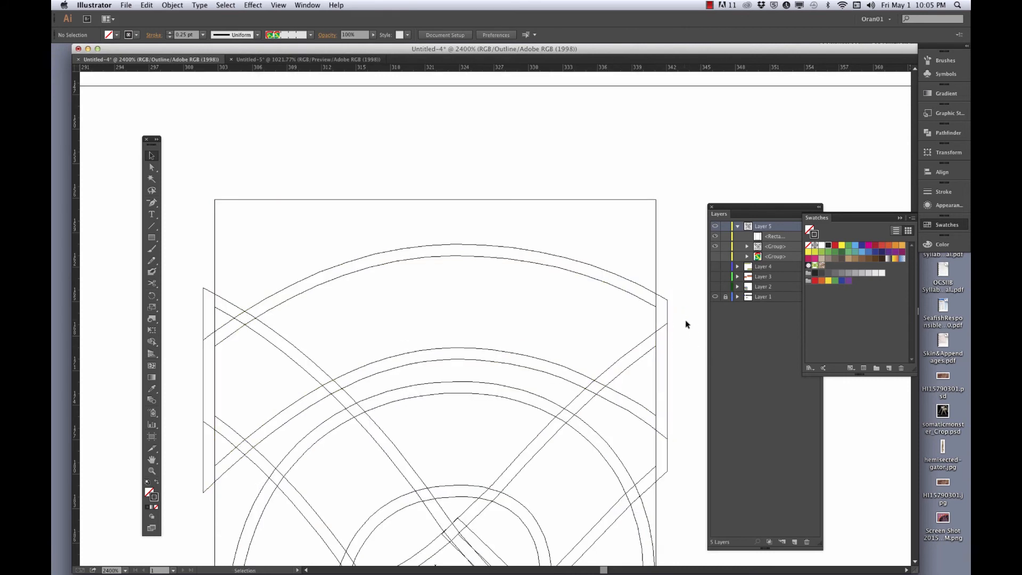
{"action": "left_click", "coordinate": [521, 305]}
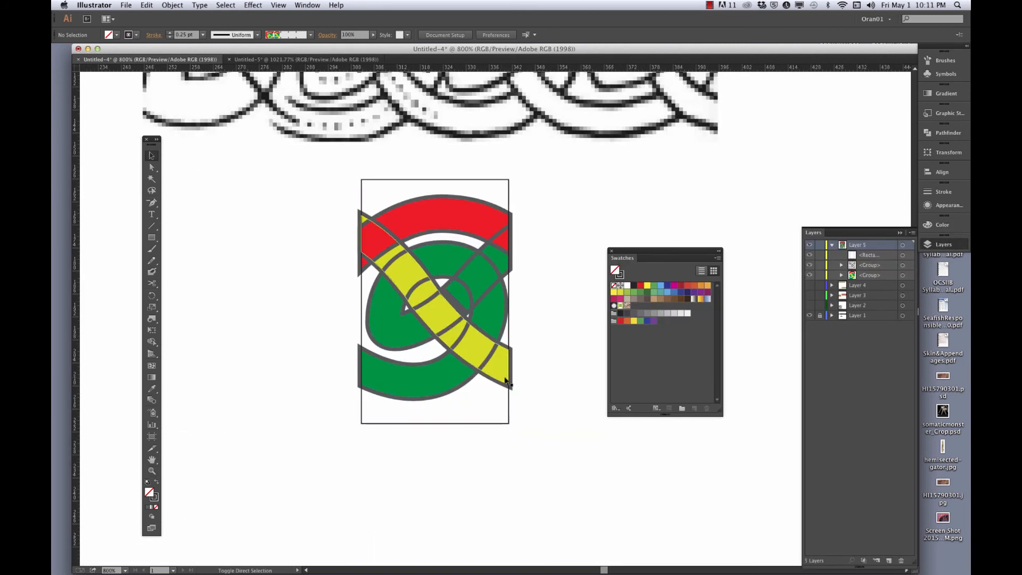
{"action": "left_click", "coordinate": [435, 300]}
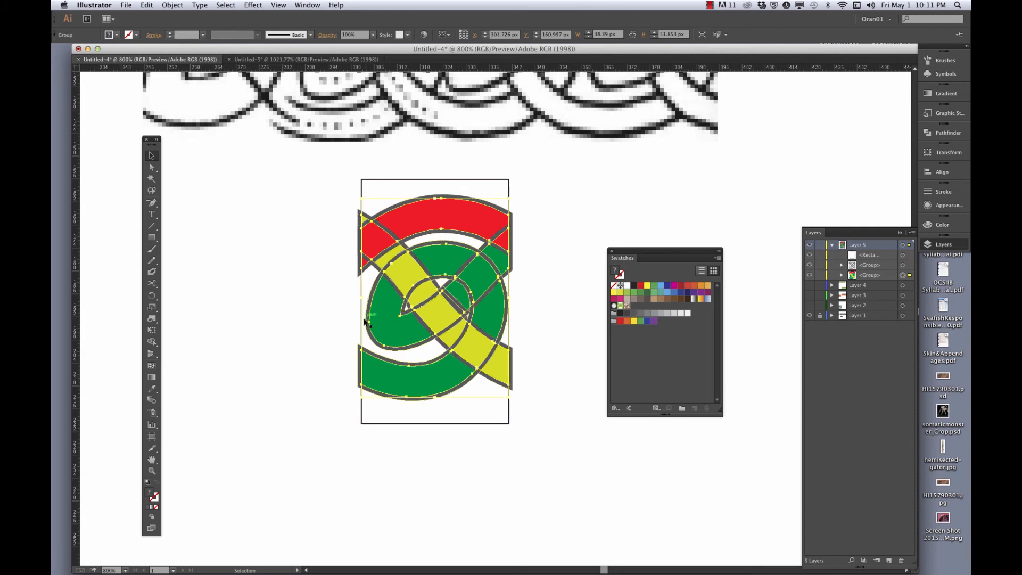
{"action": "left_click", "coordinate": [334, 199]}
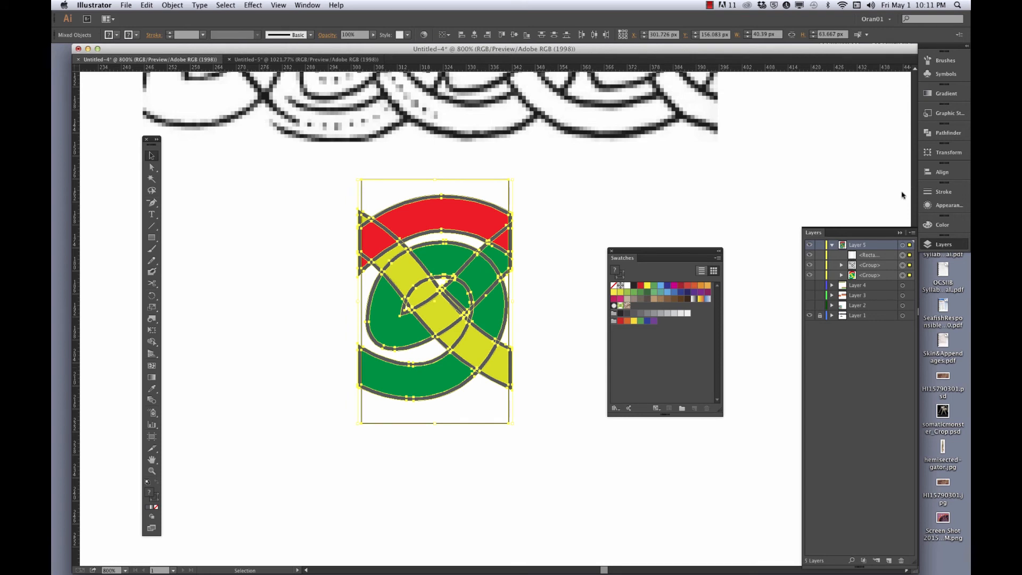
{"action": "left_click", "coordinate": [947, 132]}
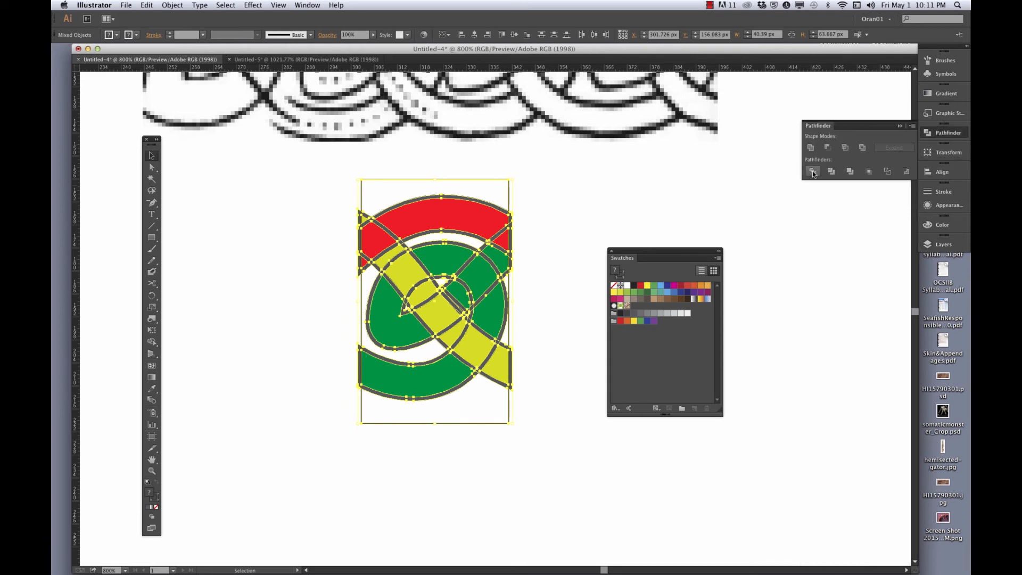
{"action": "left_click", "coordinate": [812, 170]}
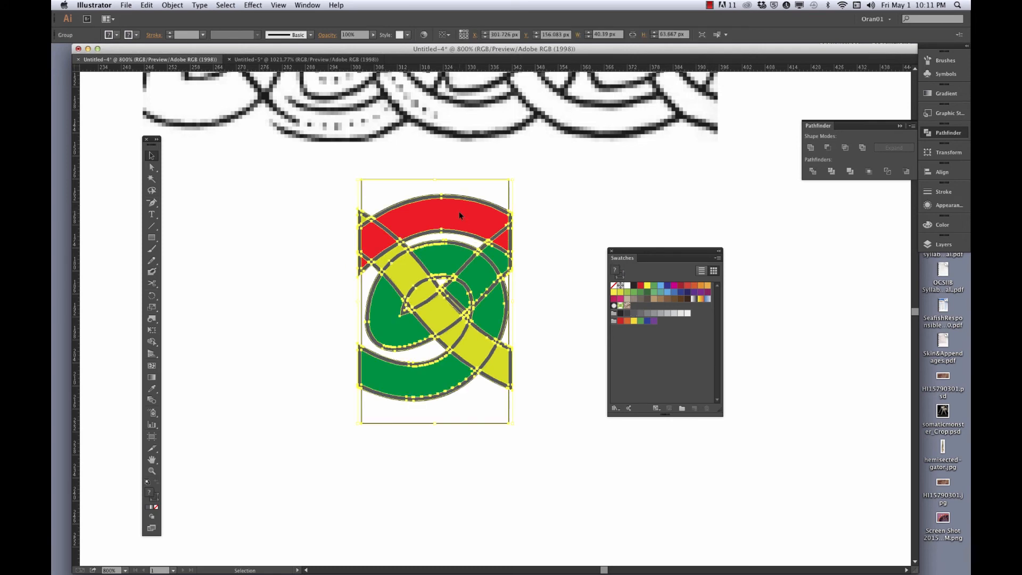
{"action": "left_click", "coordinate": [435, 215]}
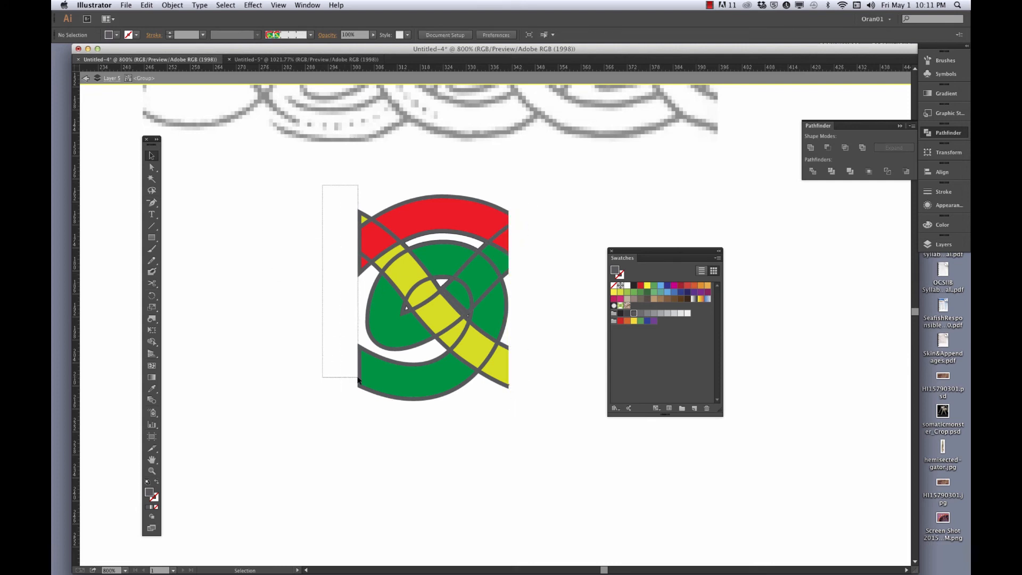
Select the divided knot pieces and choose a yellow fill swatch for the crossing band.
{"action": "left_click", "coordinate": [290, 378]}
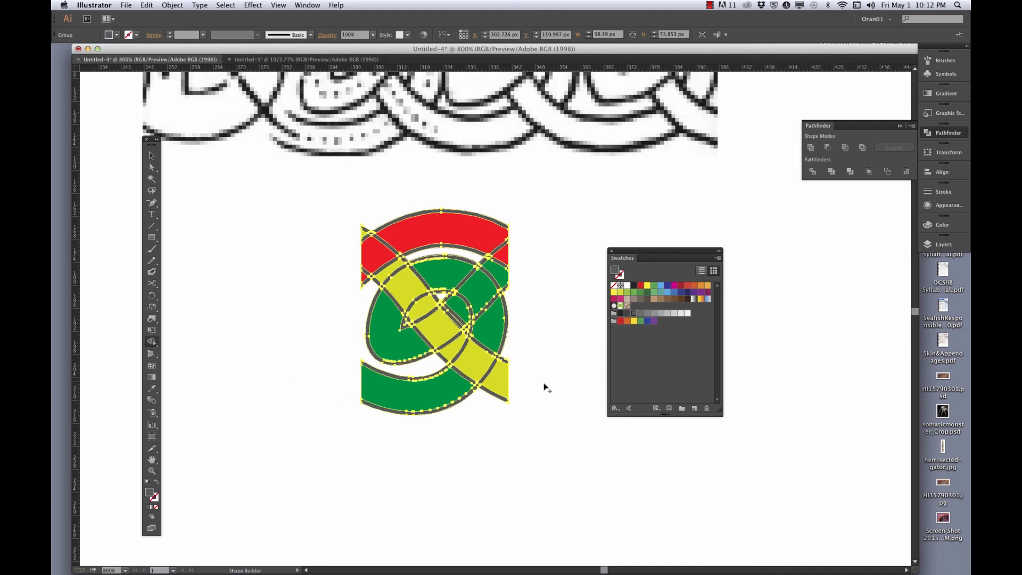
{"action": "scroll", "scroll_direction": "down", "scroll_amount": 3}
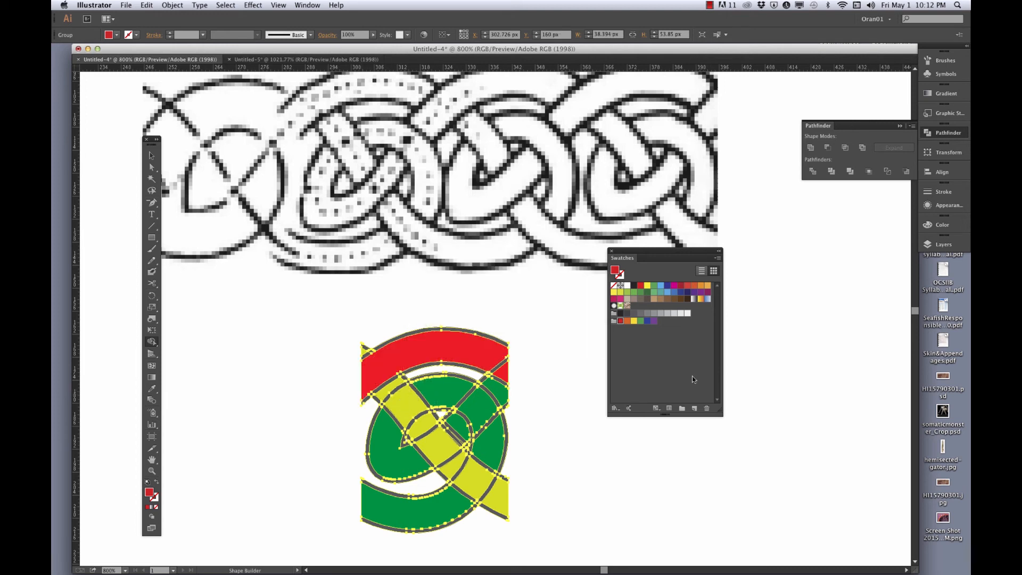
{"action": "left_click", "coordinate": [641, 292]}
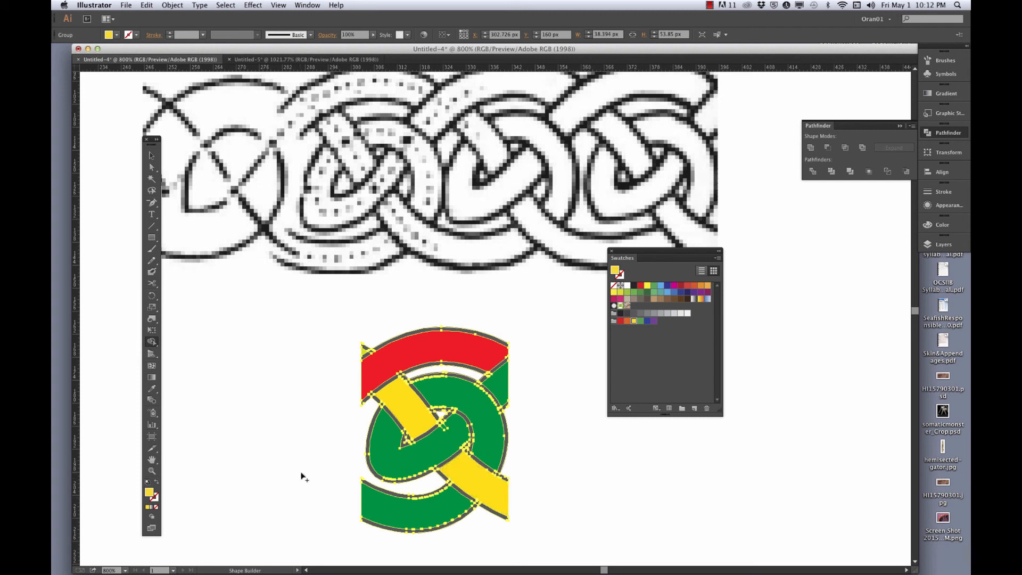
{"action": "mouse_move", "coordinate": [636, 301]}
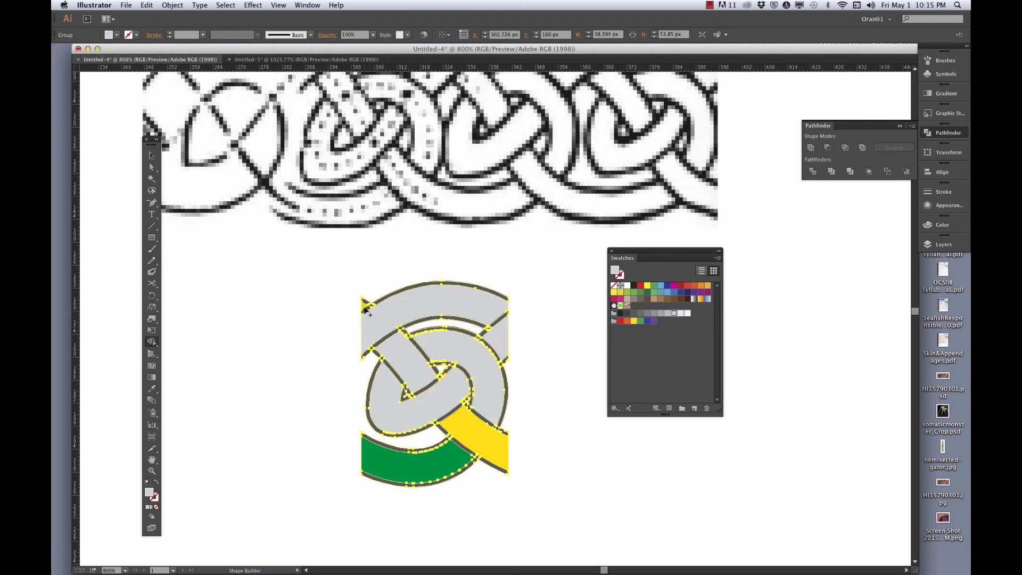
{"action": "mouse_move", "coordinate": [461, 388]}
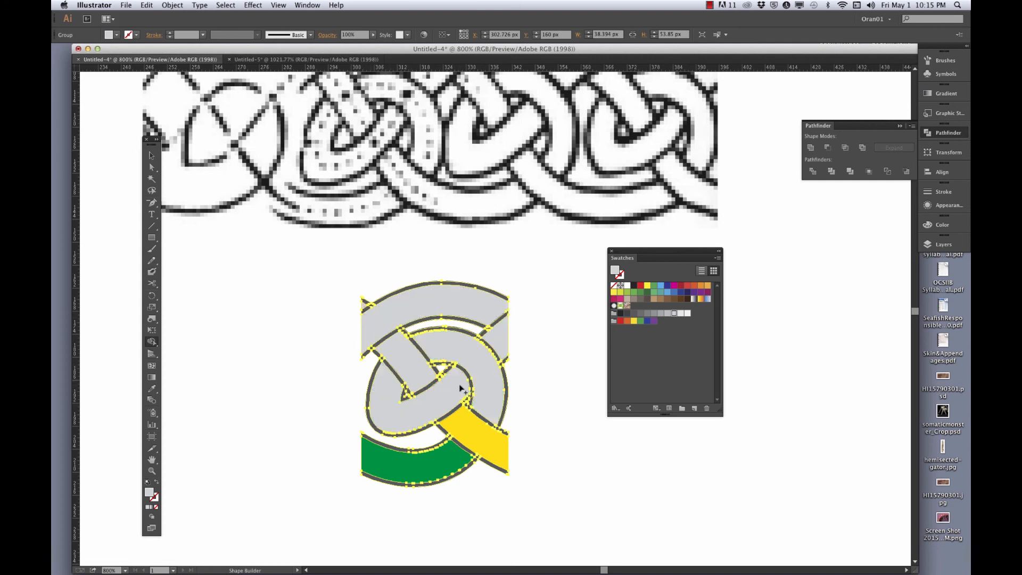
Merge the remaining knot section into the light gray strand and deselect.
{"action": "left_click", "coordinate": [430, 469]}
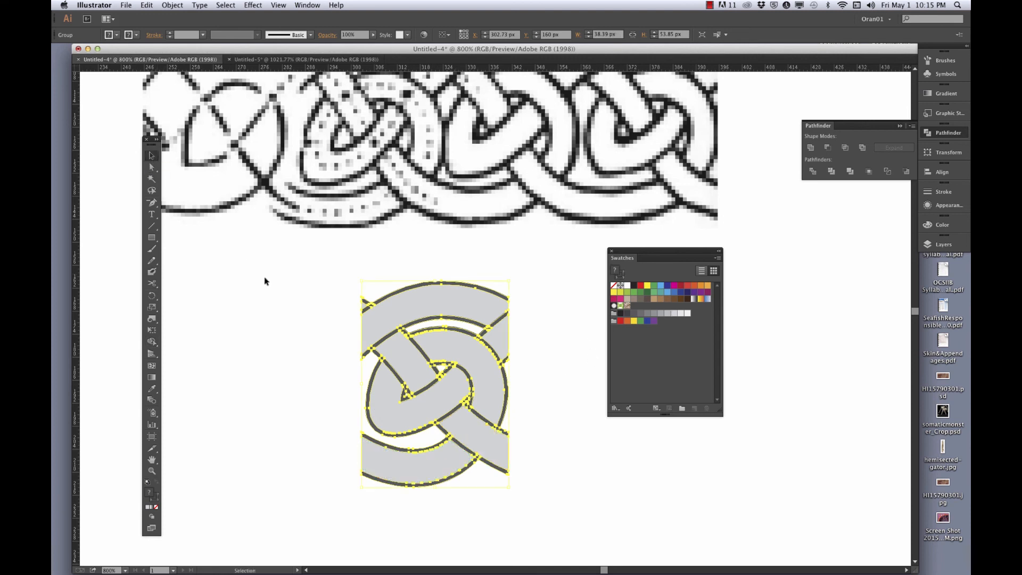
{"action": "left_click", "coordinate": [585, 437]}
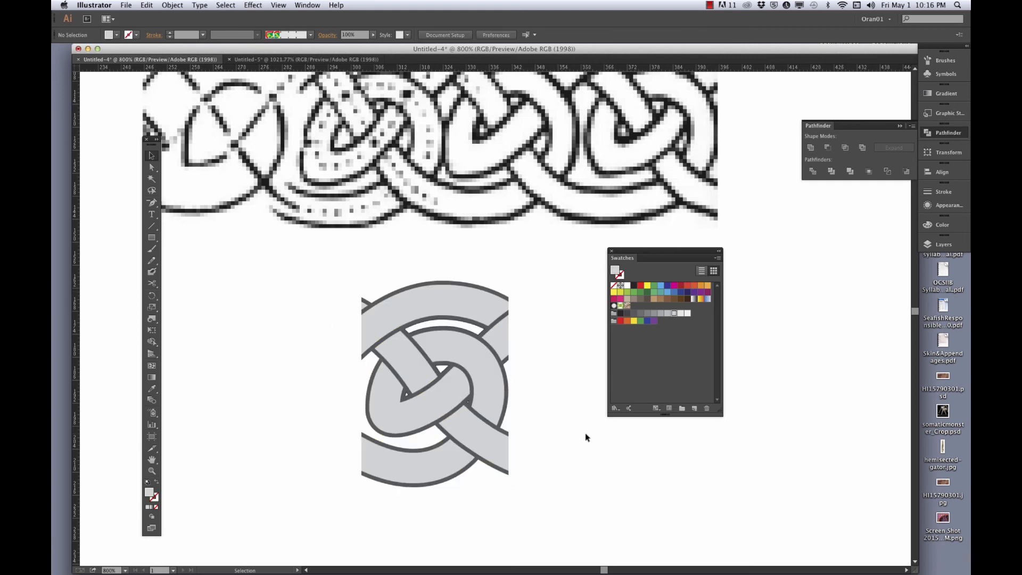
{"action": "mouse_move", "coordinate": [557, 373]}
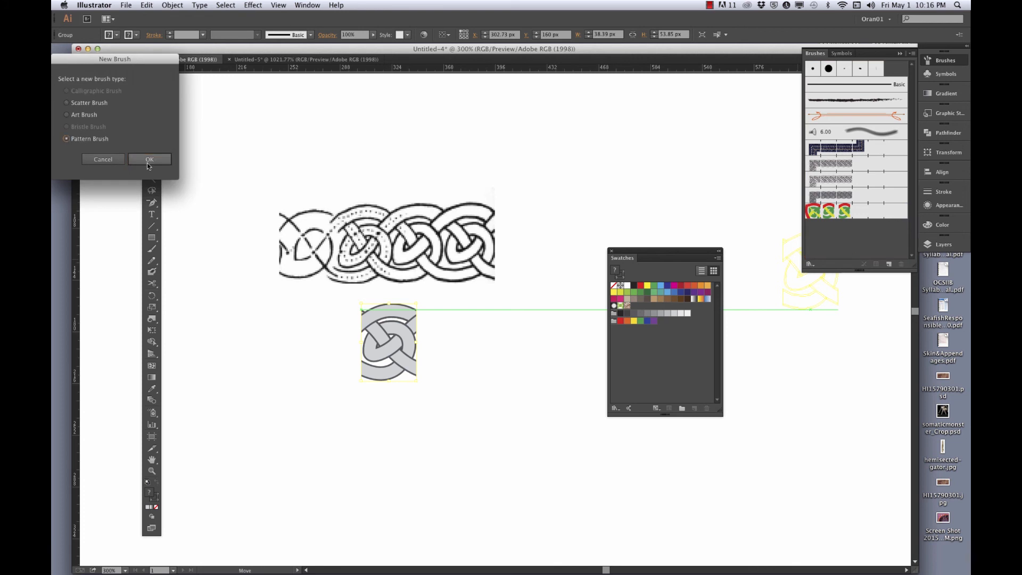
Create a Pattern Brush from the gray tile at 25% scale, with preview on.
{"action": "left_click", "coordinate": [149, 159]}
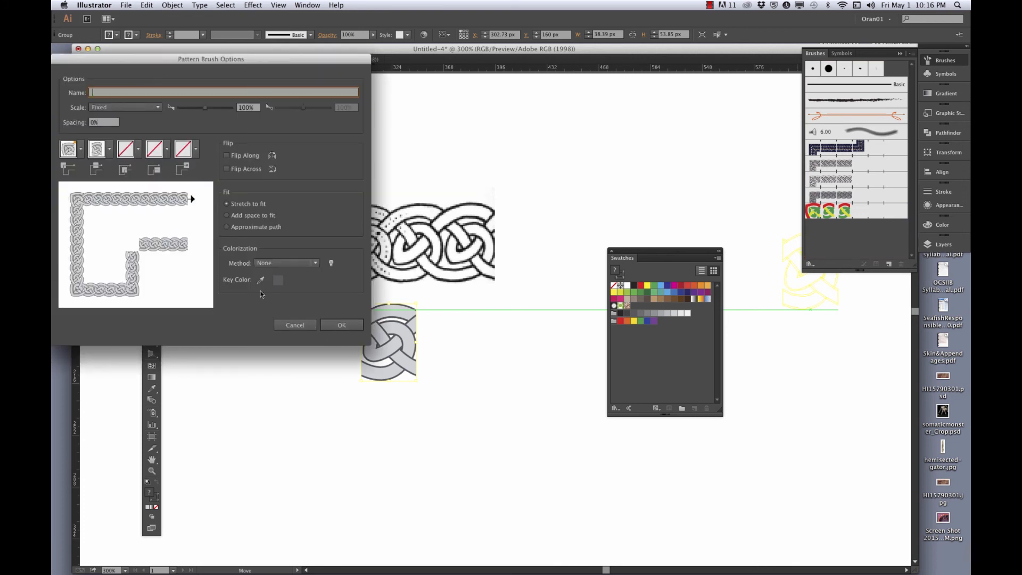
{"action": "left_click", "coordinate": [342, 324]}
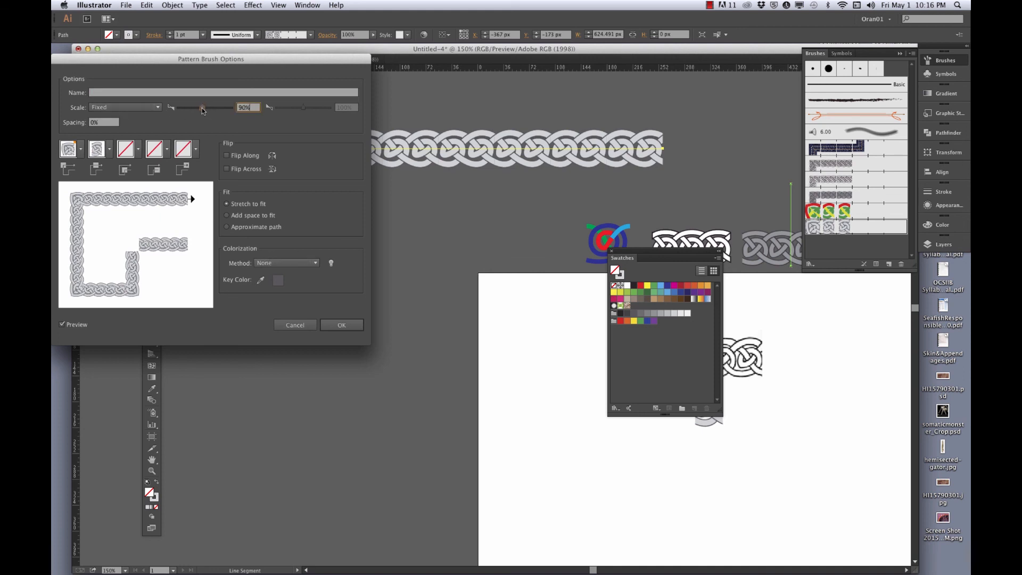
{"action": "left_click_drag", "start_coordinate": [203, 107], "coordinate": [187, 107]}
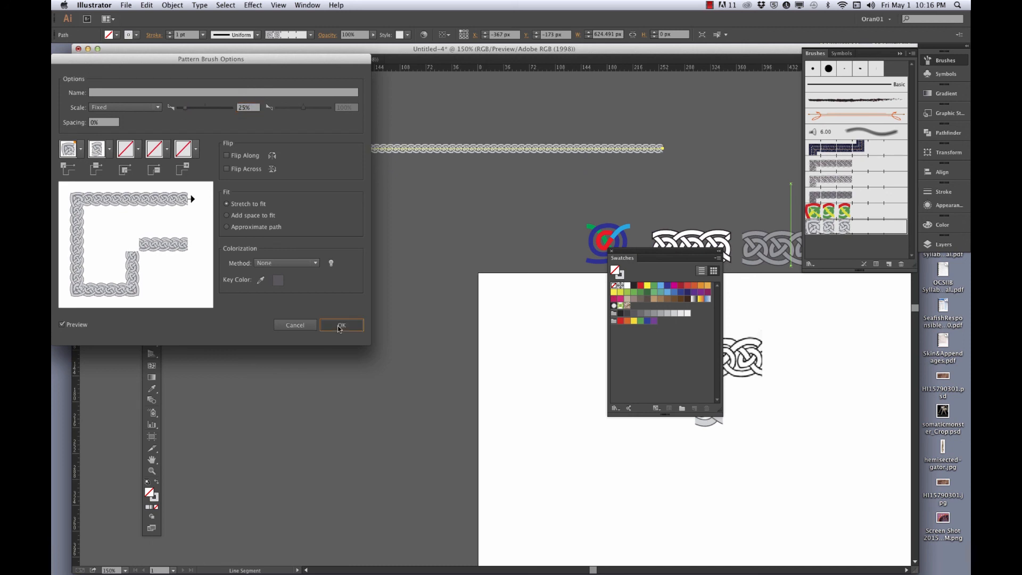
{"action": "left_click", "coordinate": [340, 325]}
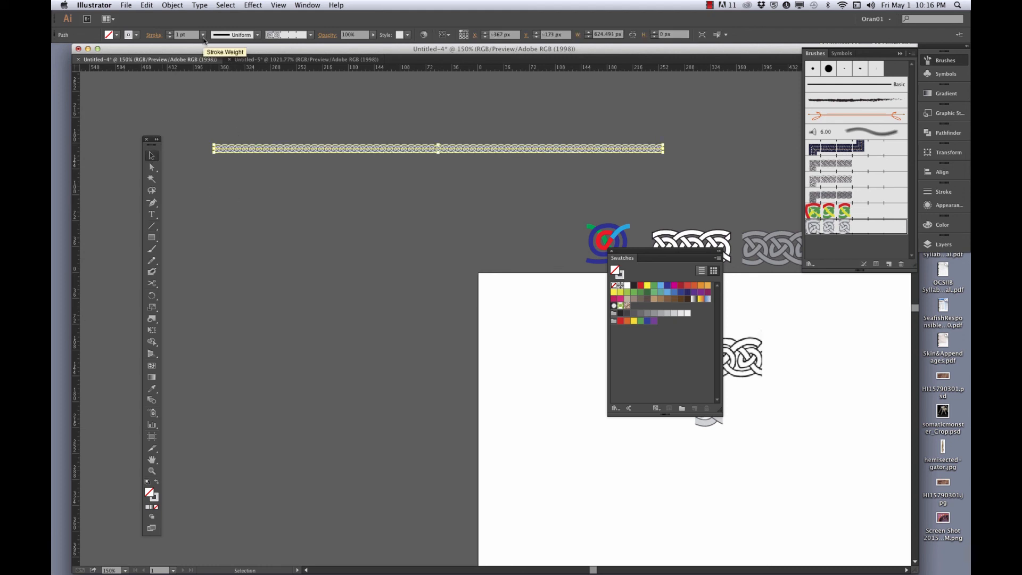
{"action": "left_click", "coordinate": [204, 35]}
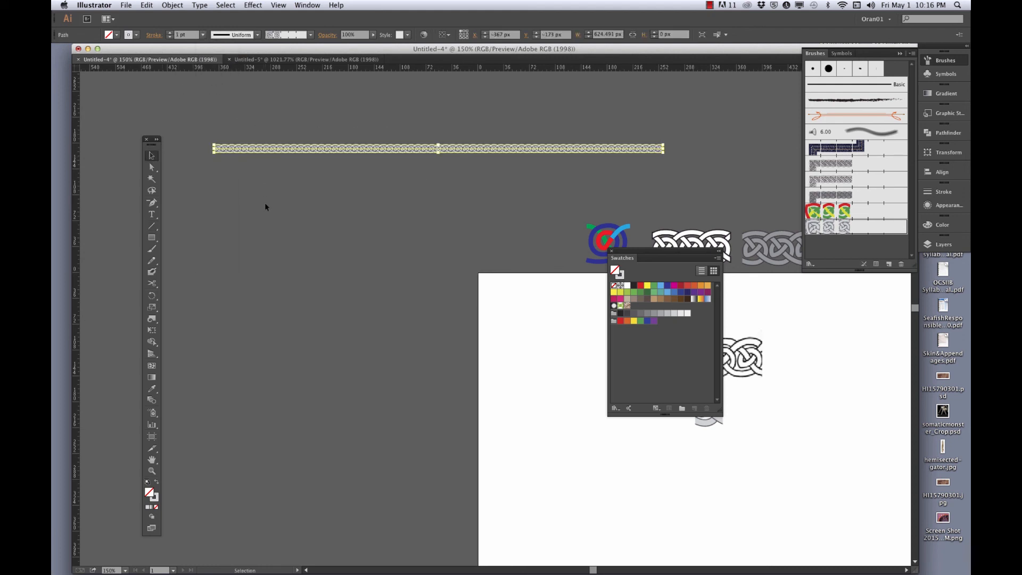
Switch to the Ellipse tool, then set the knot brush to Tints and Shades and name it 'Celty'.
{"action": "left_click", "coordinate": [151, 236]}
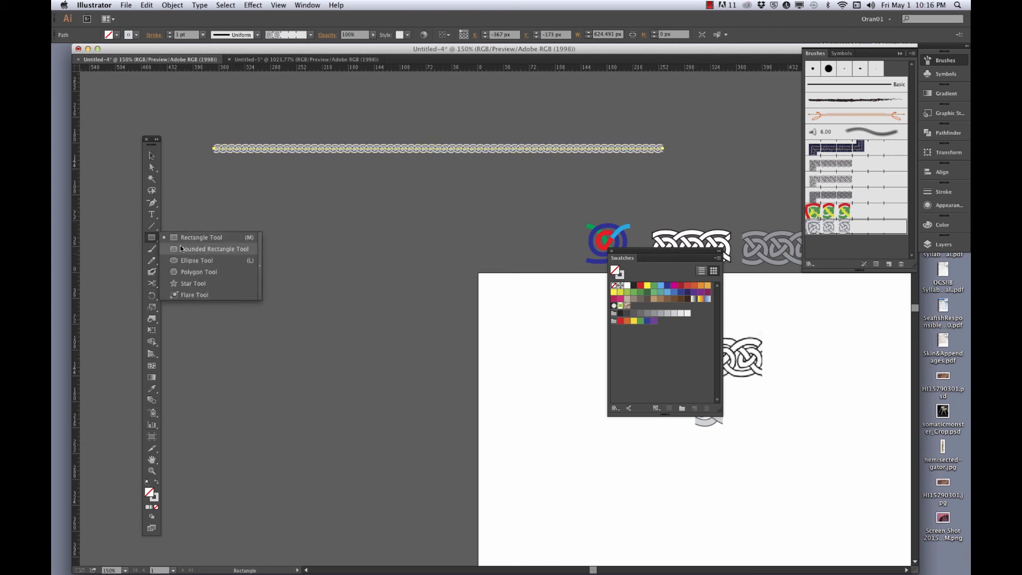
{"action": "left_click", "coordinate": [197, 260]}
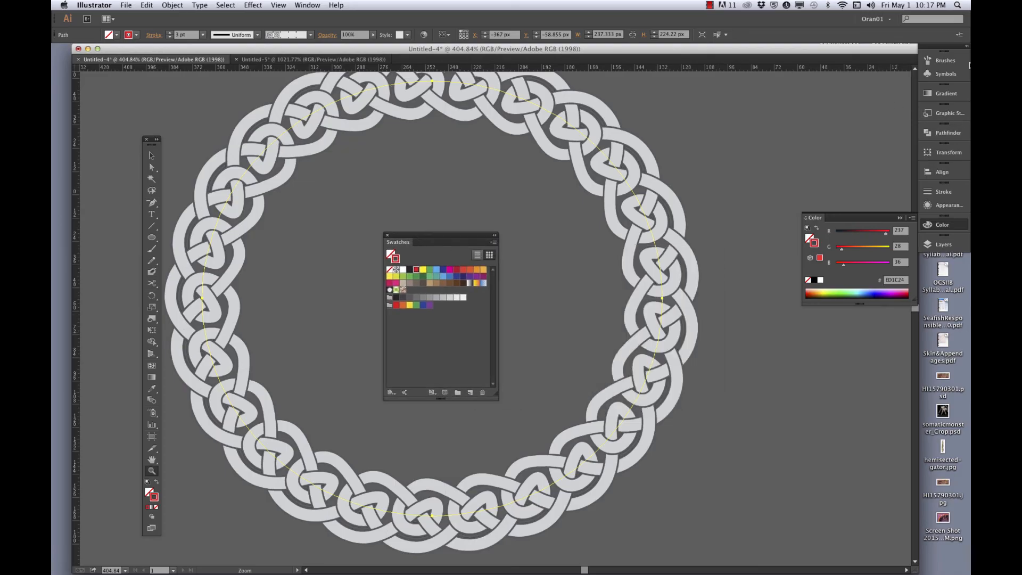
{"action": "left_click", "coordinate": [946, 60]}
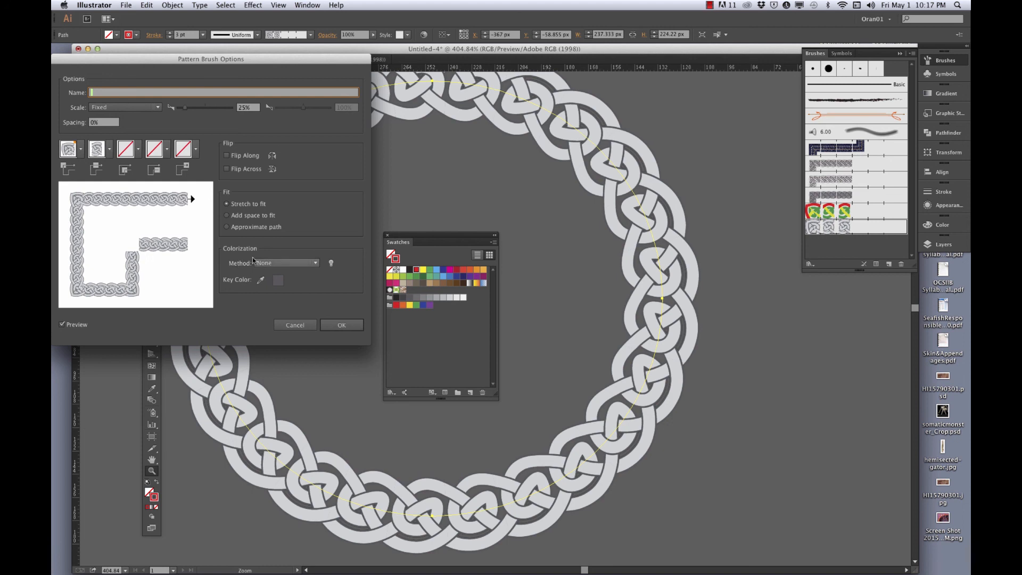
{"action": "left_click", "coordinate": [285, 263]}
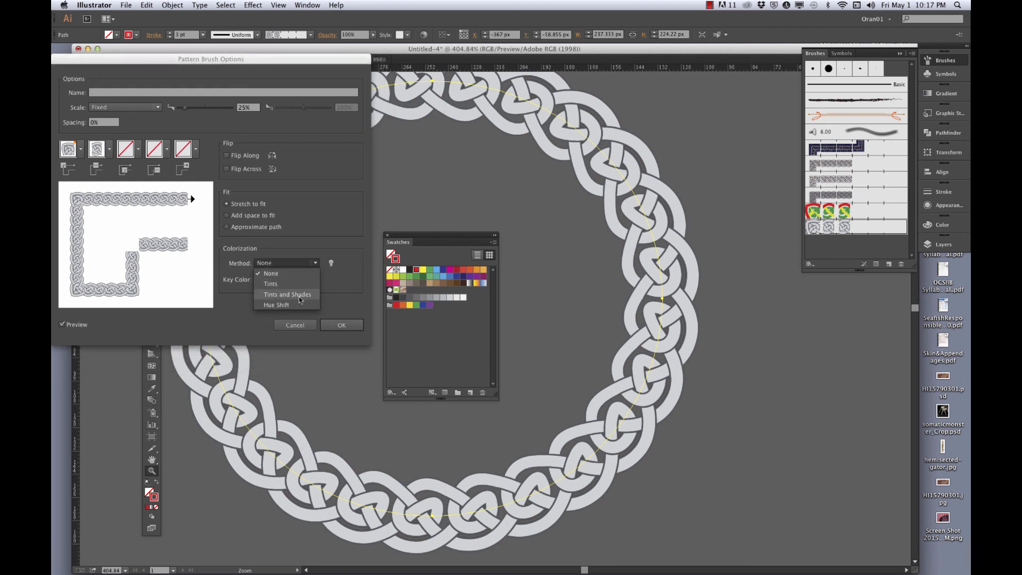
{"action": "left_click", "coordinate": [287, 293]}
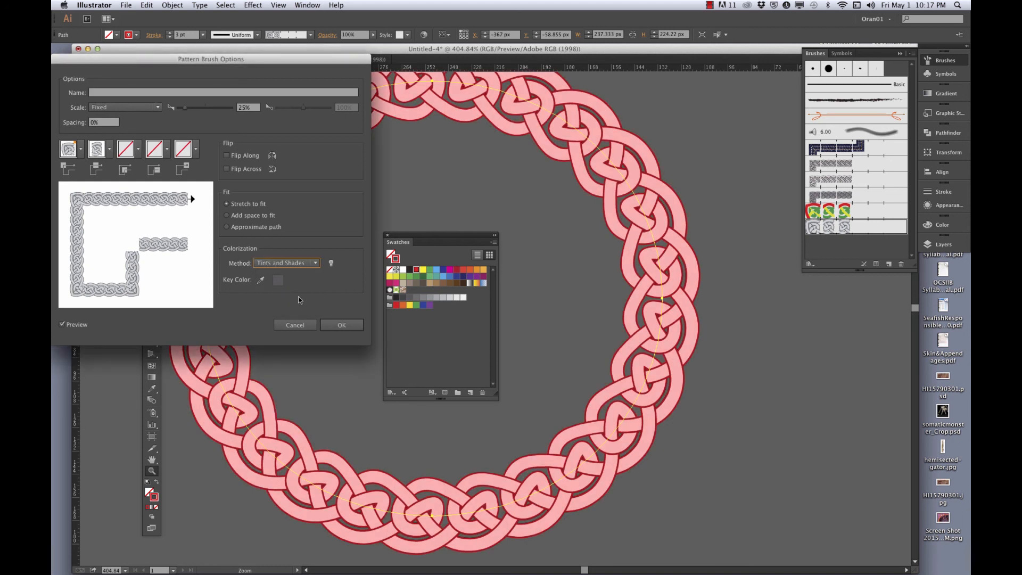
{"action": "type", "text": "Ce"}
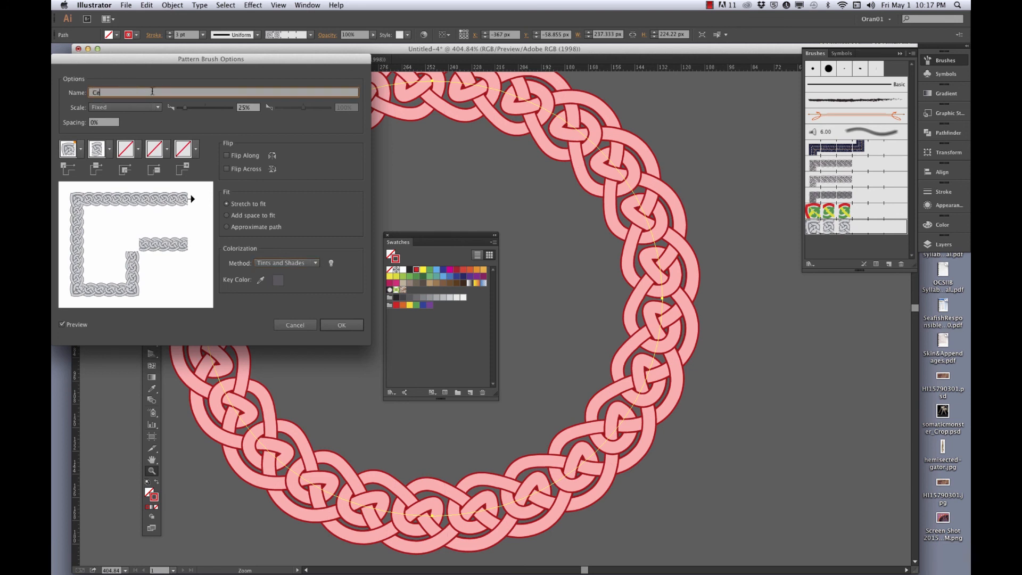
{"action": "type", "text": "lty"}
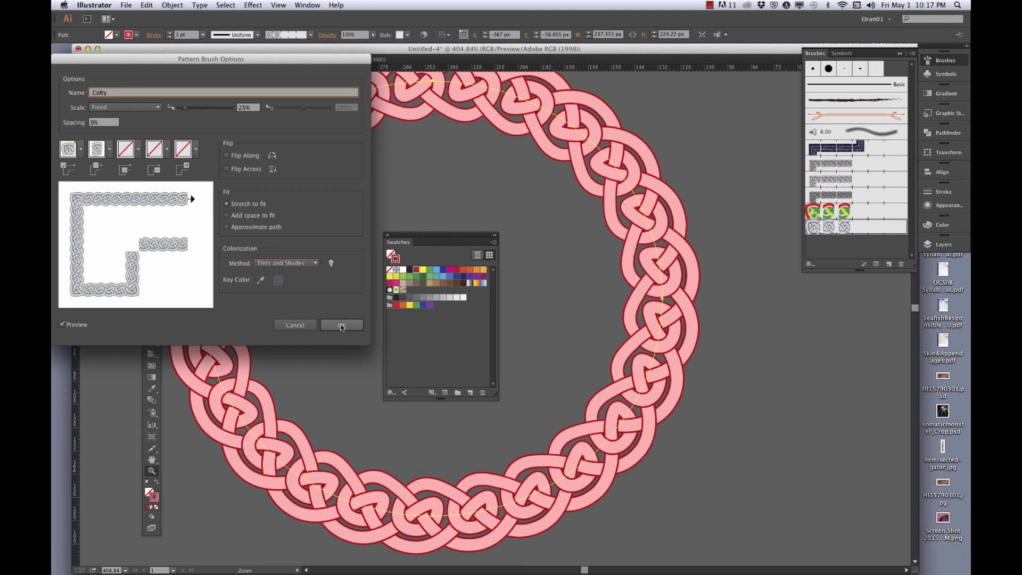
{"action": "left_click", "coordinate": [341, 324]}
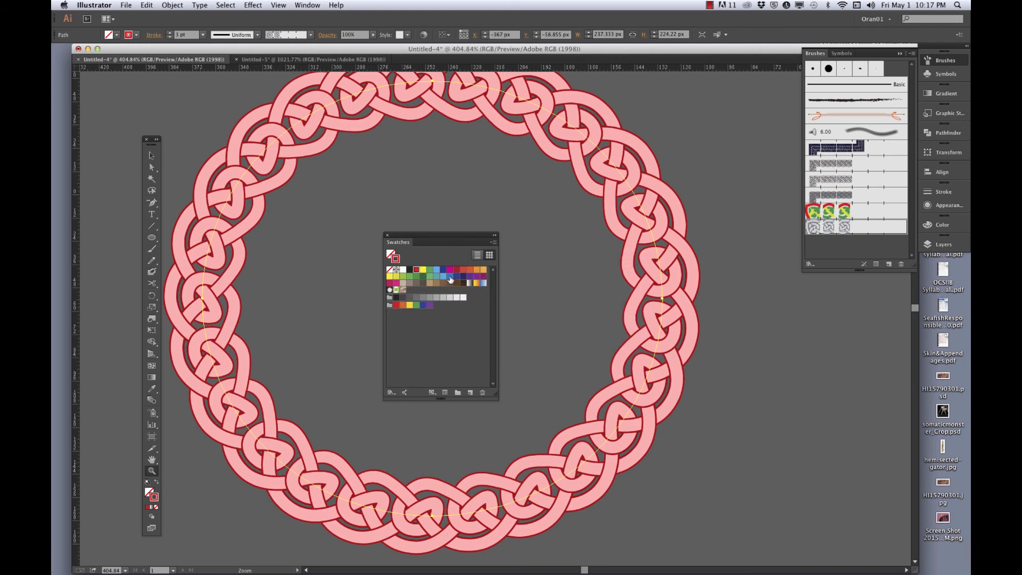
Try yellow-green, bright green and gray stroke swatches on the knot circle, ending on lavender-blue.
{"action": "left_click", "coordinate": [436, 269]}
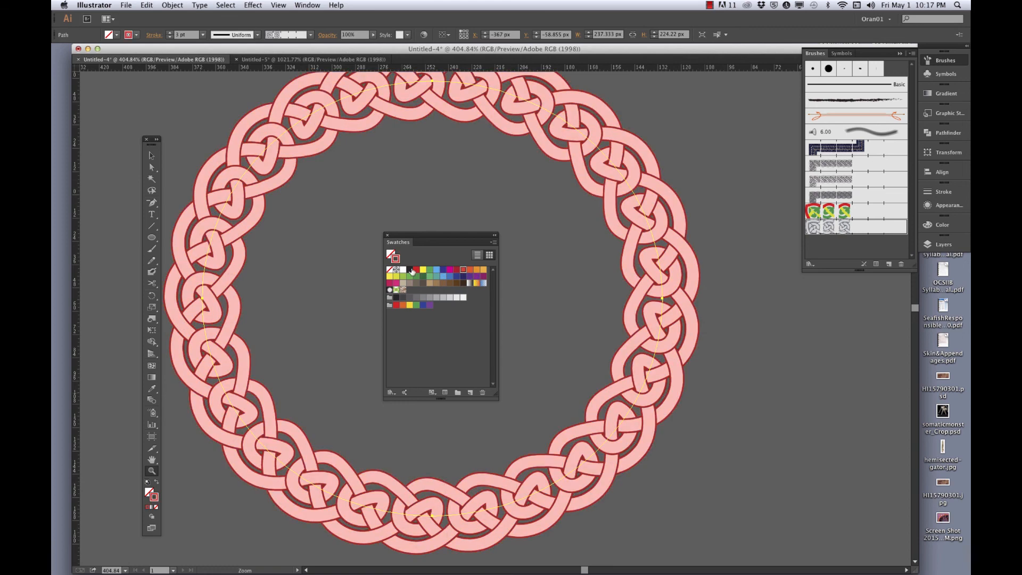
{"action": "left_click", "coordinate": [401, 275]}
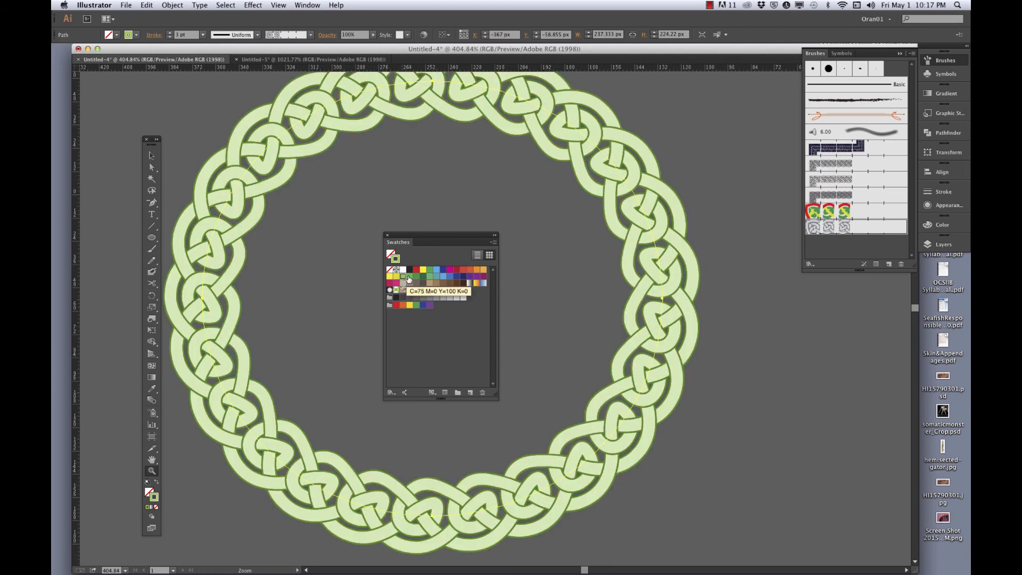
{"action": "left_click", "coordinate": [389, 282]}
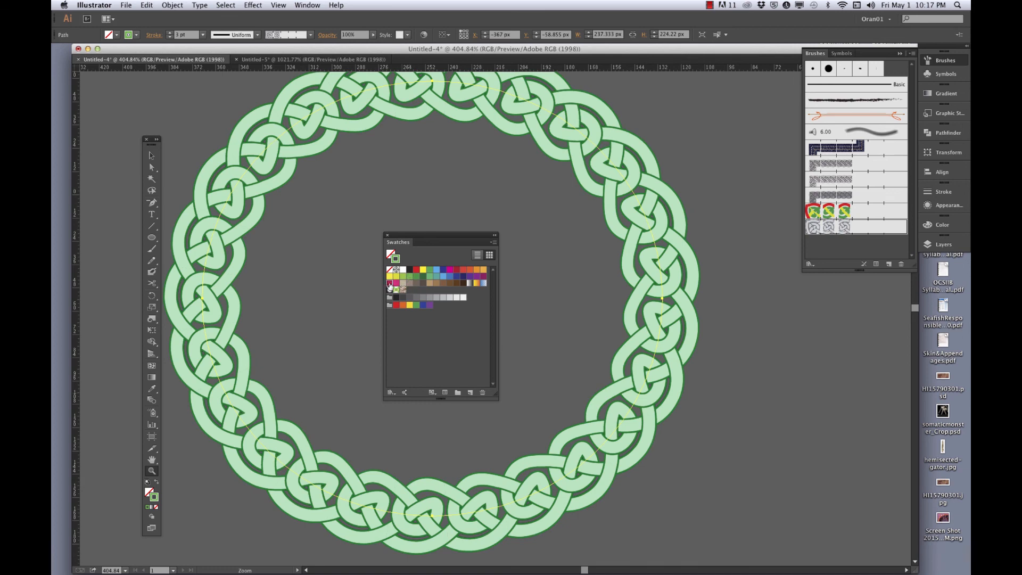
{"action": "left_click", "coordinate": [449, 283]}
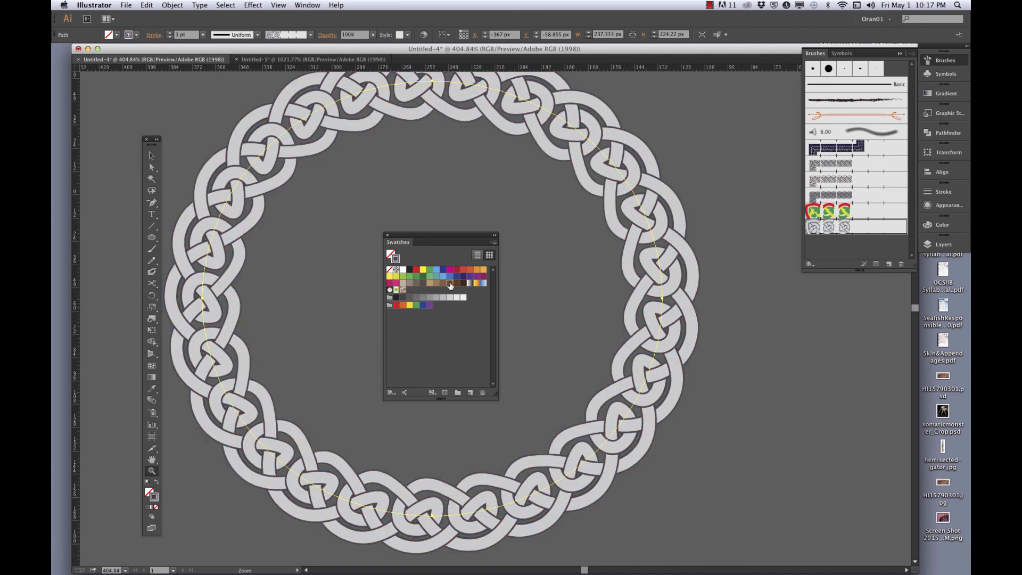
{"action": "left_click", "coordinate": [450, 282]}
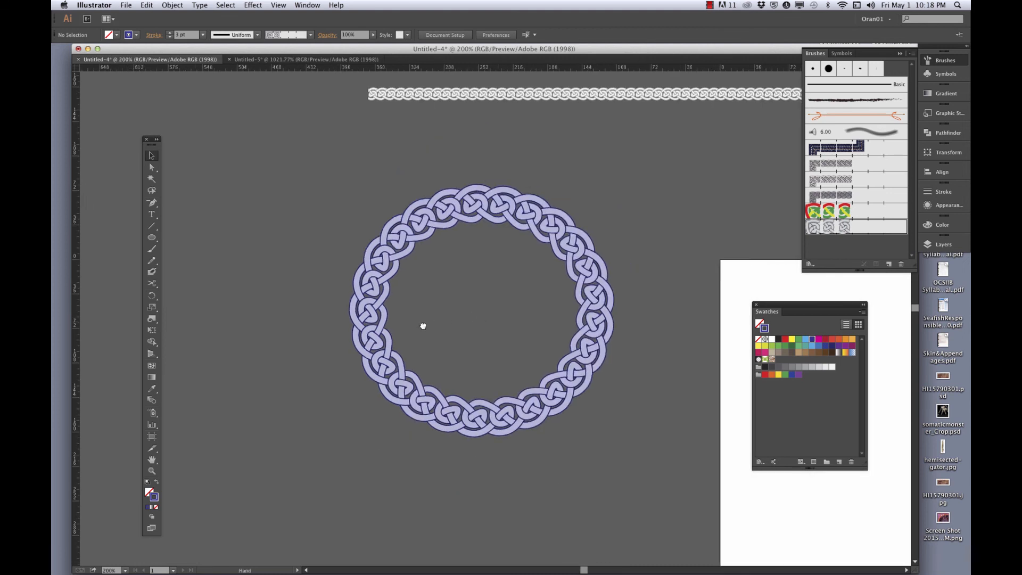
{"action": "left_click", "coordinate": [422, 326]}
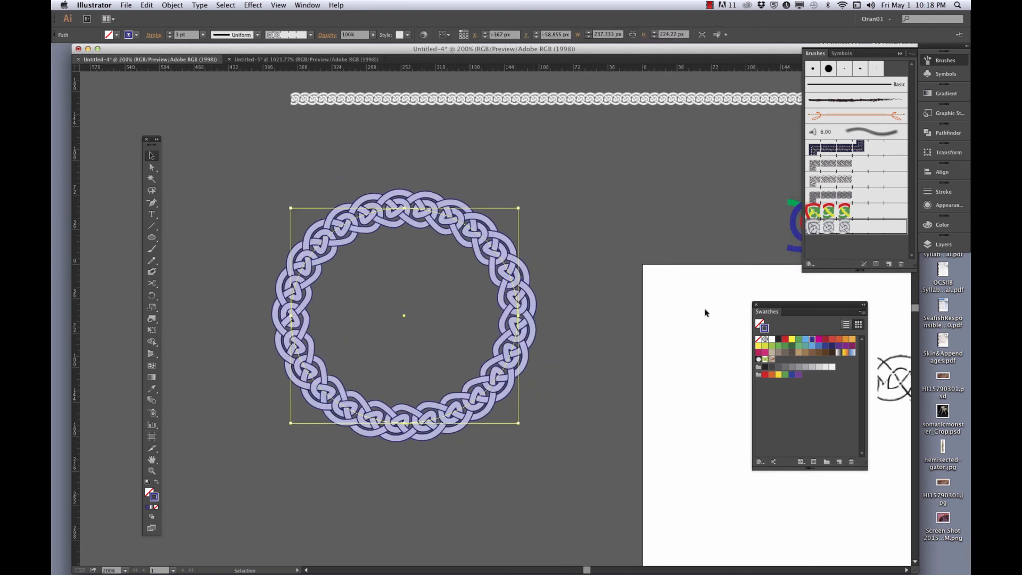
{"action": "mouse_move", "coordinate": [723, 339]}
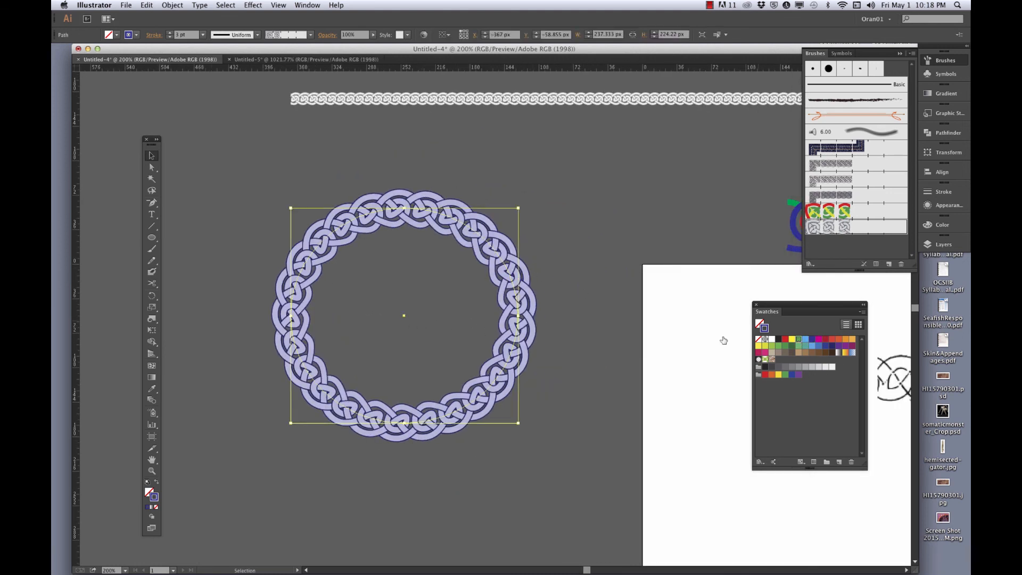